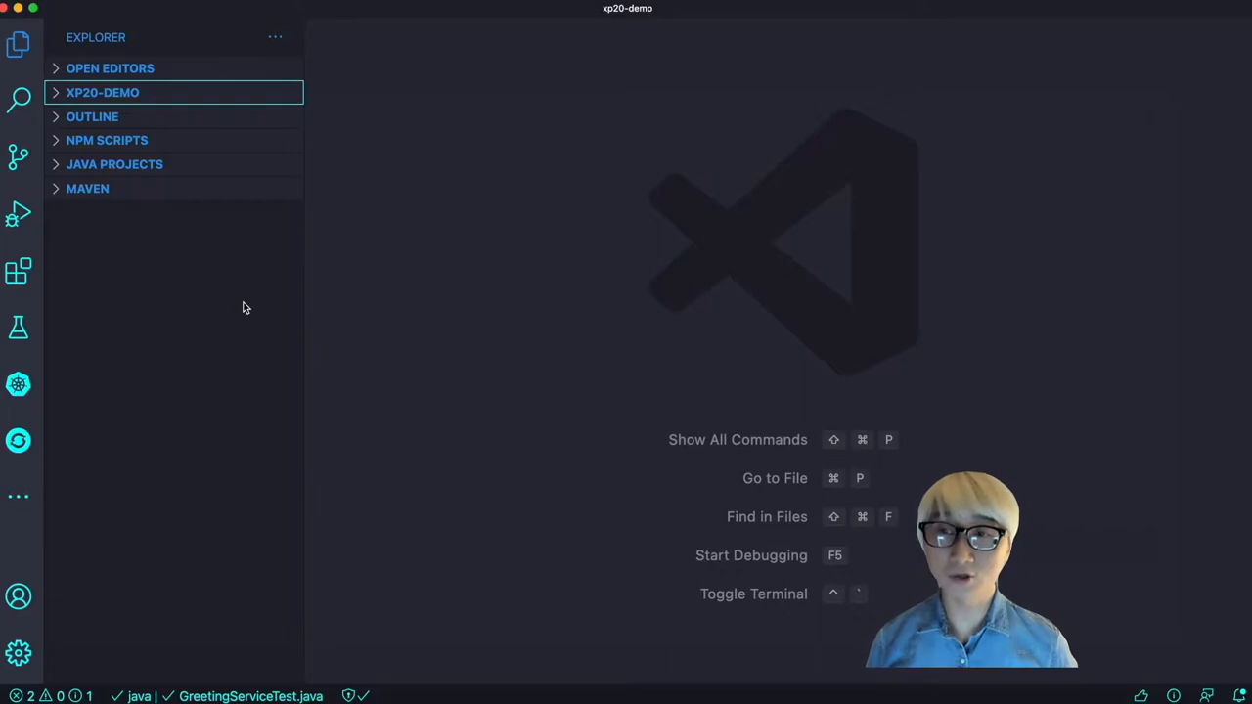
Step: Expand the XP20-DEMO project folder and its io/thorntail/example package folder
left_click(103, 92)
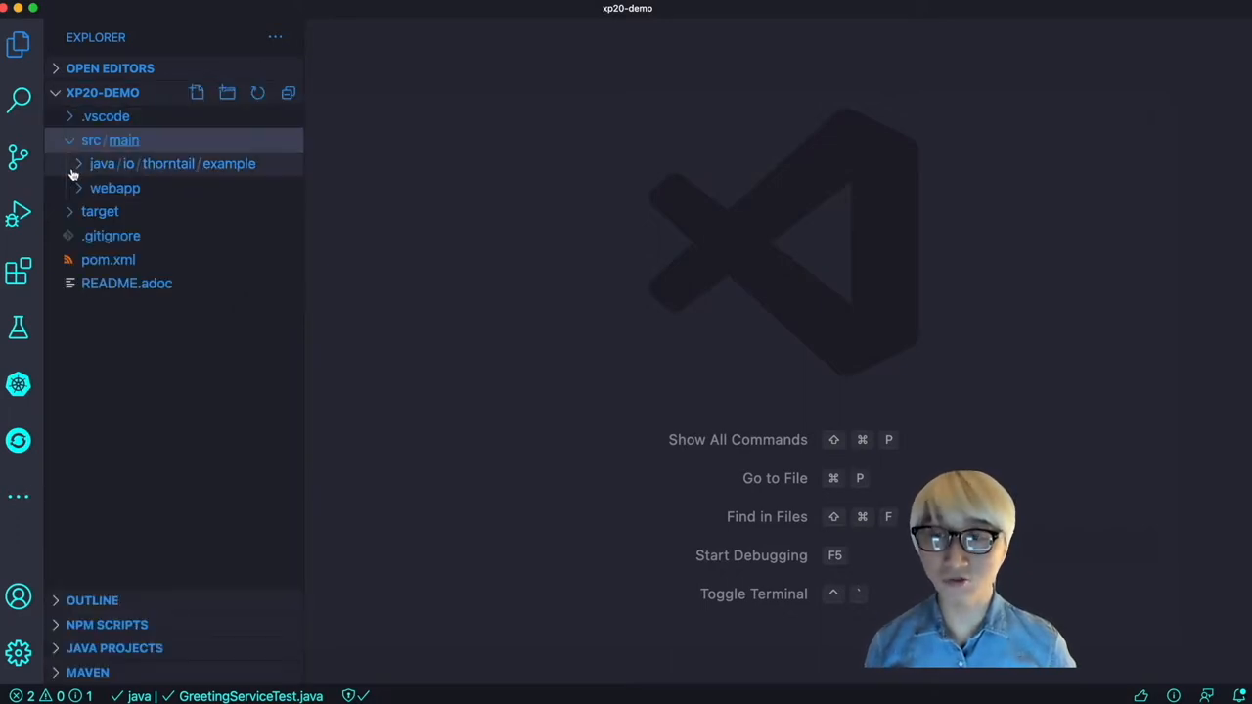
left_click(172, 163)
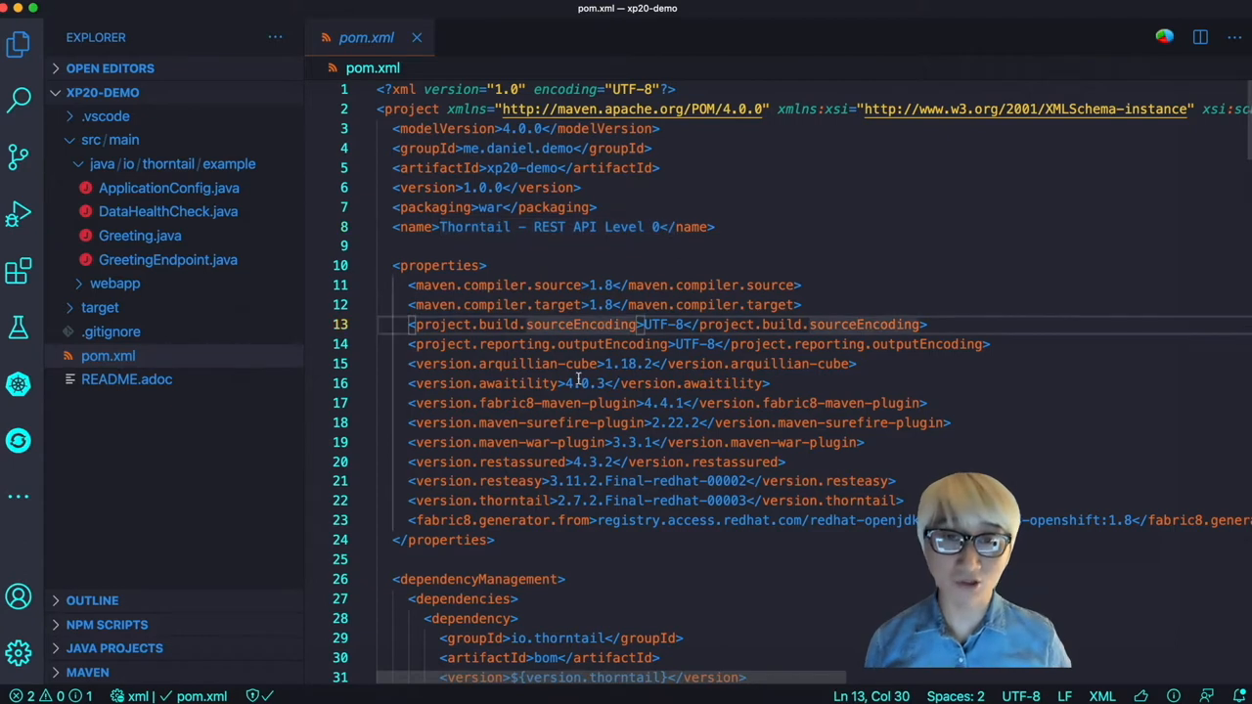
scroll("down", 3)
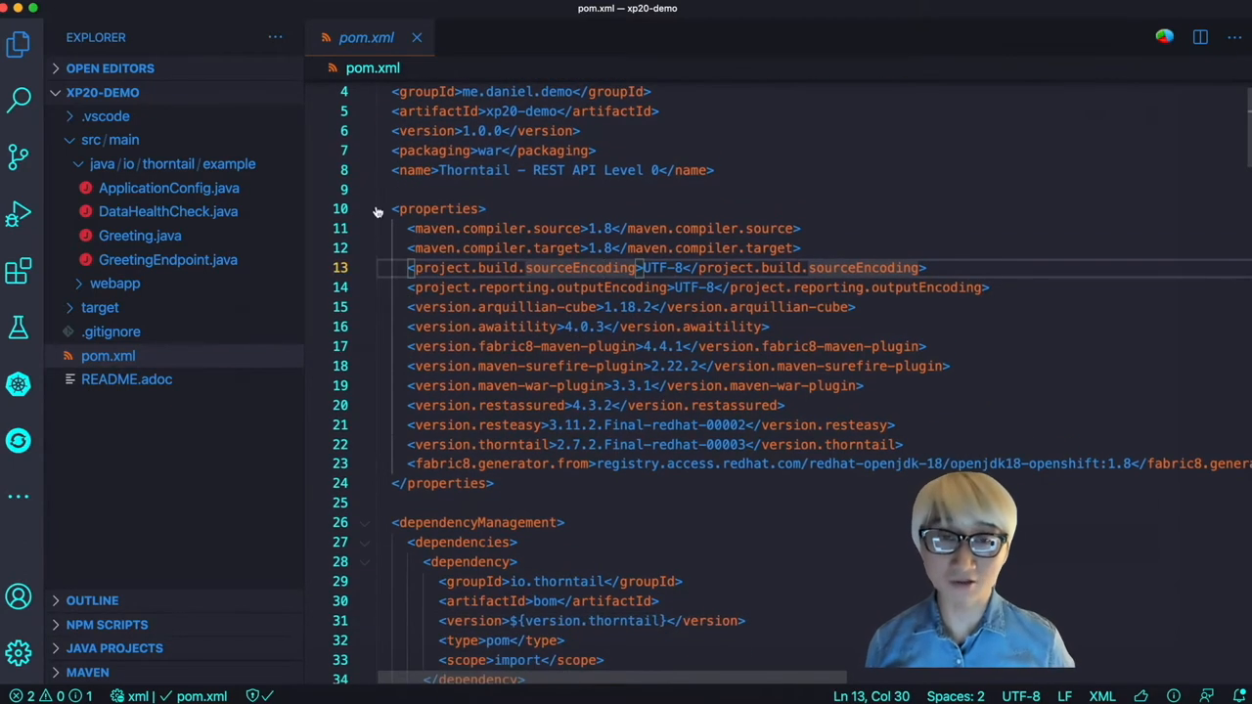
mouse_move(609, 446)
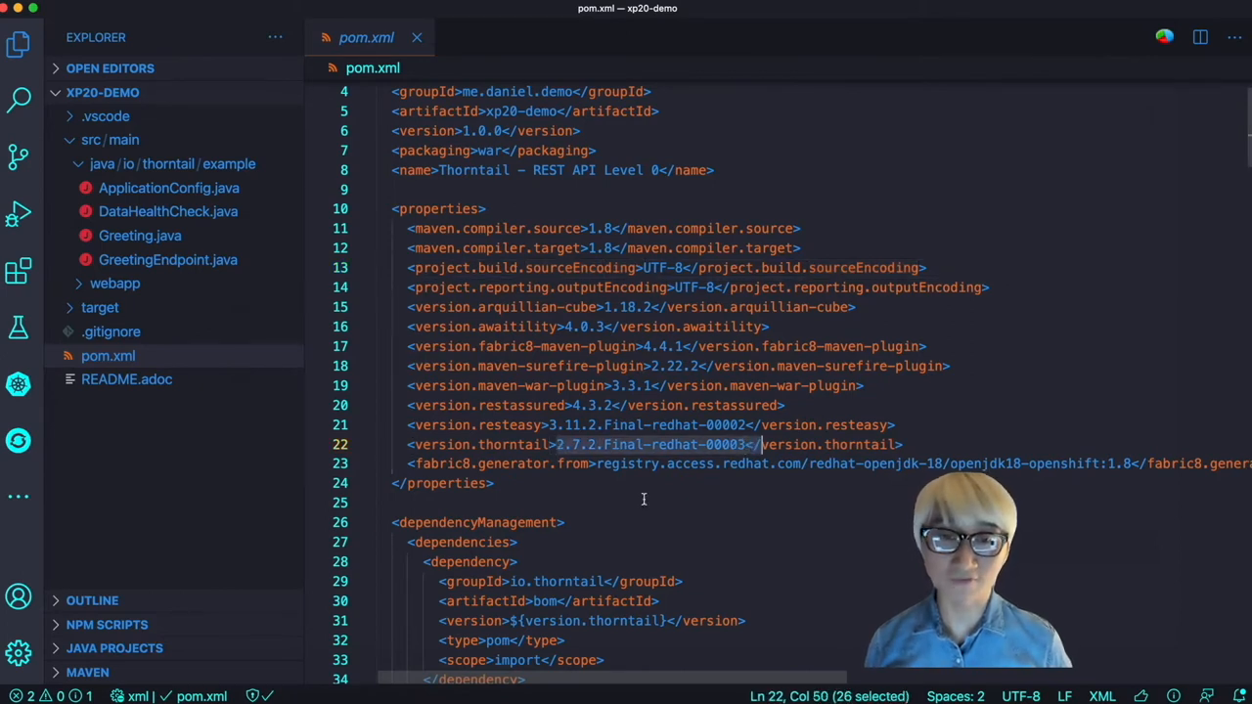
scroll("down", 3)
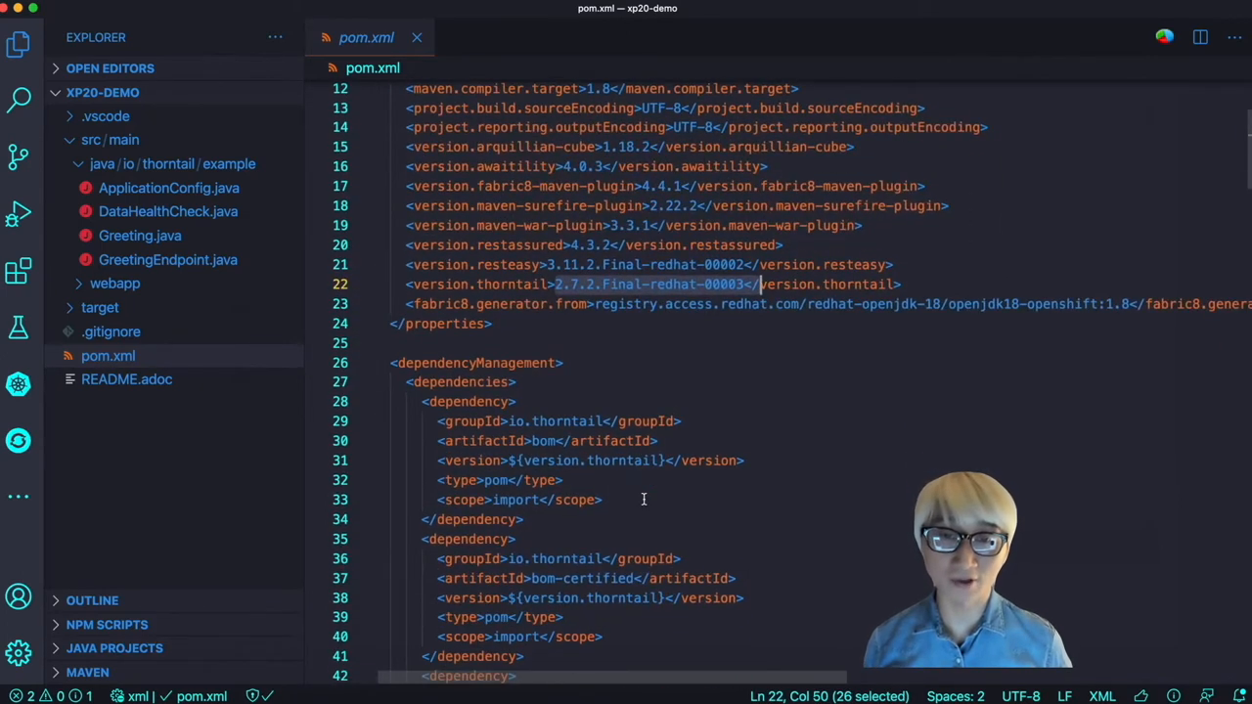
scroll("down", 3)
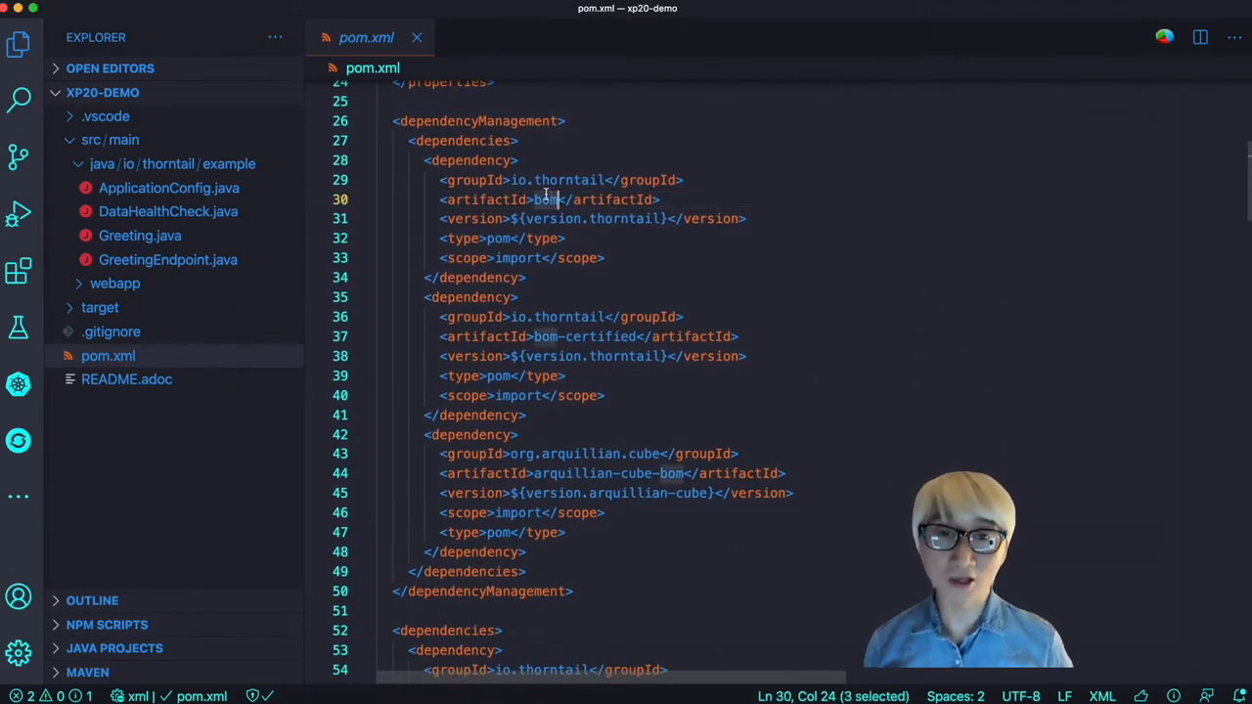
left_click_drag(559, 199, 741, 219)
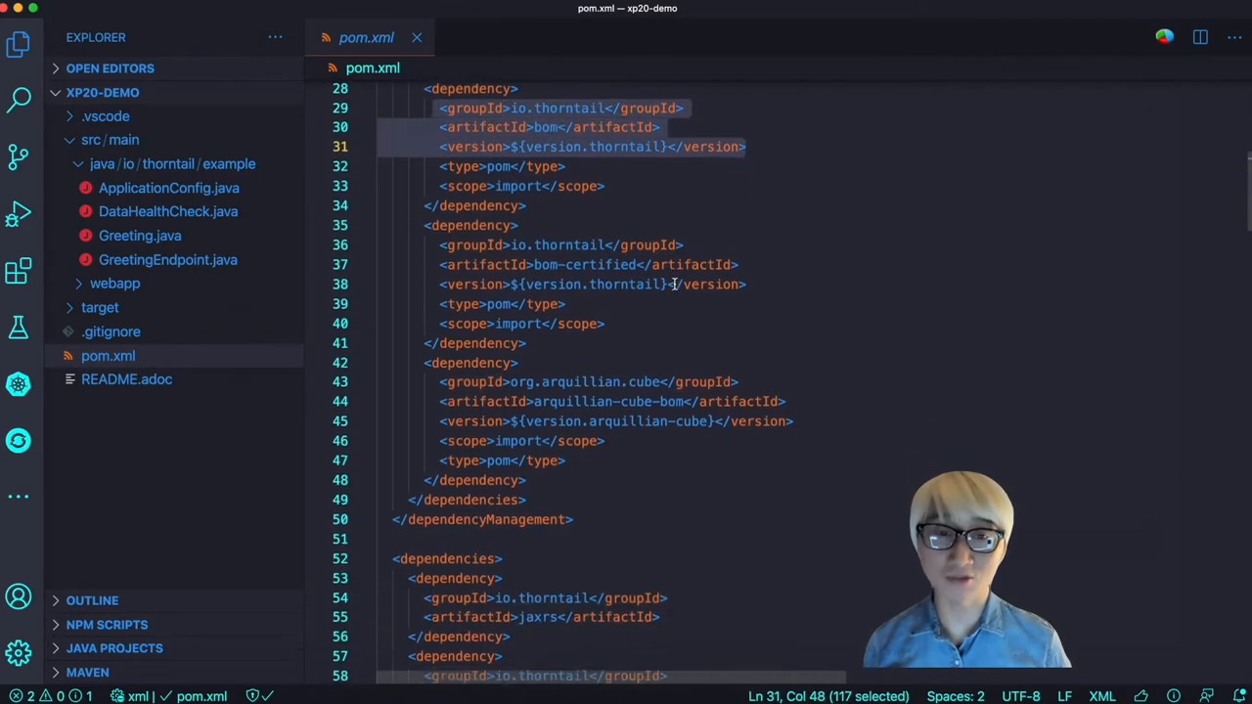
scroll("down", 3)
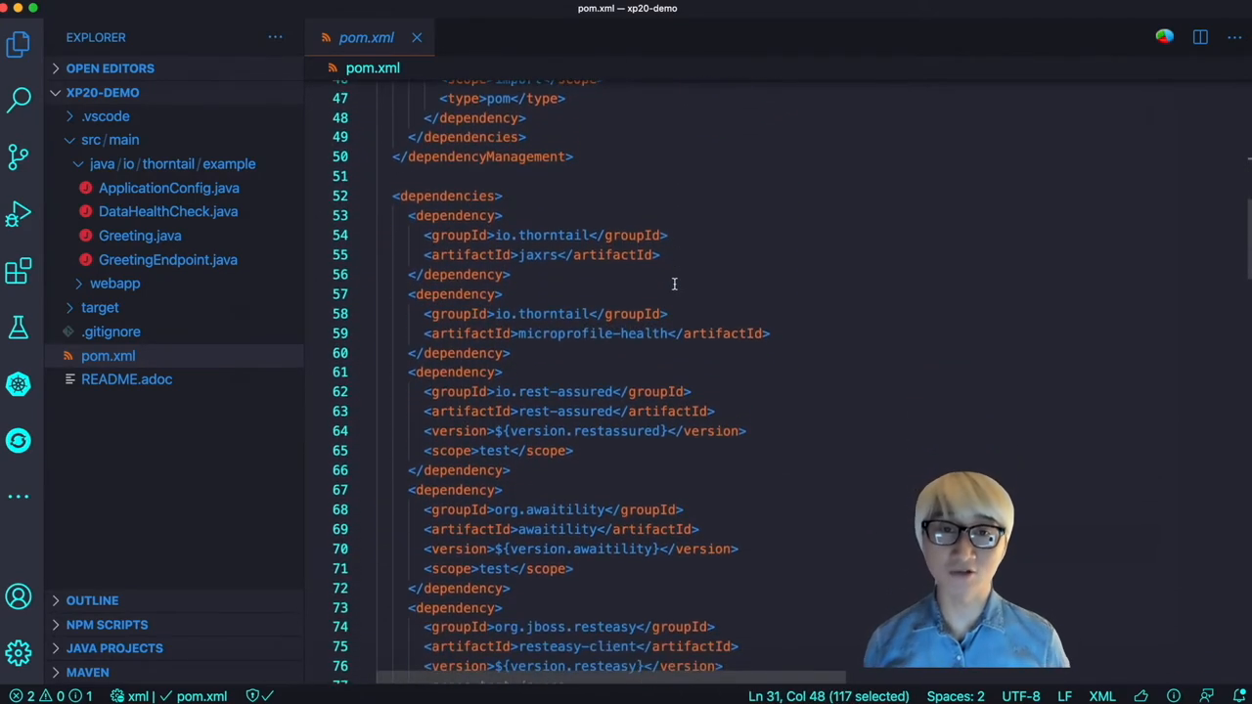
double_click(537, 255)
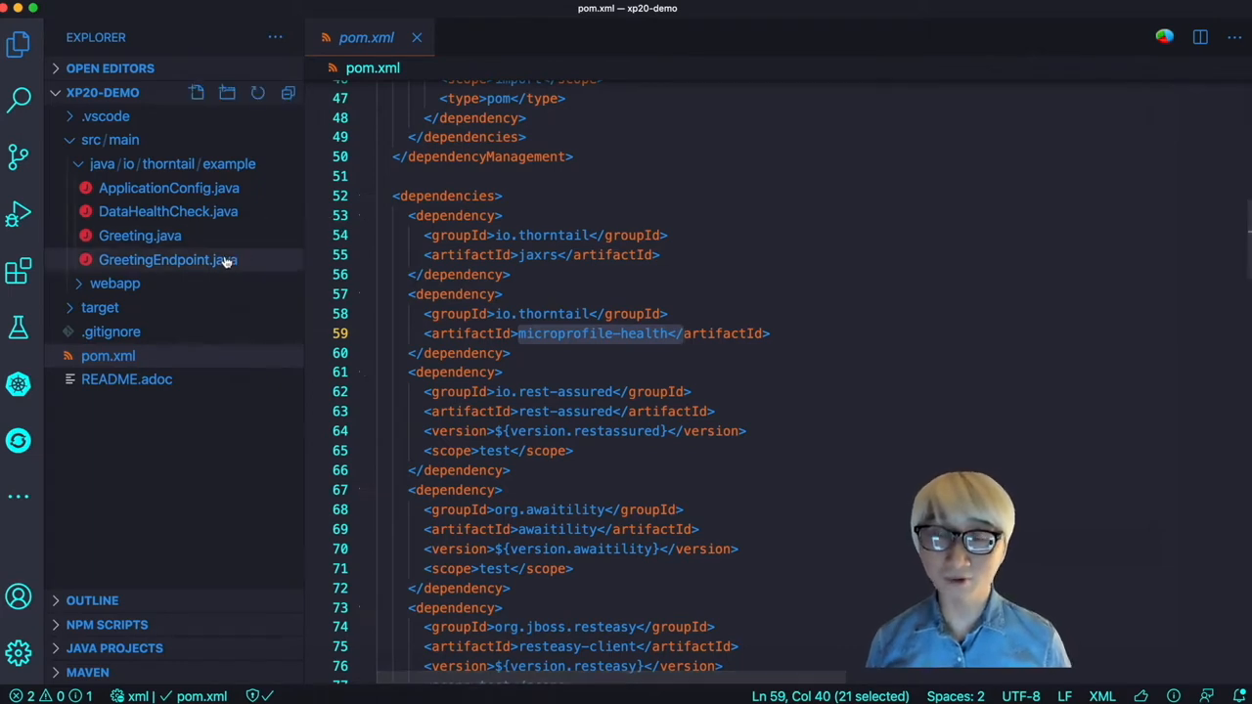
left_click(168, 259)
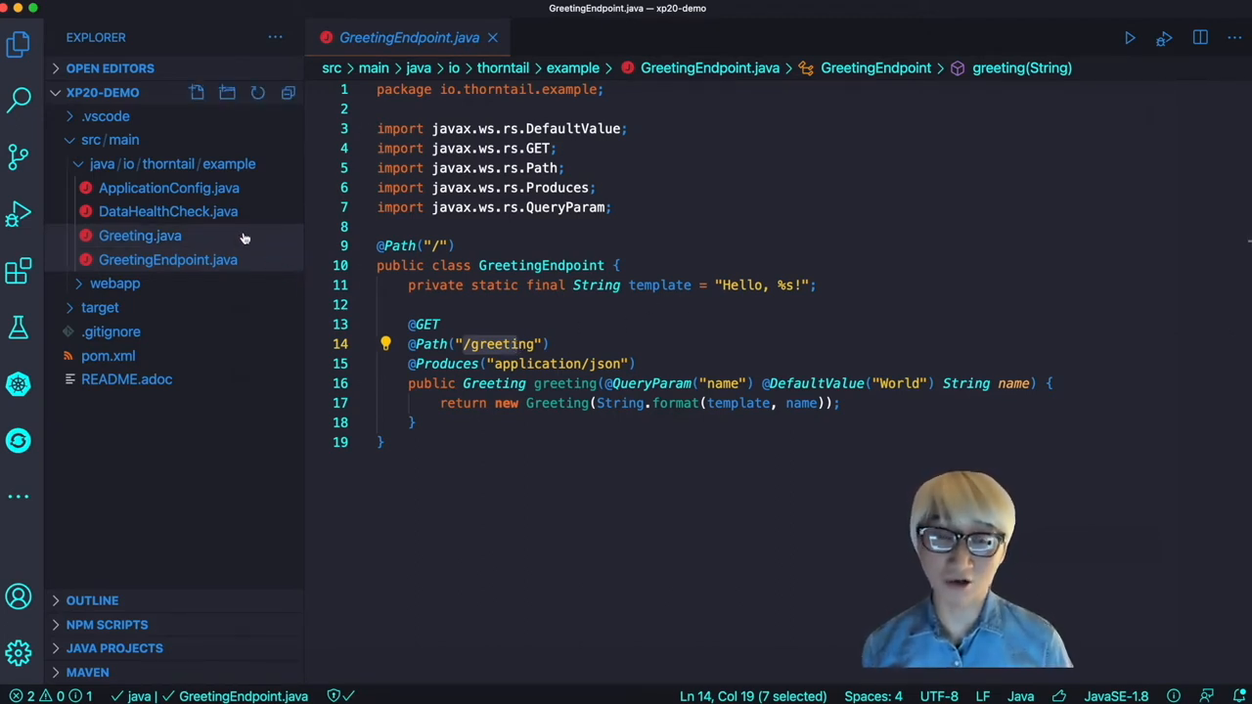
left_click(169, 188)
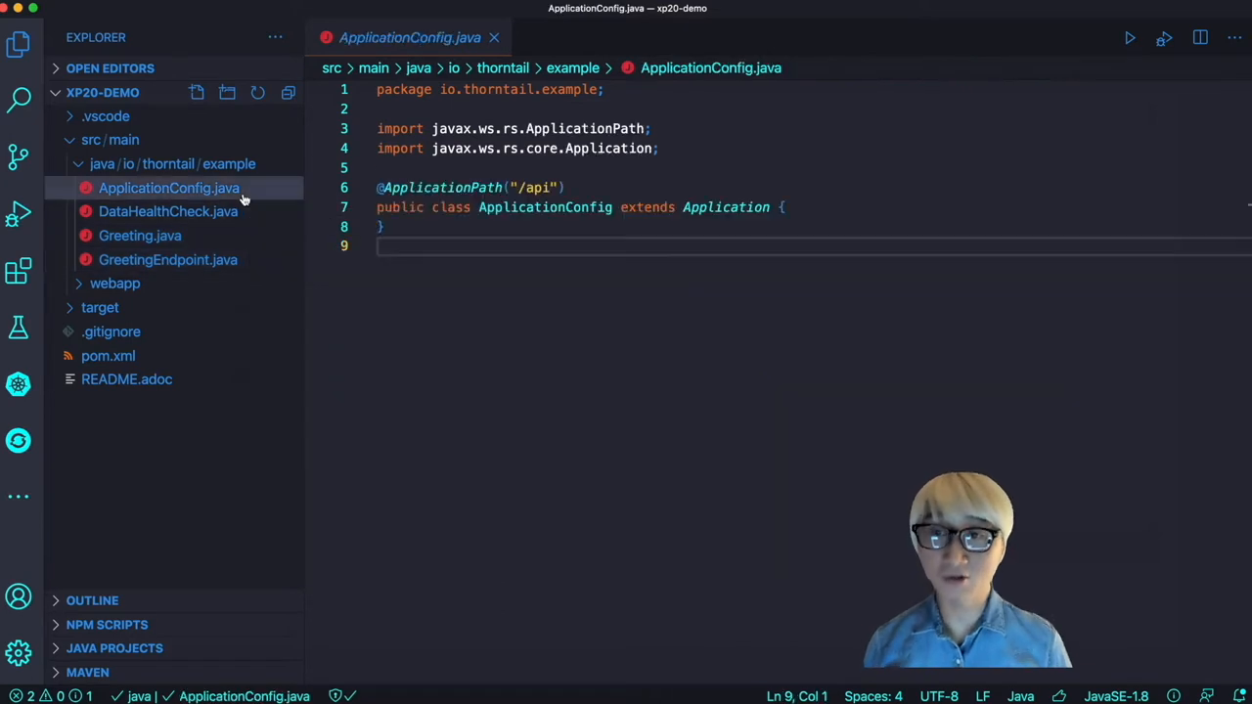
double_click(533, 188)
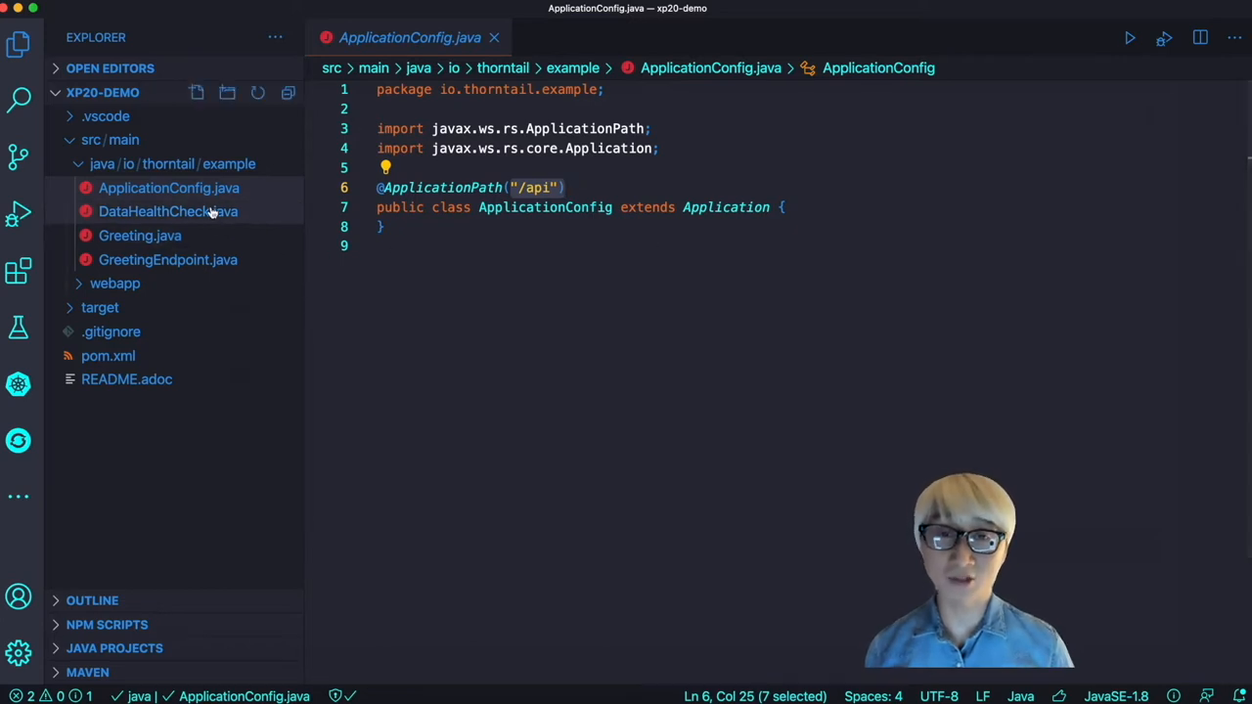
left_click(168, 211)
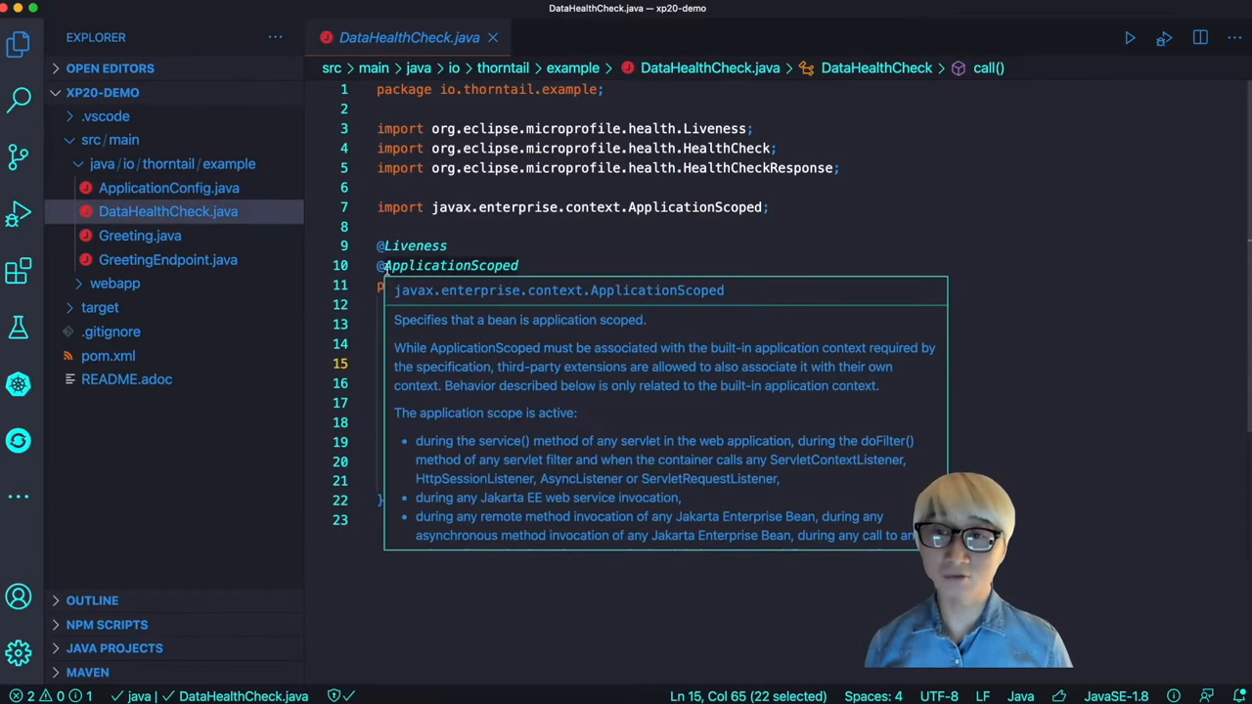
left_click(411, 245)
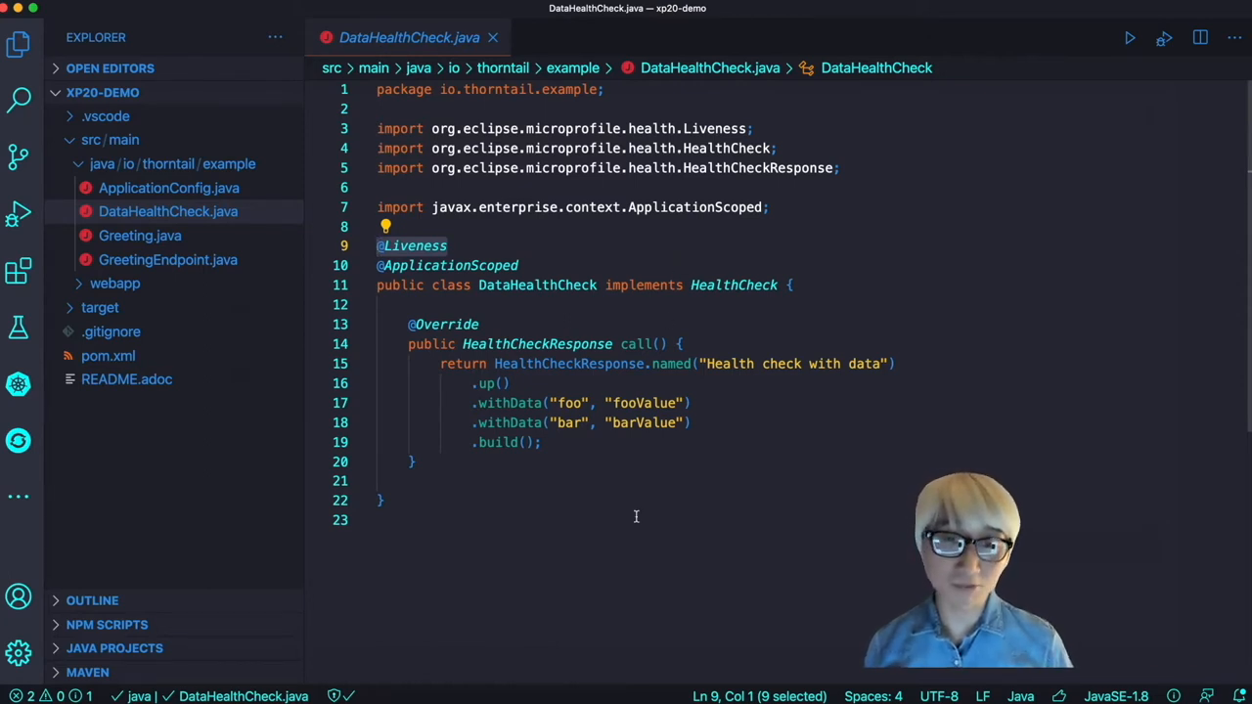
mouse_move(259, 680)
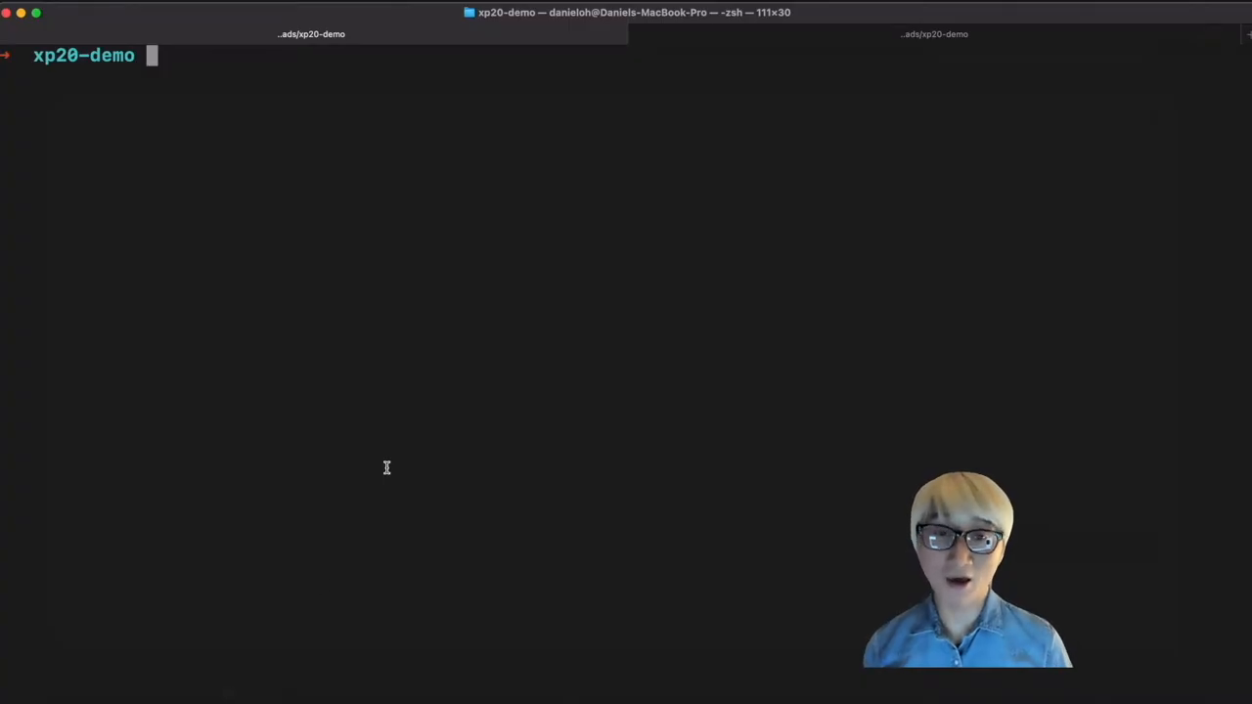
Step: Run mvn thorntail:run and scroll through the build and startup logs
type("mvn")
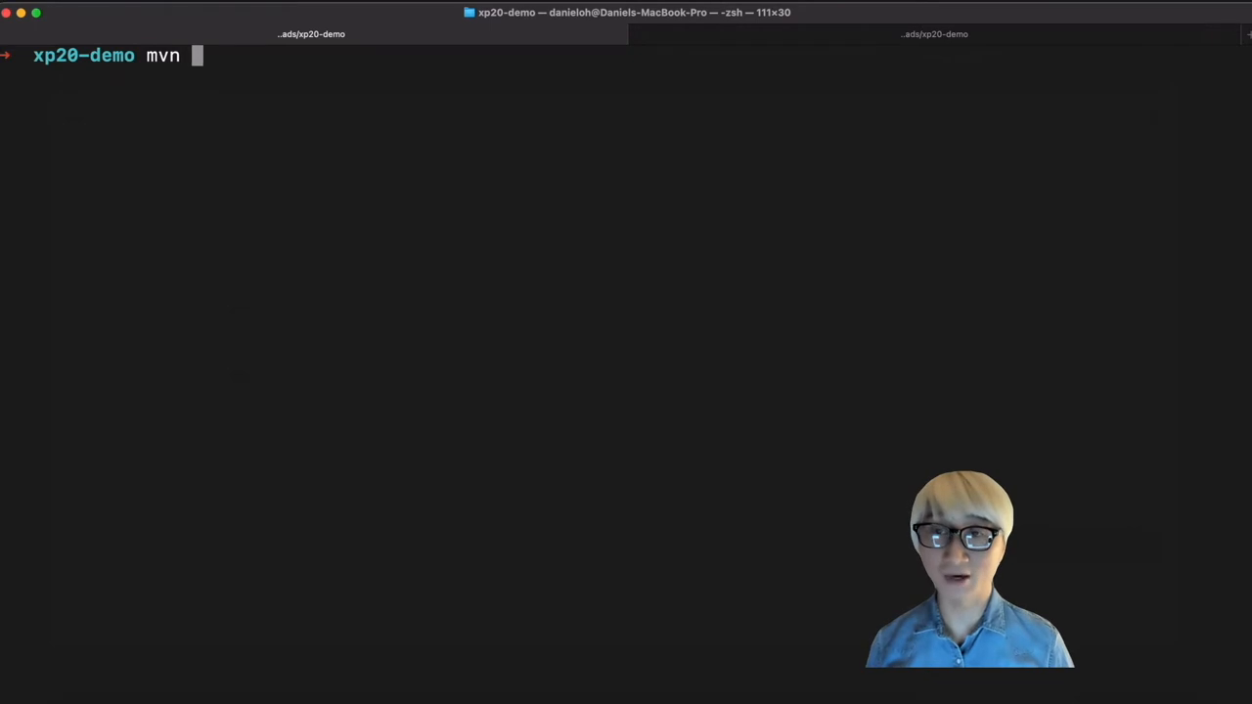
type("thorntail:run")
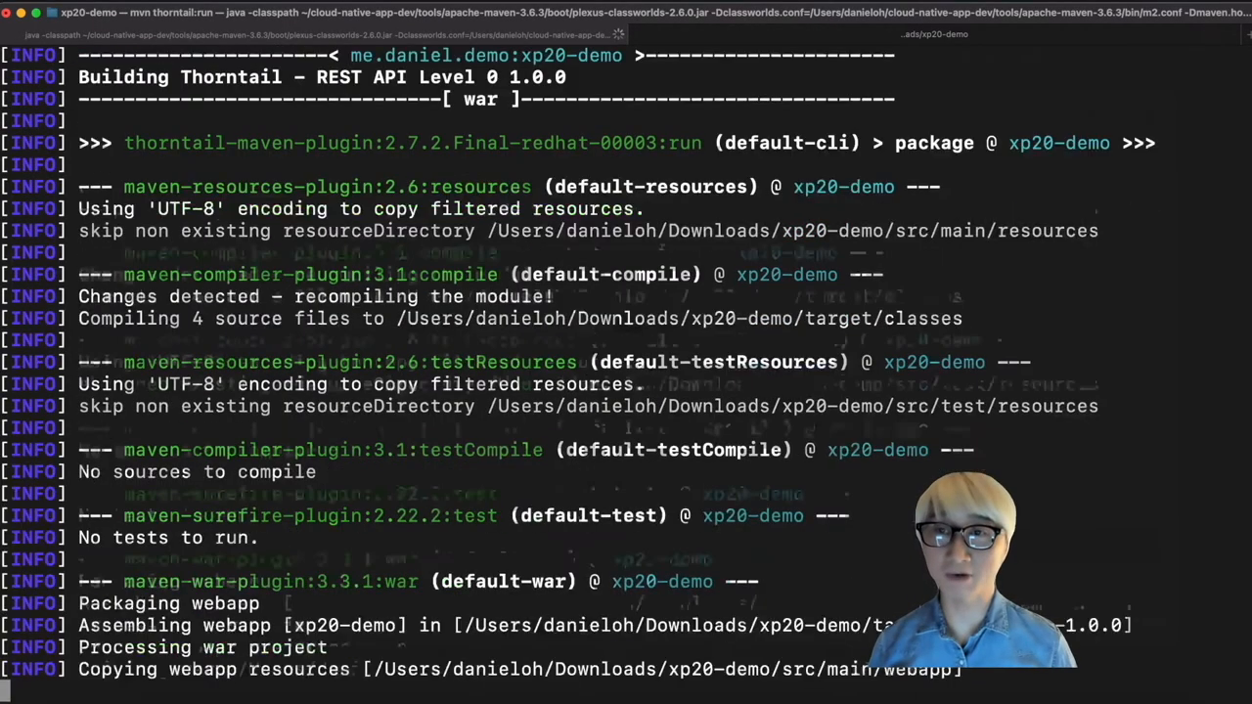
scroll("down", 3)
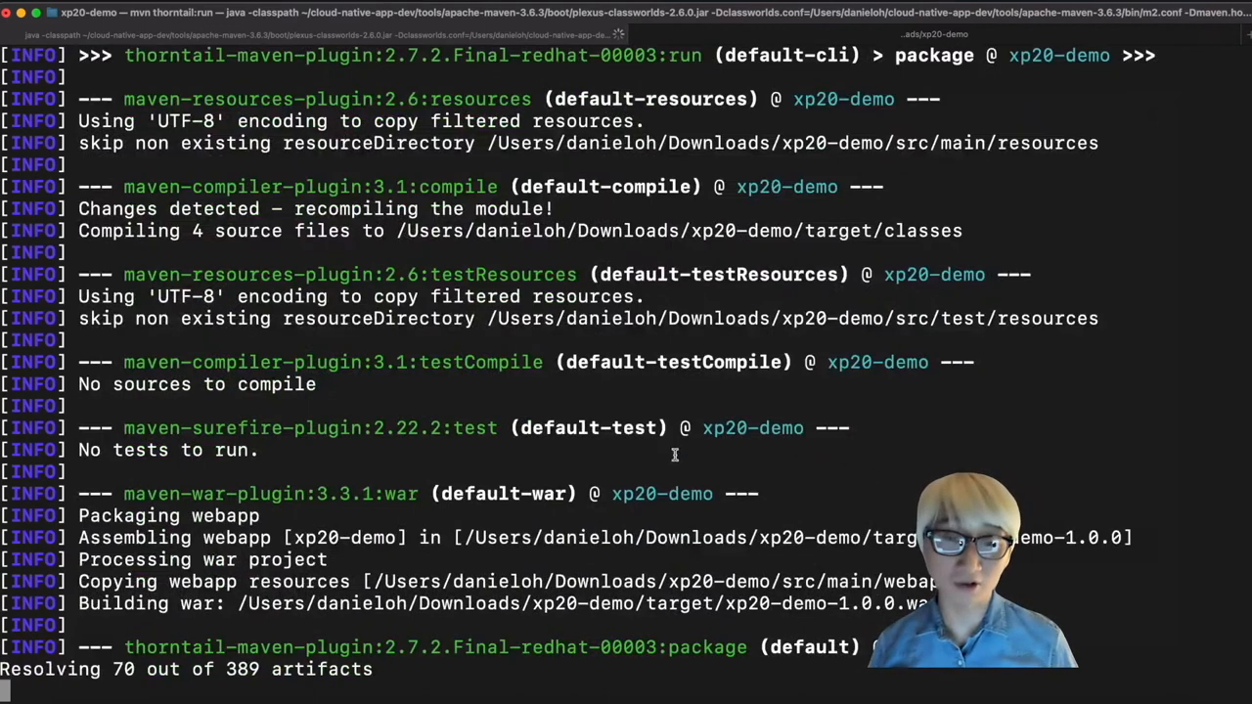
scroll("down", 3)
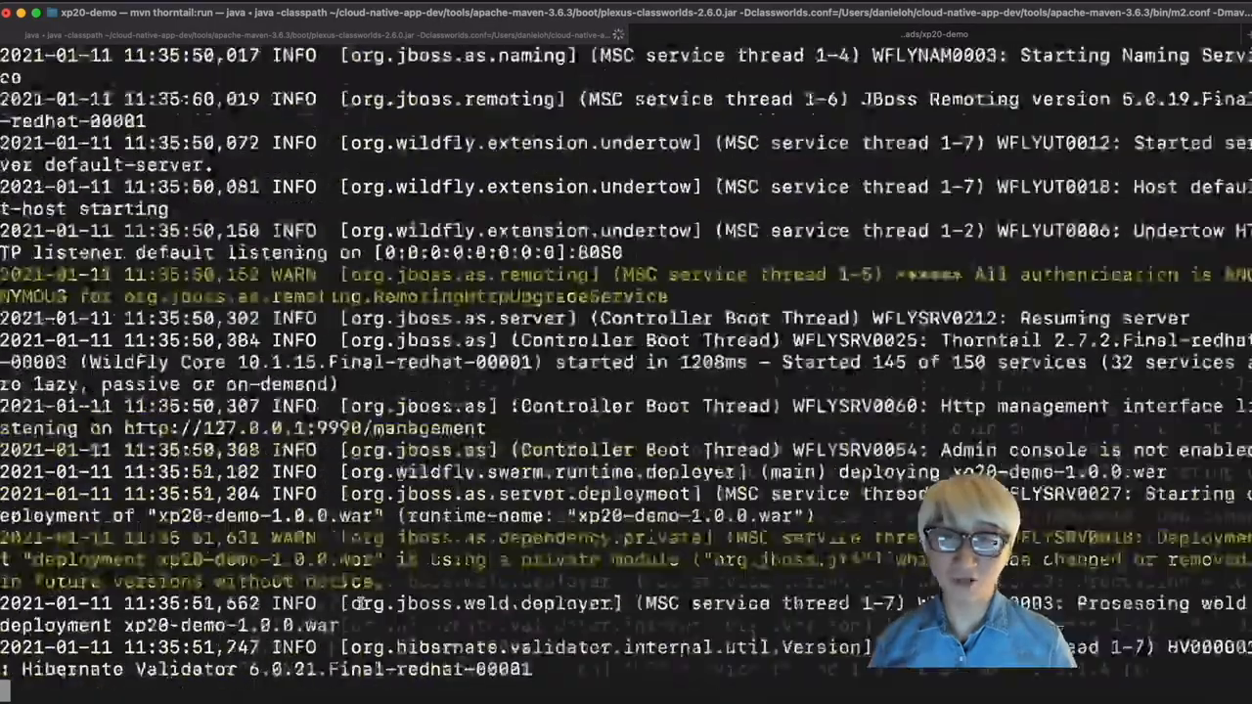
scroll("down", 3)
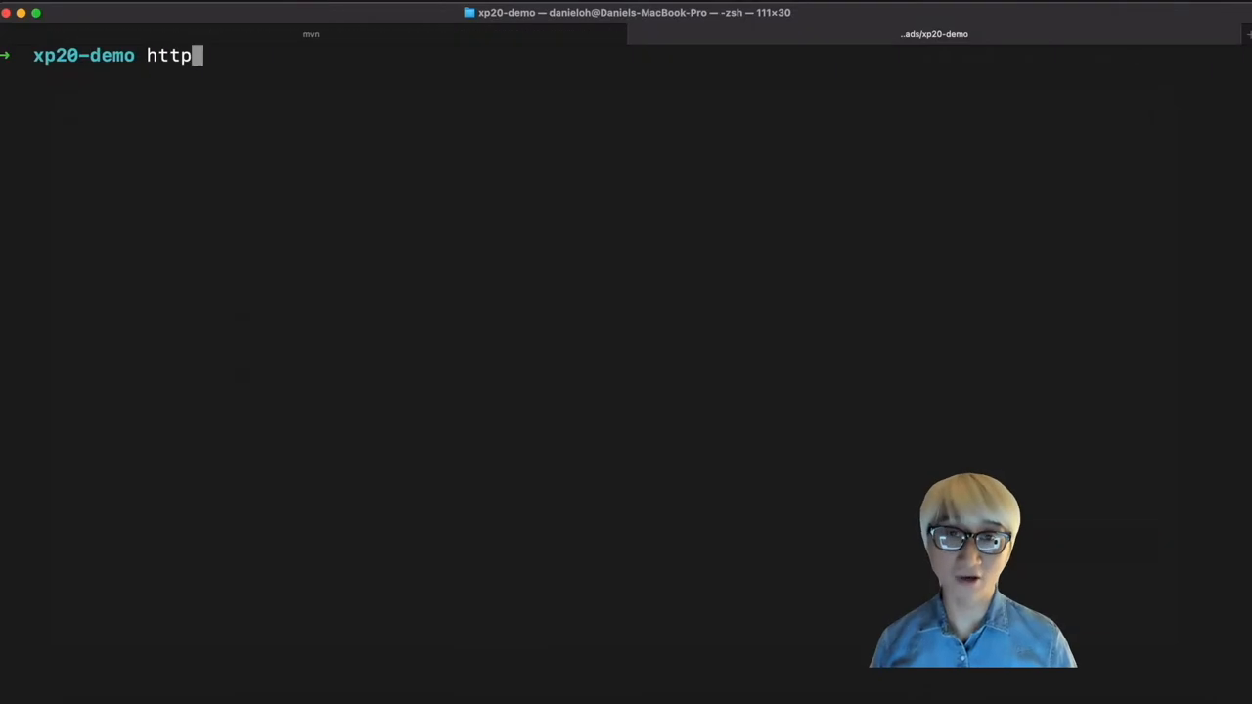
Step: Request :8080/api/greeting, then again with name=Thorntail API
type(":8080/api/greeting")
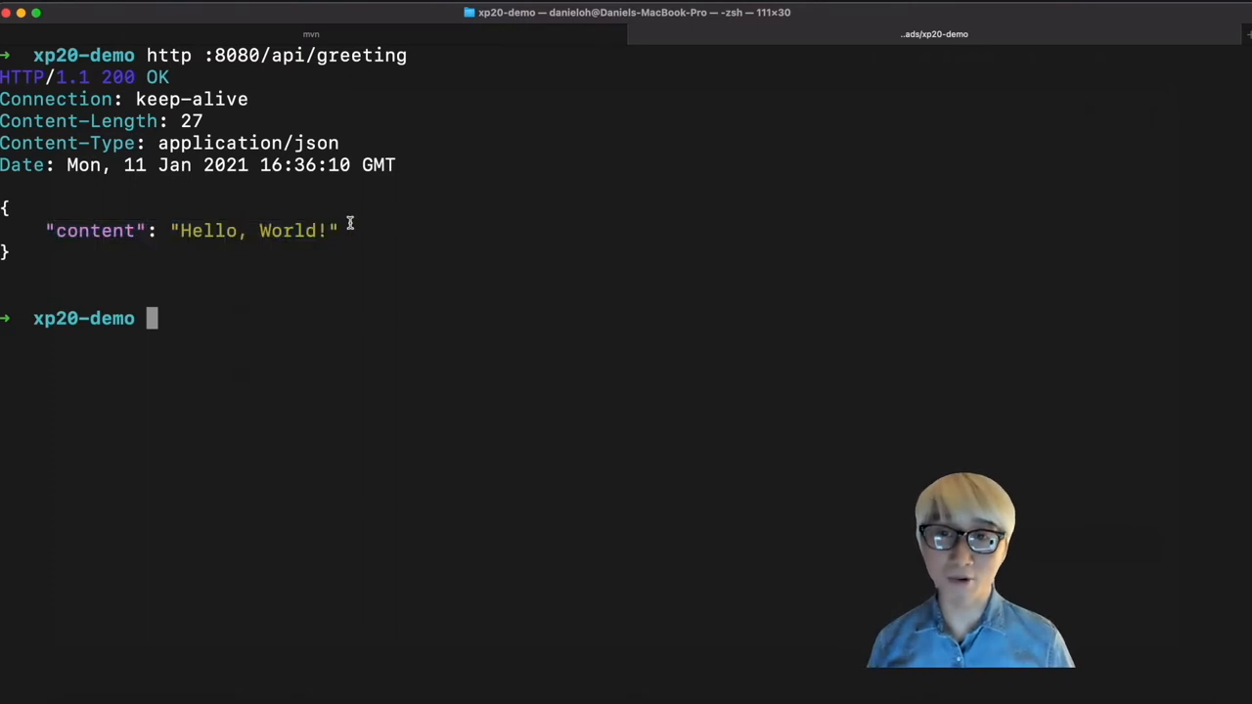
type("http :8080/api/greeting?nam")
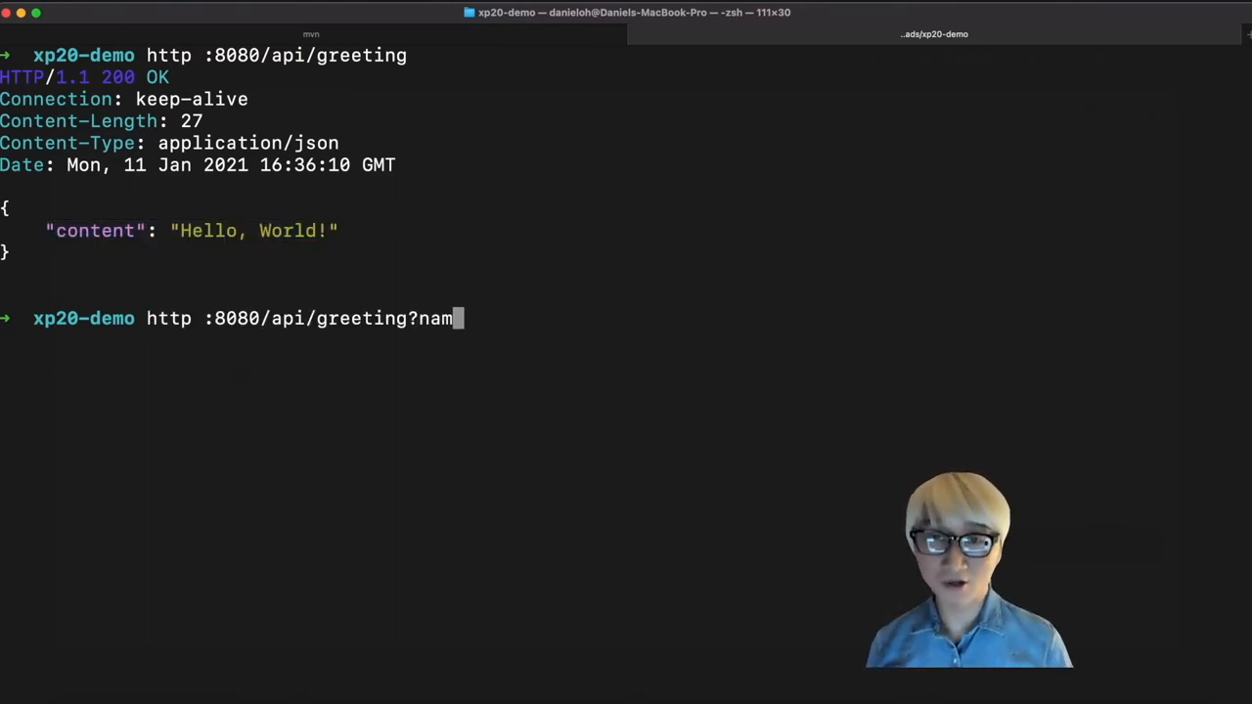
type("e=Thor")
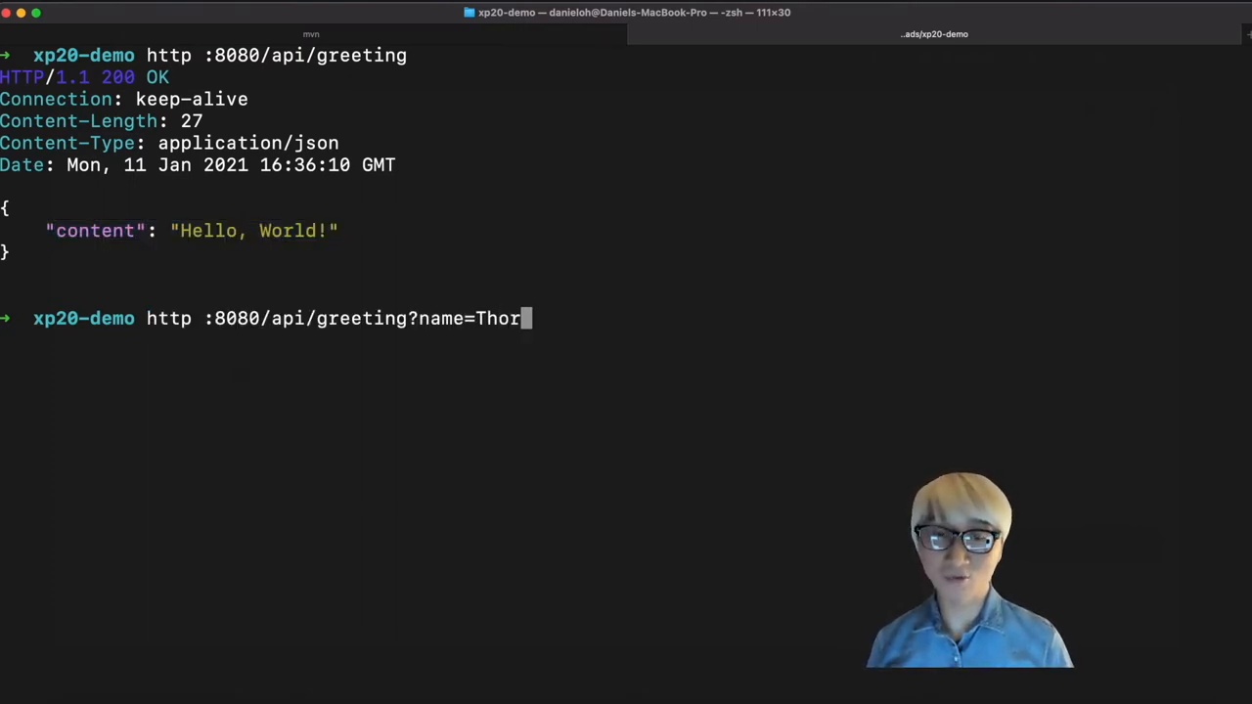
type("tail")
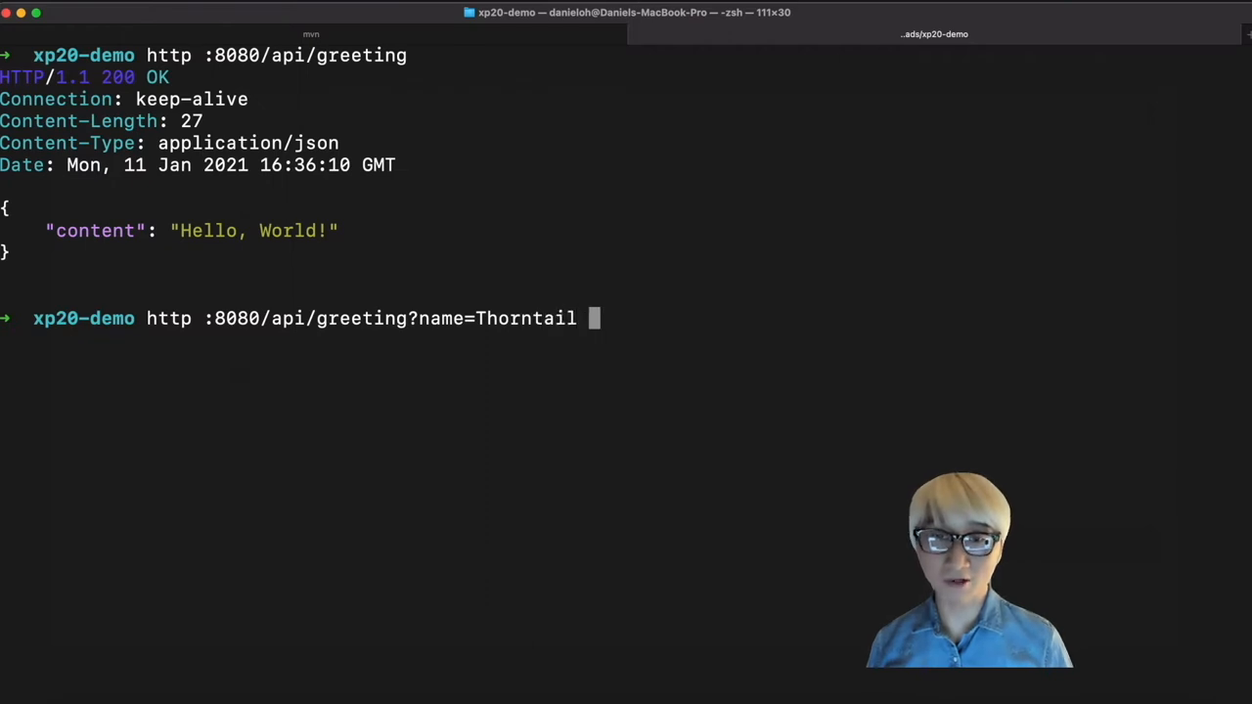
type("API\"")
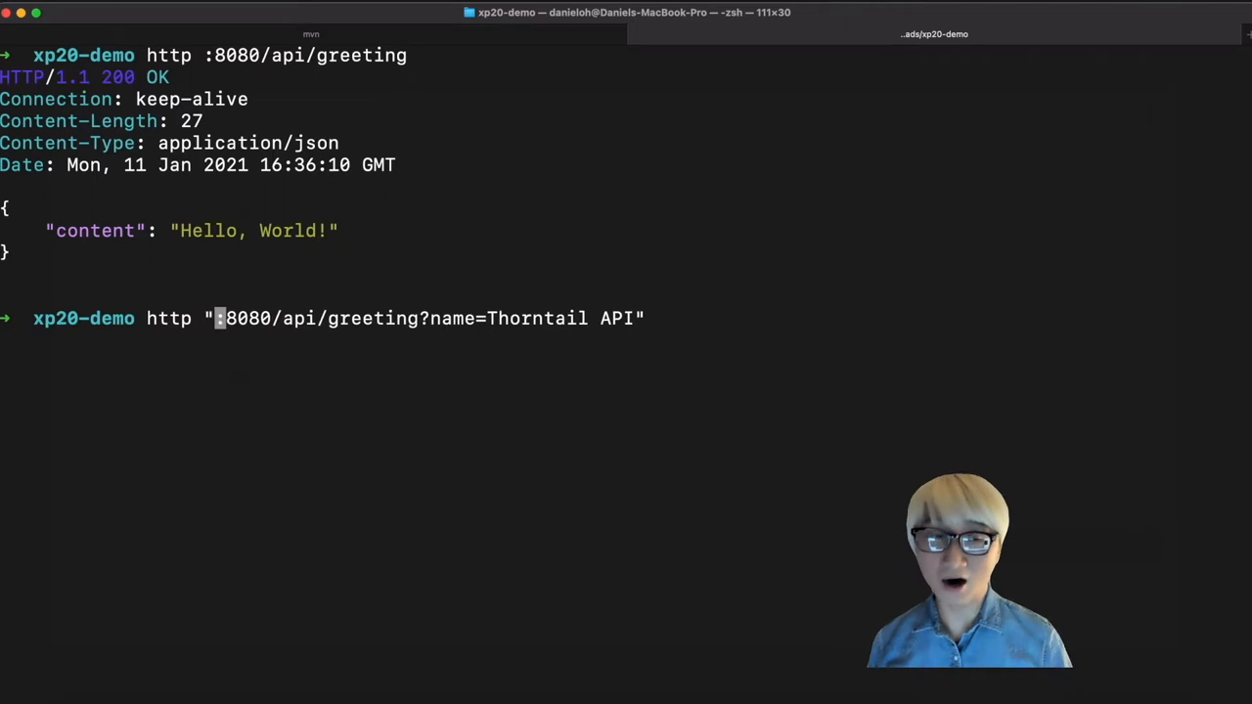
key("enter")
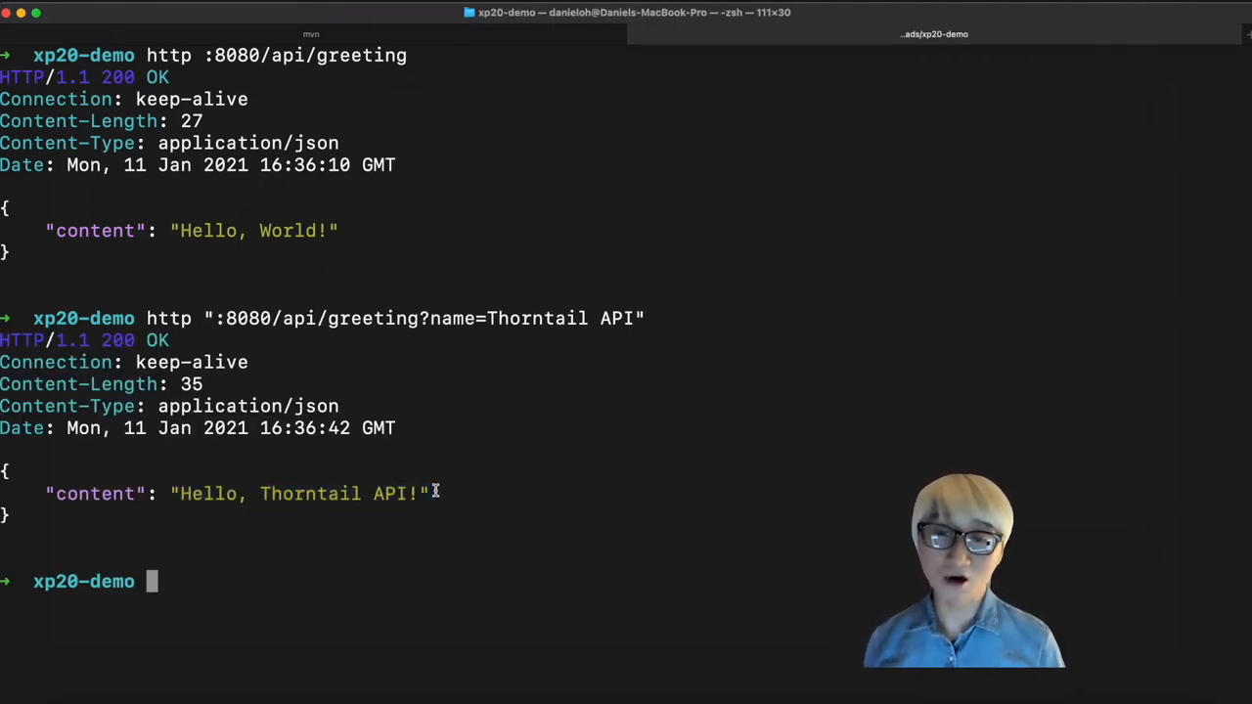
mouse_move(526, 494)
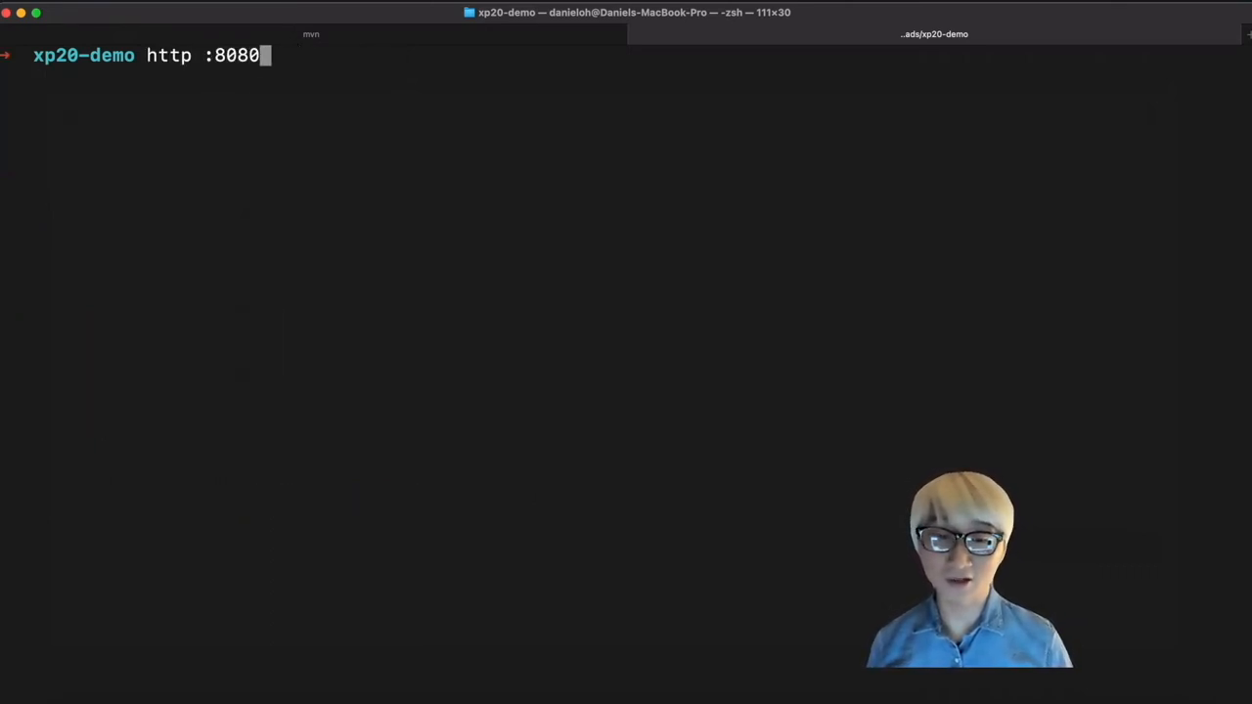
Step: Query http :8080/health/live, confirm status UP, and return to Visual Studio Code
type("/health/live")
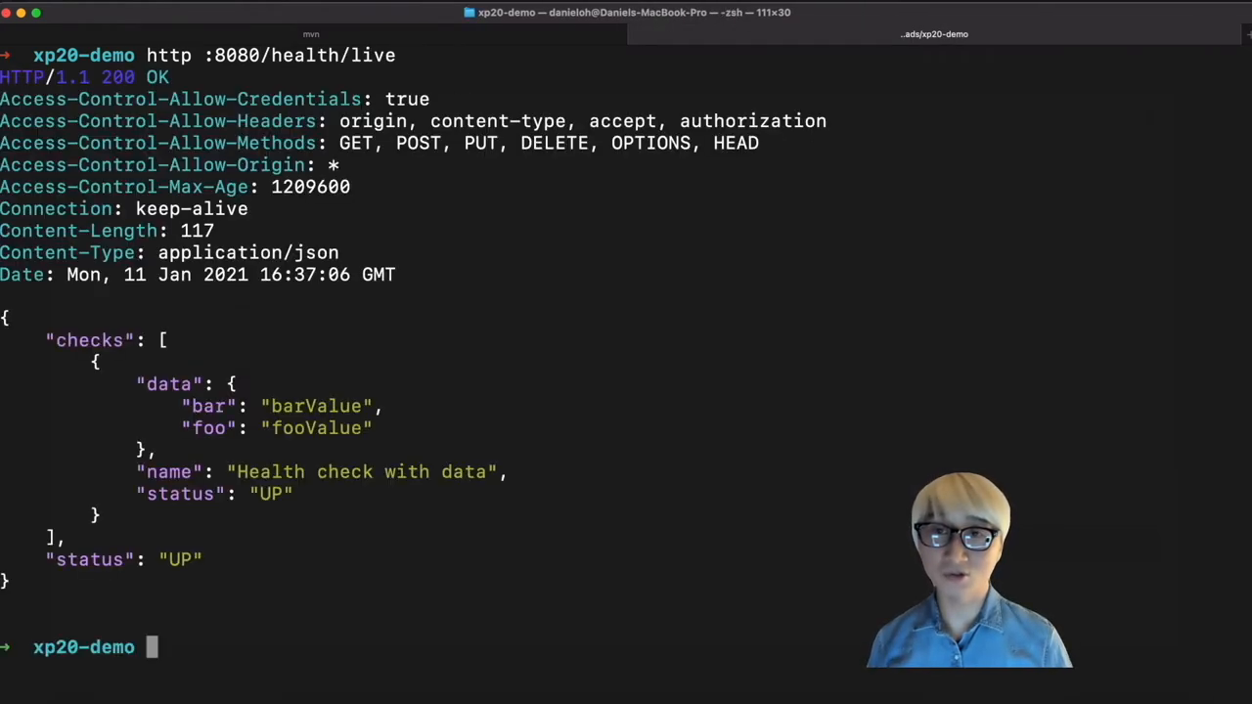
double_click(91, 339)
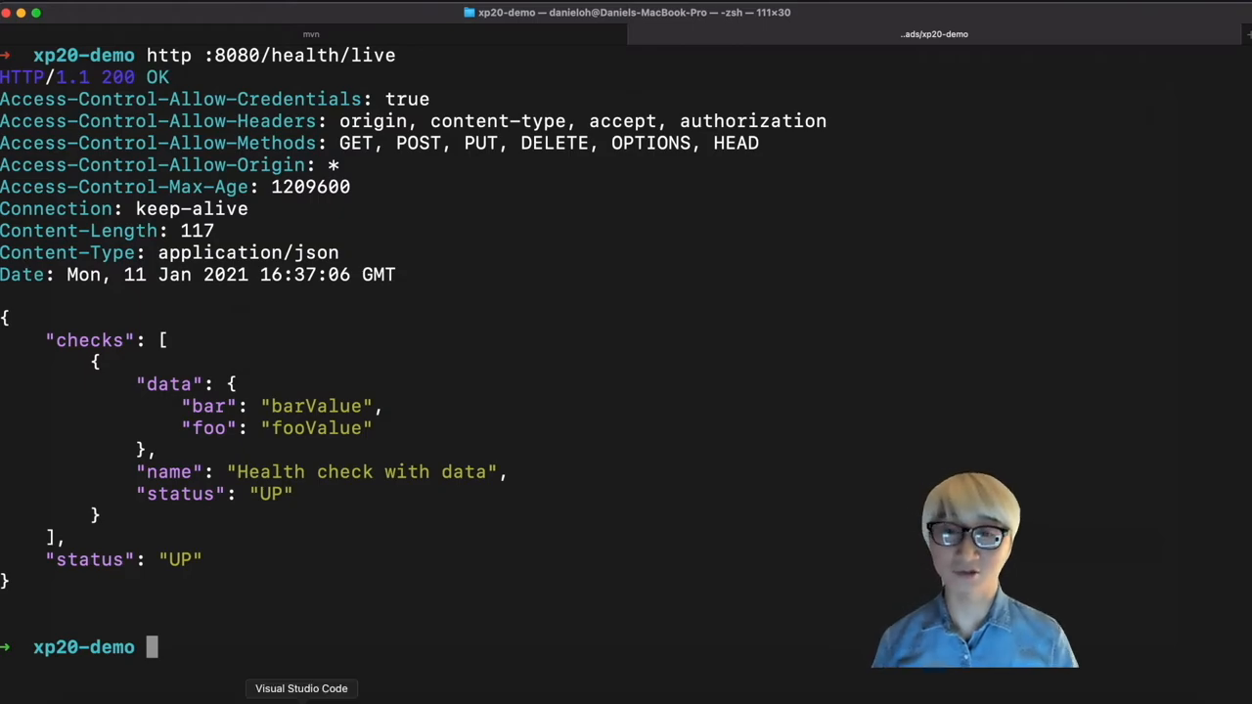
left_click(301, 688)
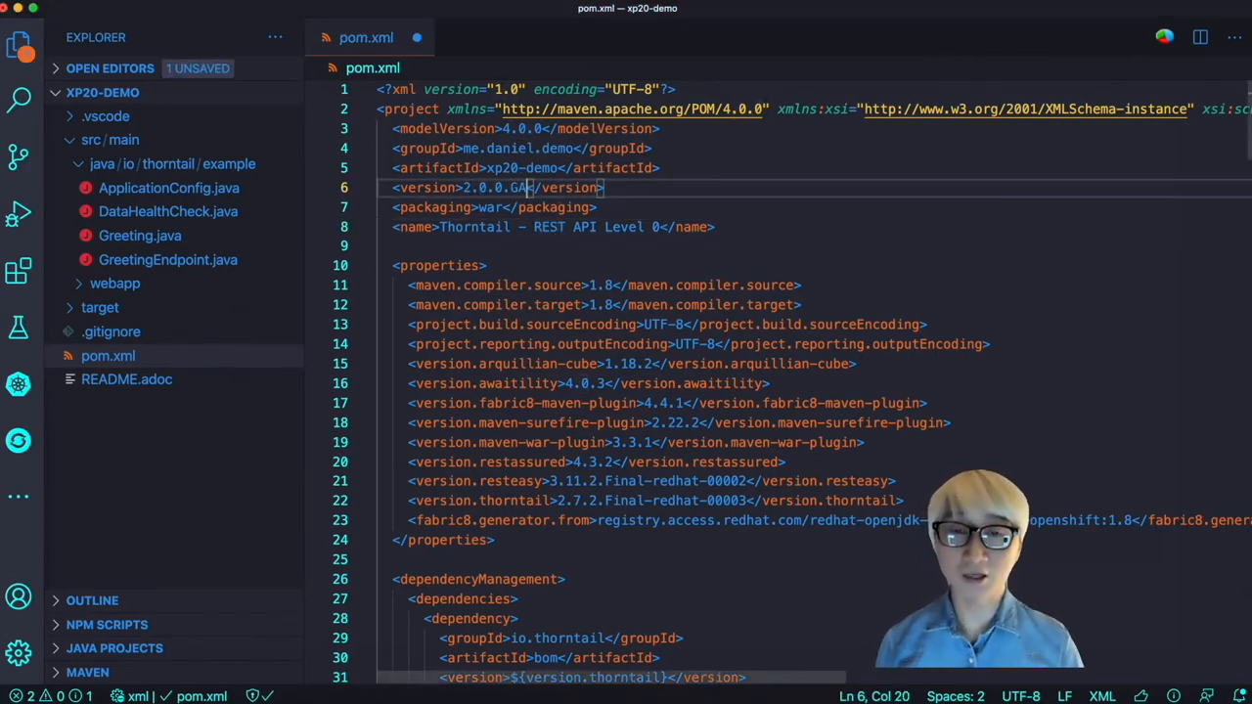
Step: Set the project version to 2.0.0.GA and add JBoss EAP and JKube version properties
type("ga")
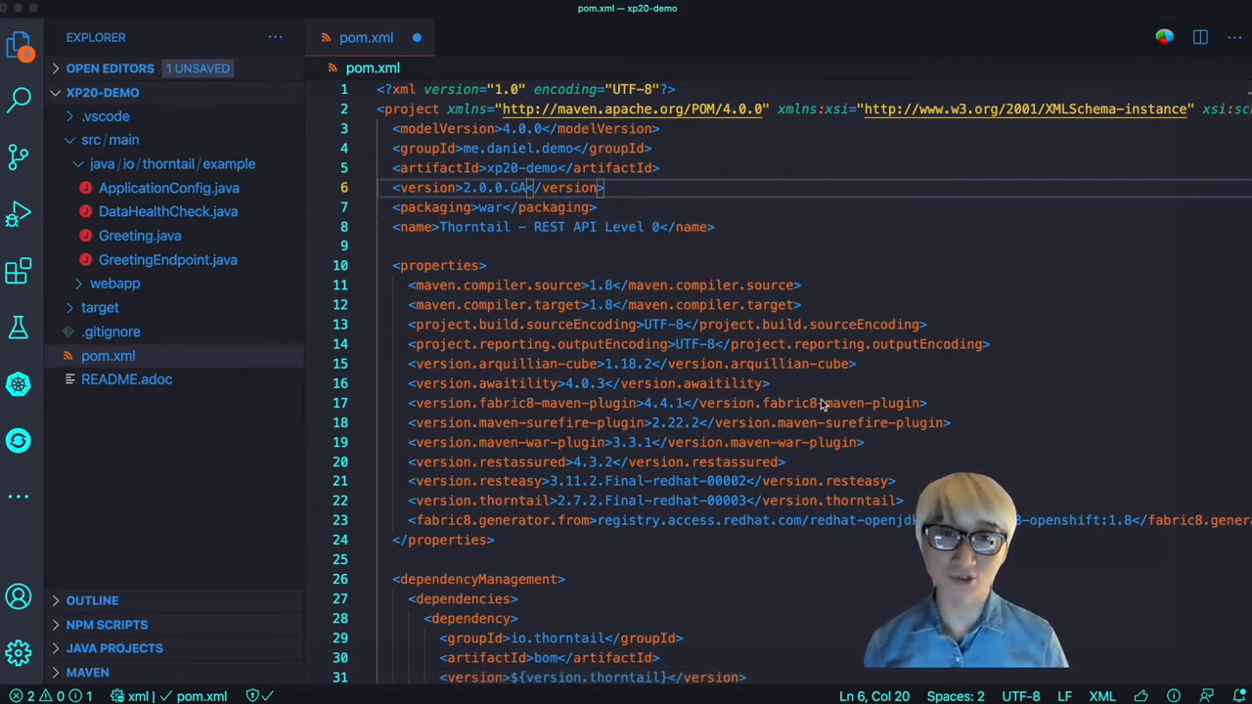
scroll("down", 3)
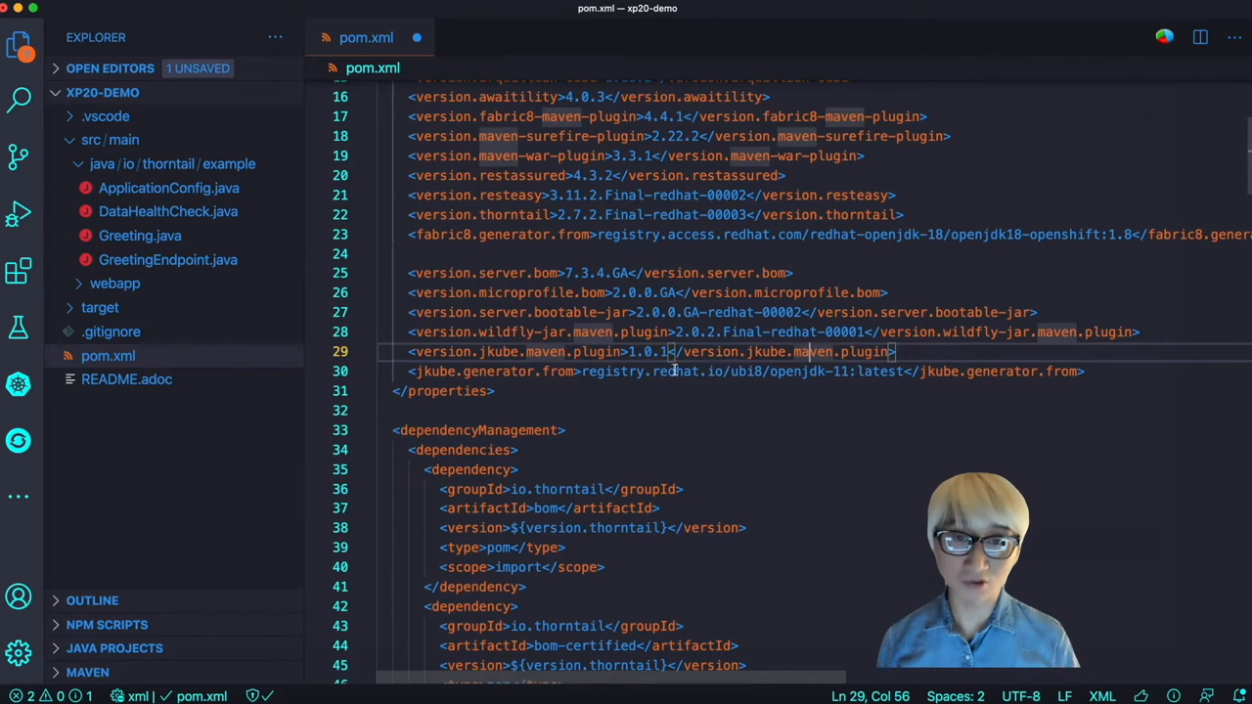
left_click(743, 351)
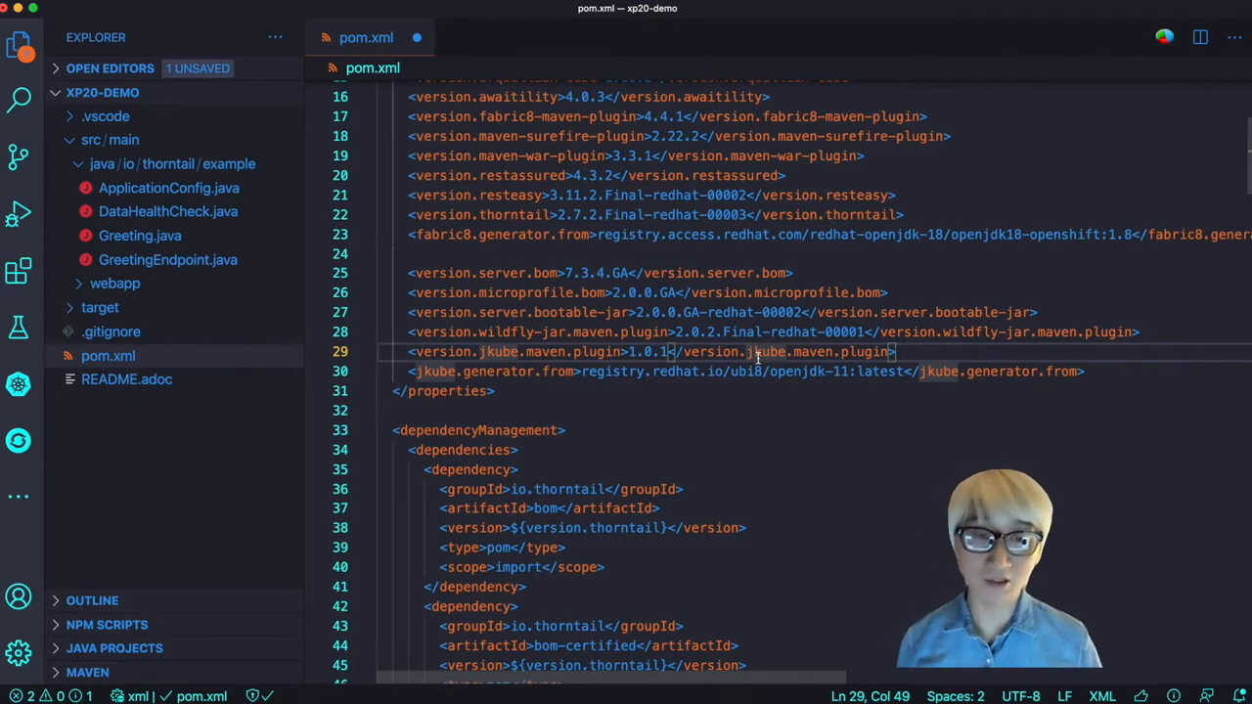
Step: Comment out the Thorntail dependencyManagement and insert the JBoss EAP XP BOM block
scroll("down", 3)
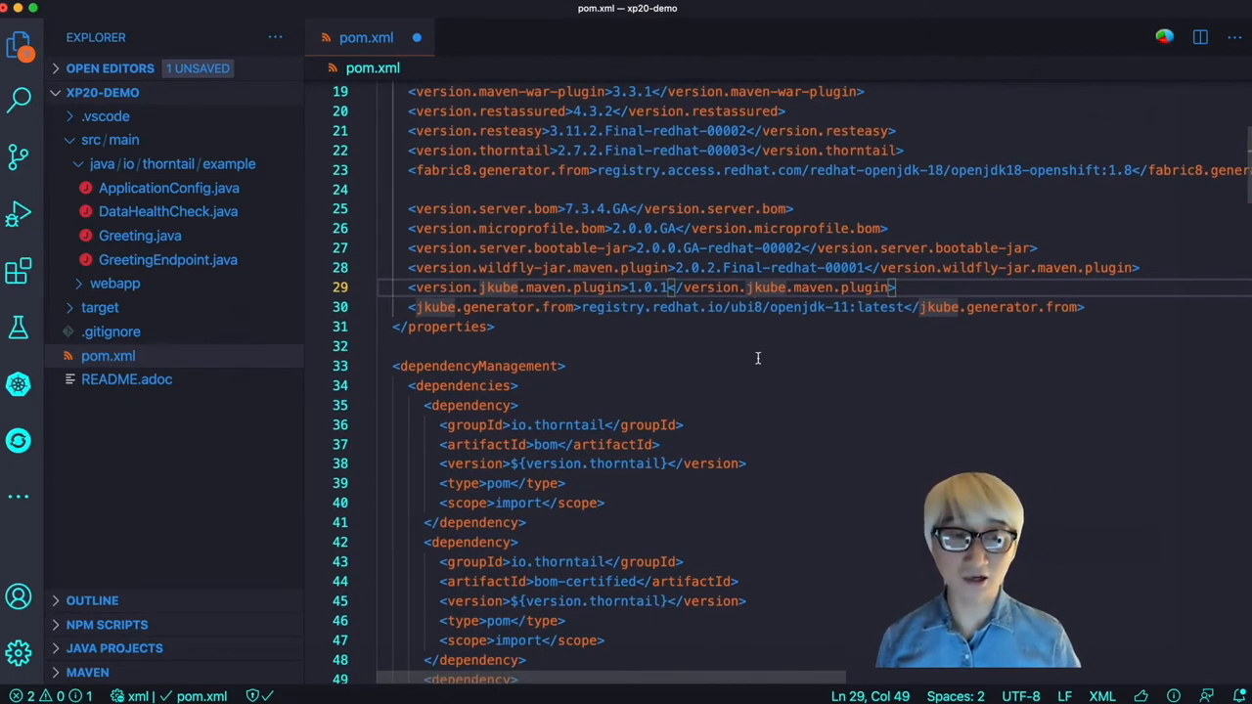
mouse_move(711, 306)
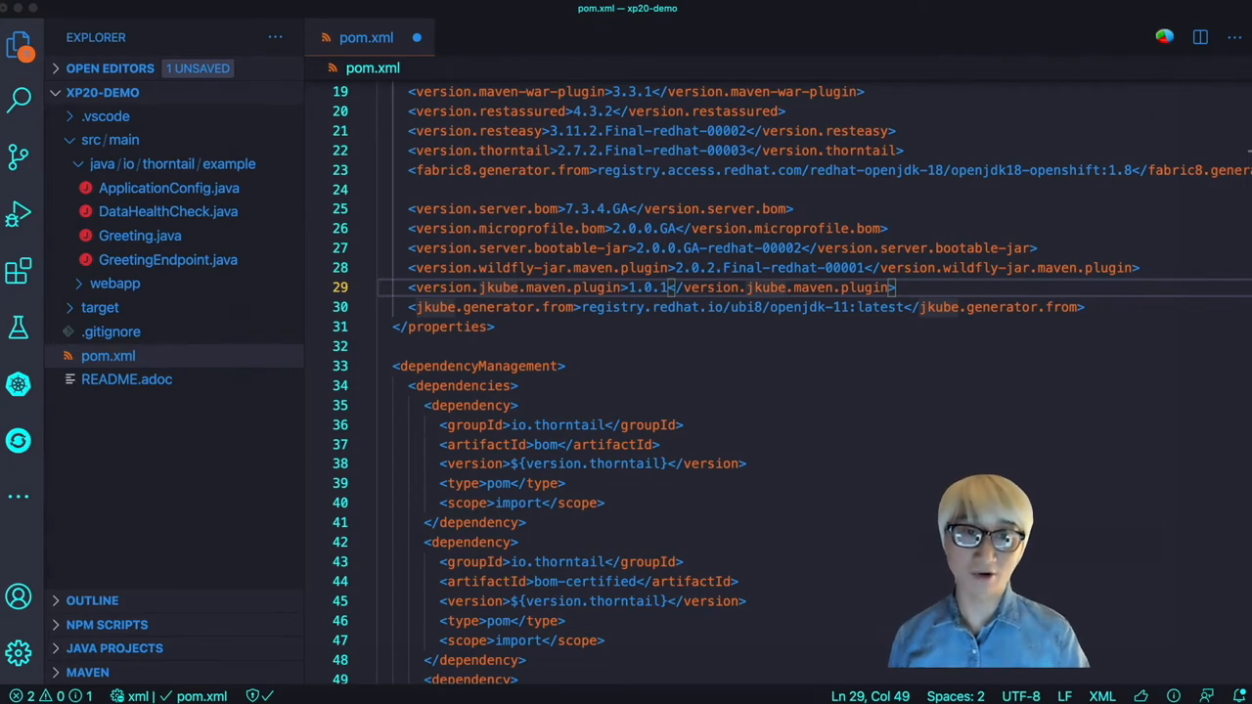
scroll("down", 3)
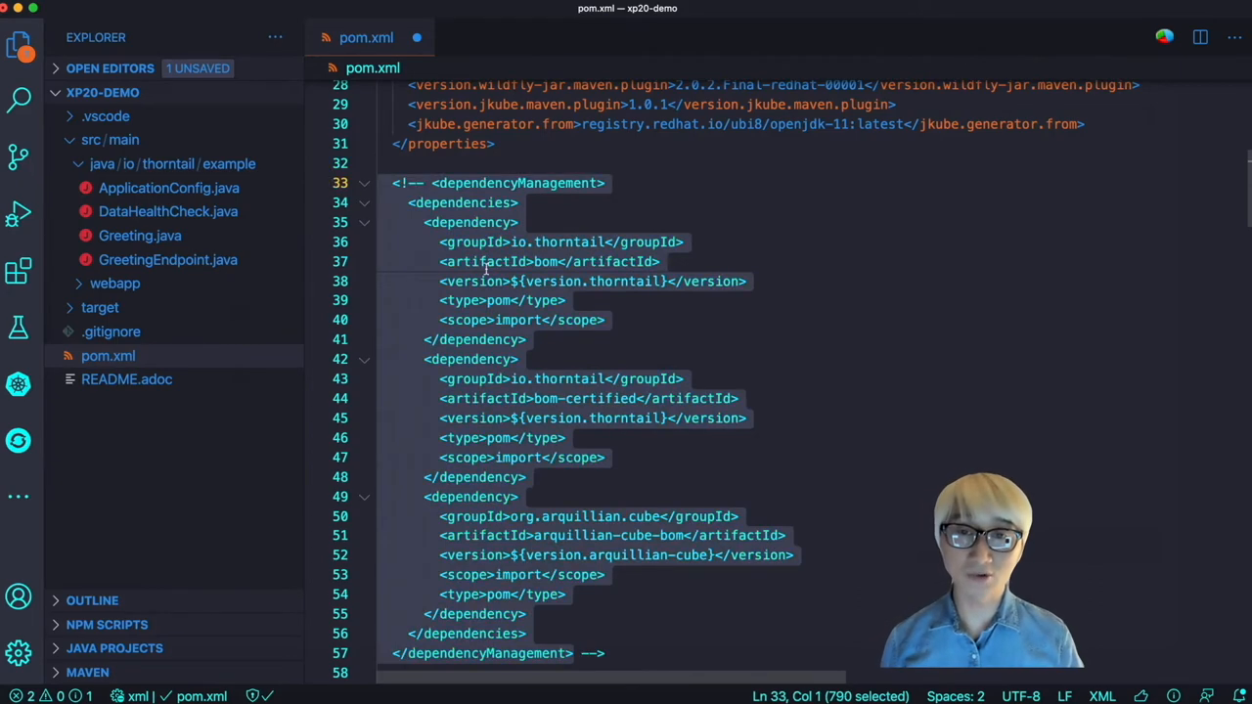
scroll("down", 3)
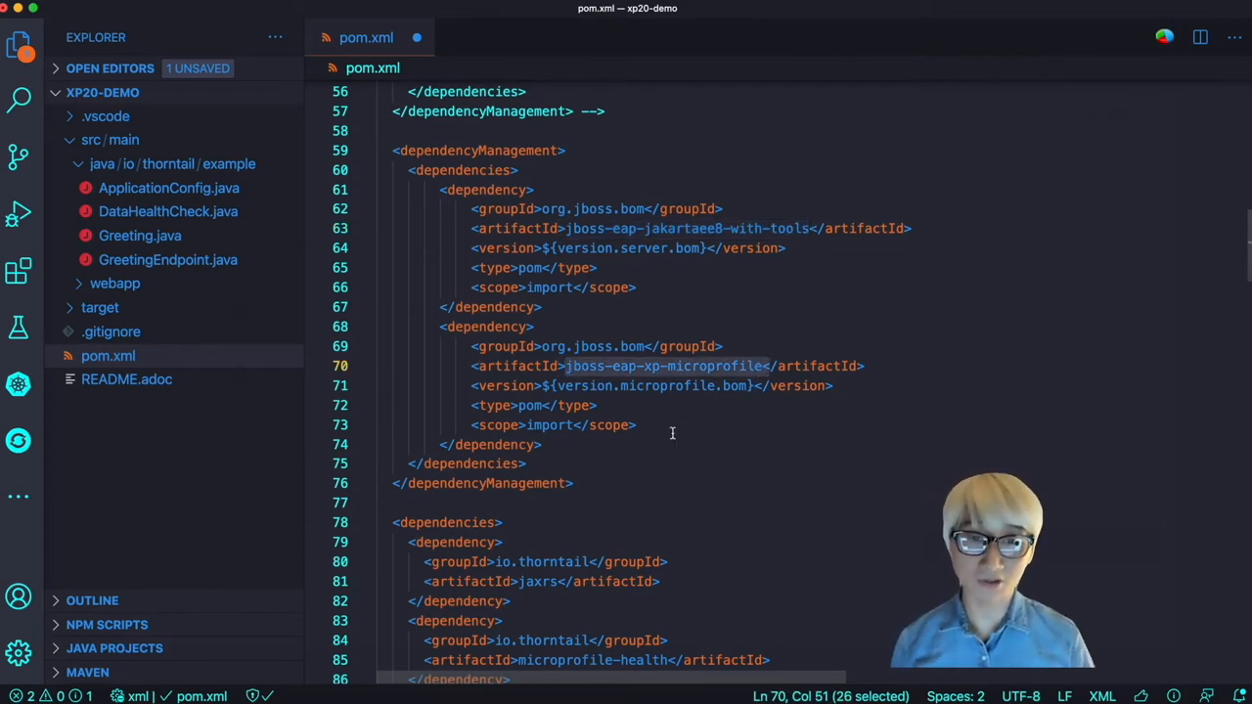
scroll("down", 3)
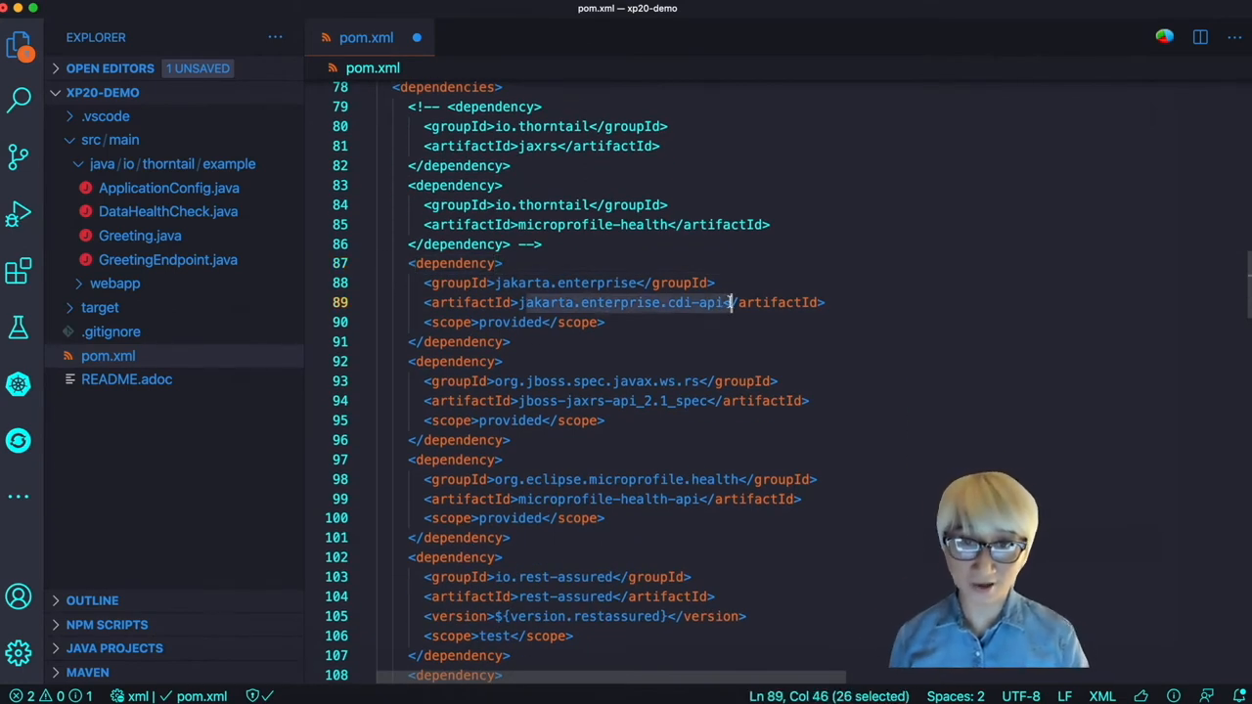
Step: Replace io.thorntail dependencies with provided CDI, JAX-RS and microprofile-health-api dependencies, then save
scroll("down", 3)
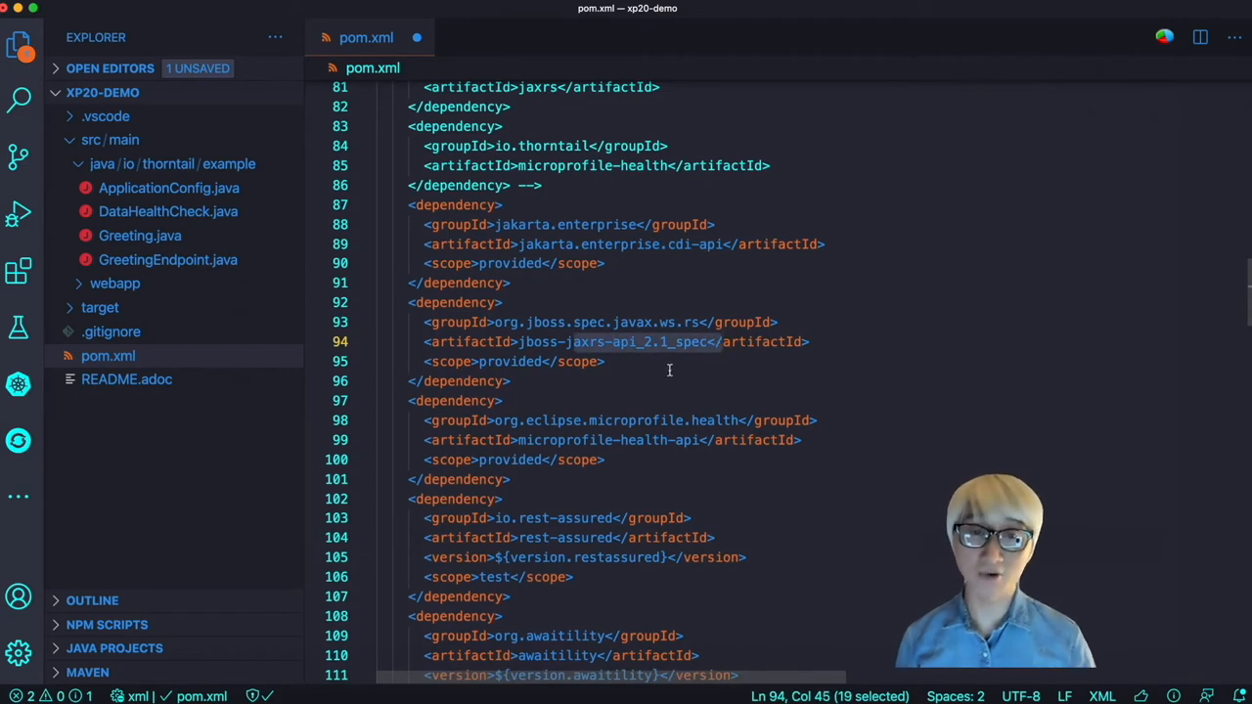
scroll("down", 3)
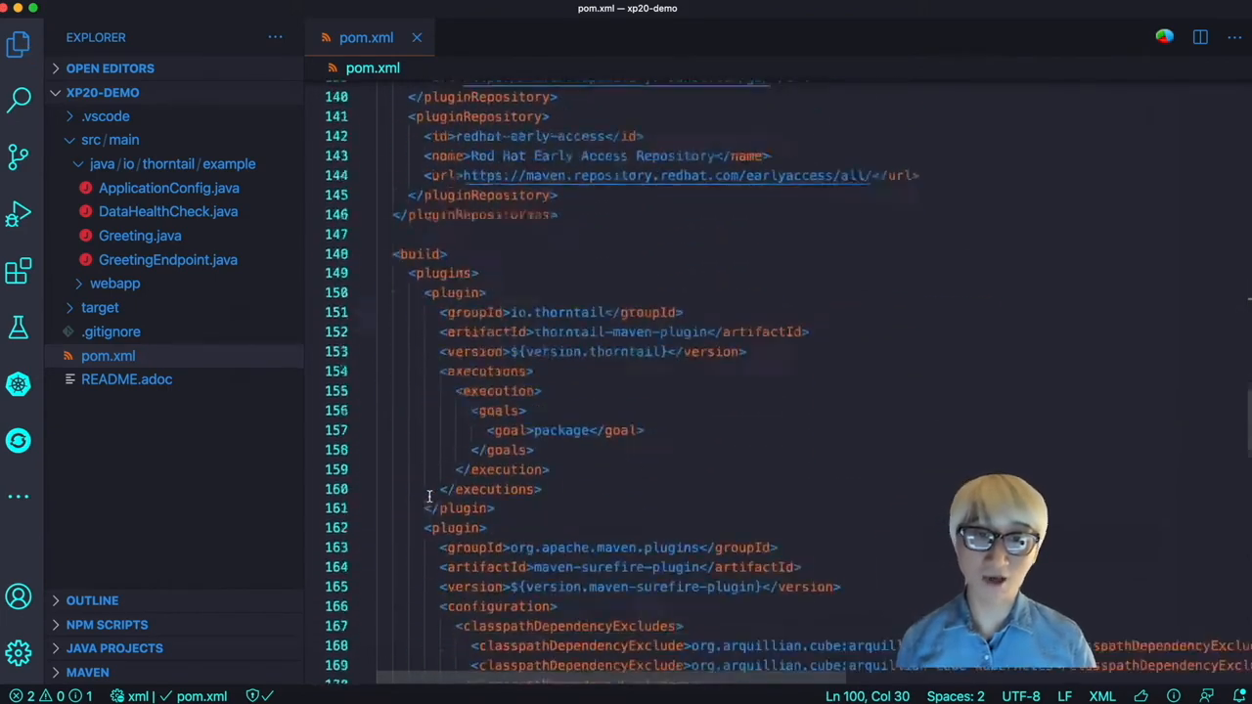
Step: Comment out old profiles and add bootable-jar profiles with wildfly-jar-maven-plugin and openshift-maven-plugin
scroll("down", 3)
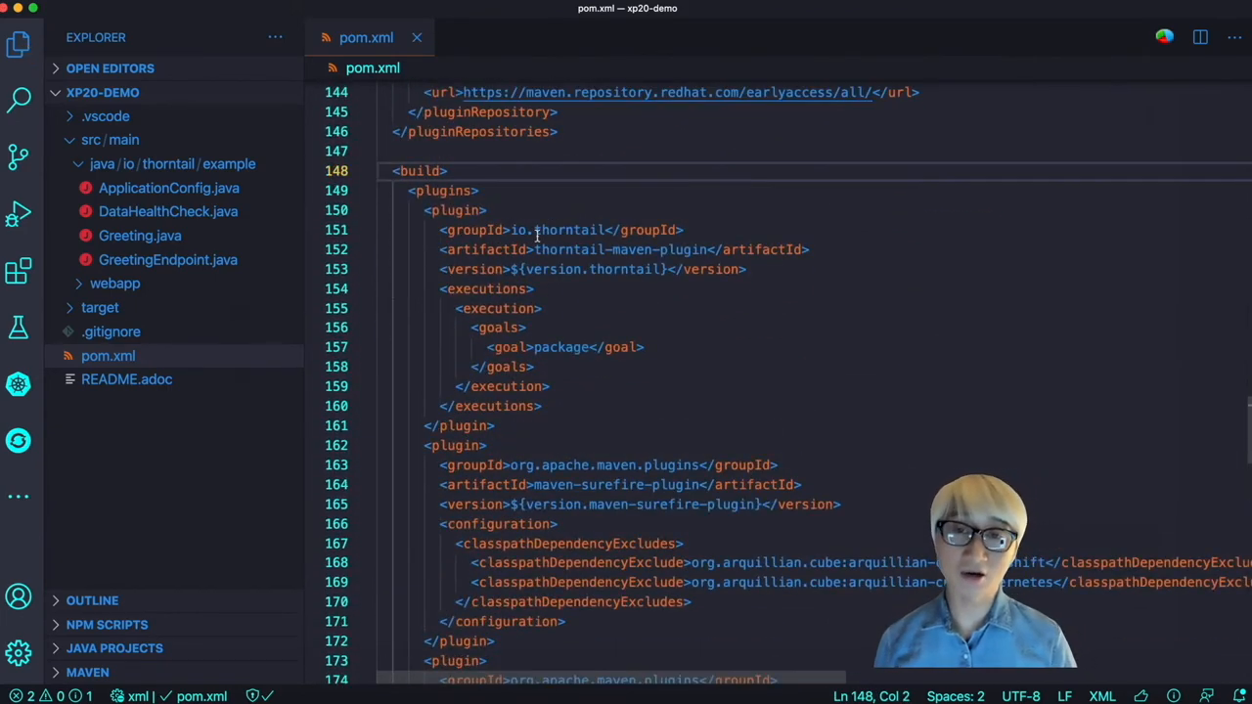
scroll("down", 3)
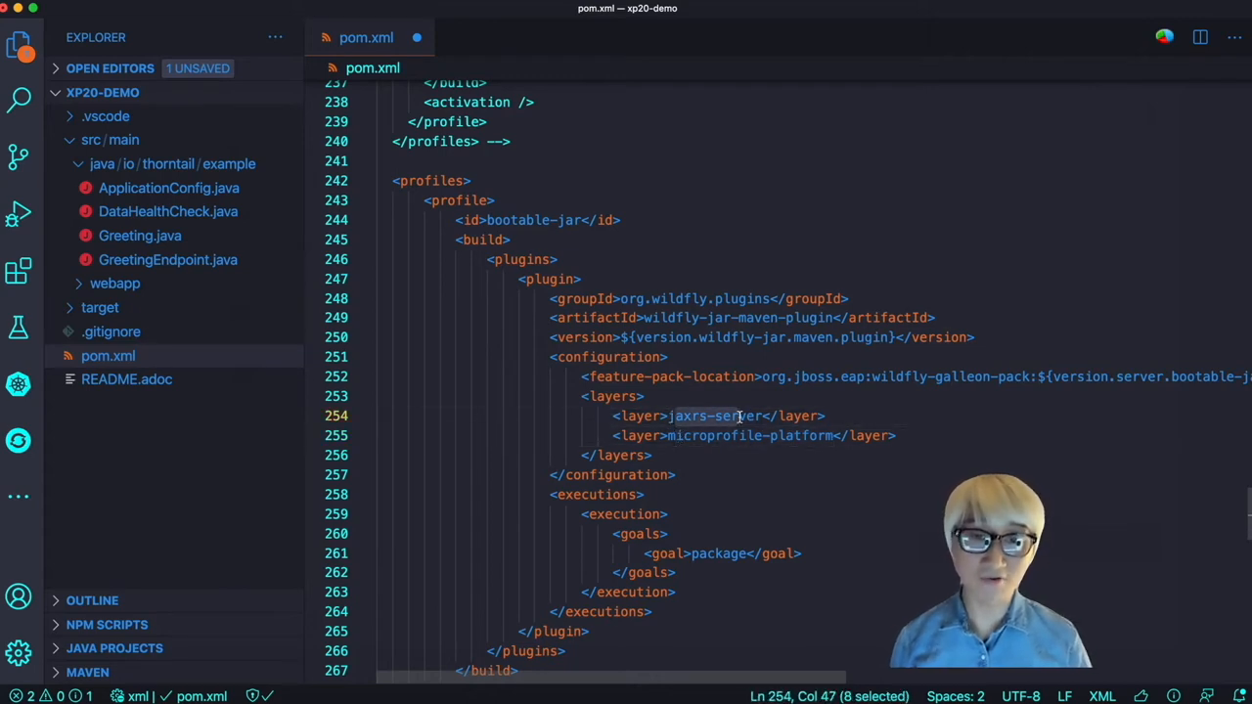
scroll("down", 3)
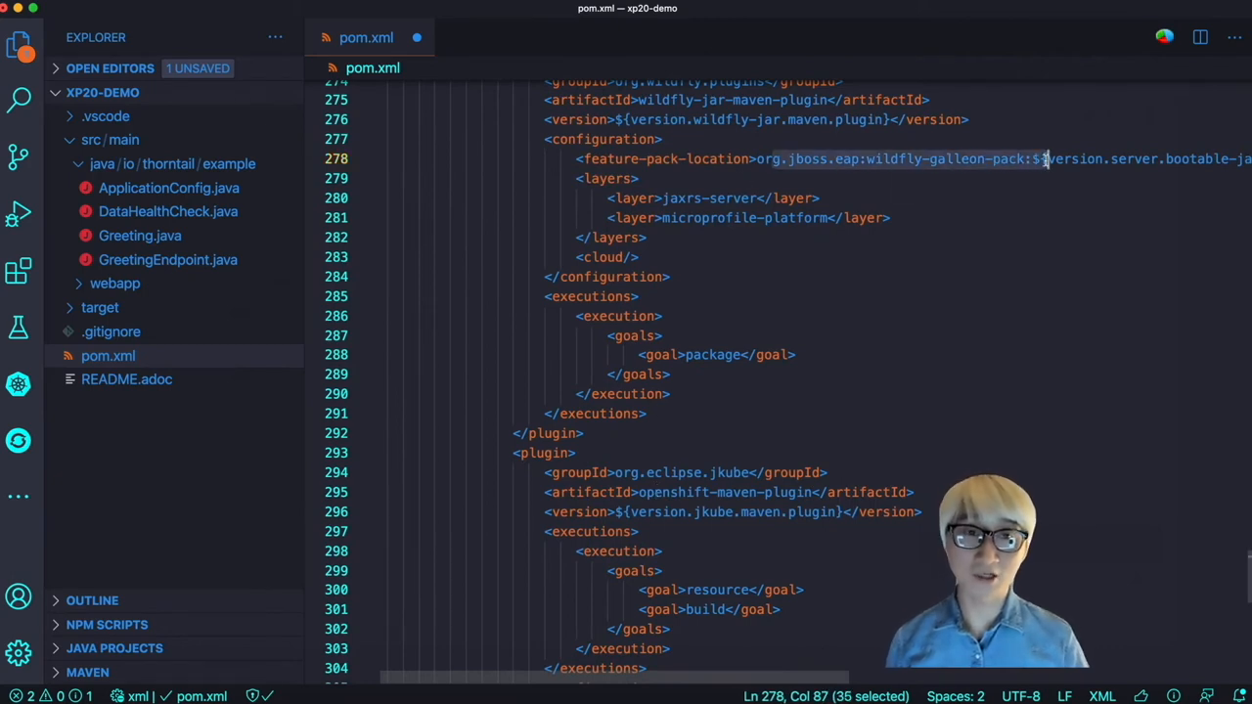
scroll("down", 3)
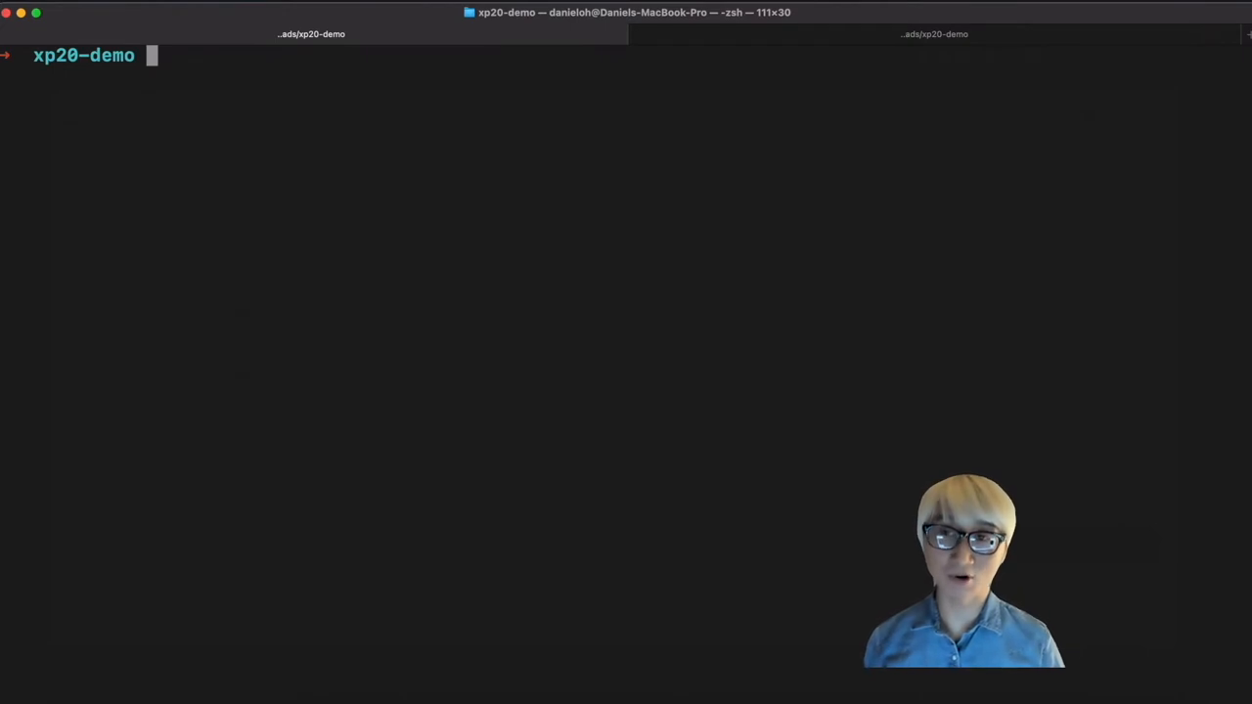
Step: Build the project with mvn clean package -Pbootable-jar
type("mvn clea")
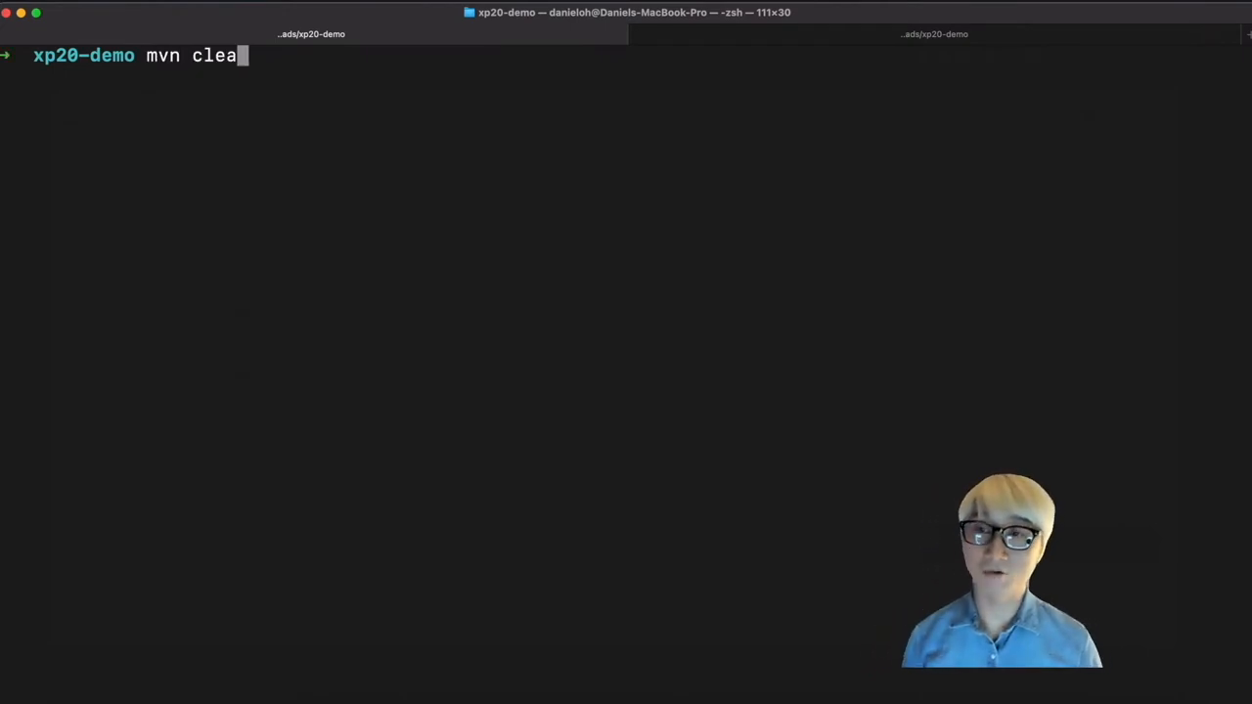
type("n package -P")
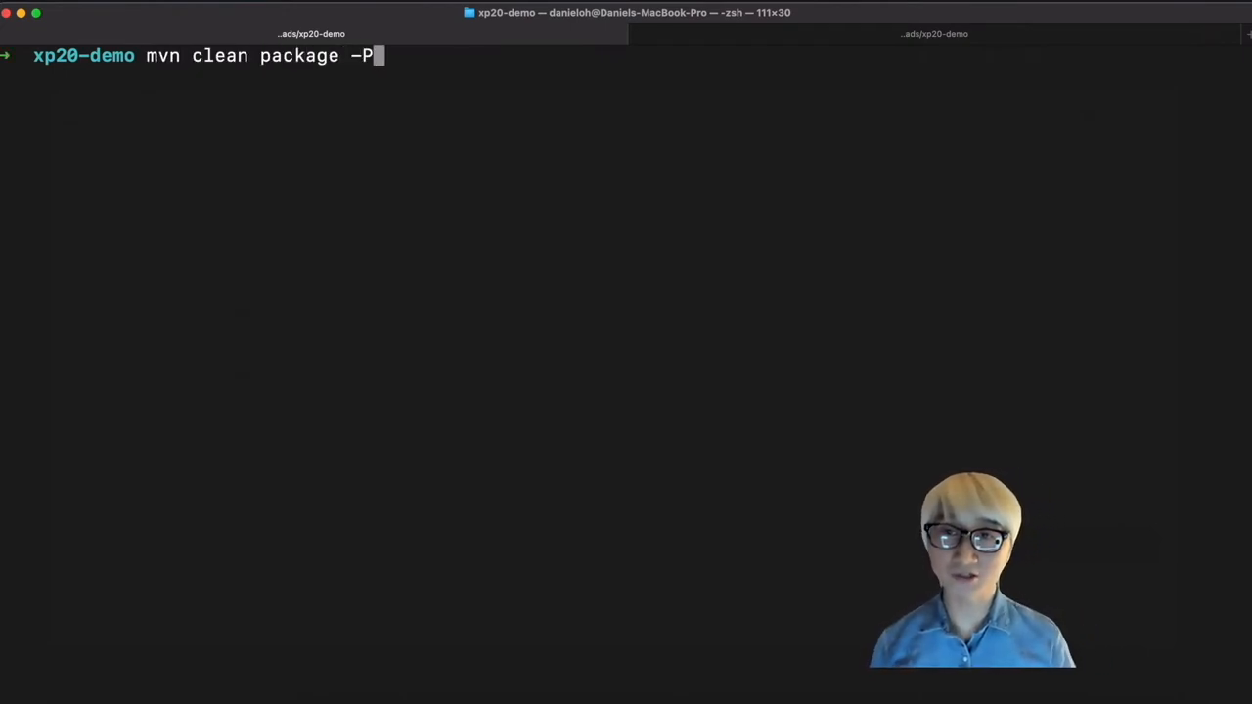
key("Return")
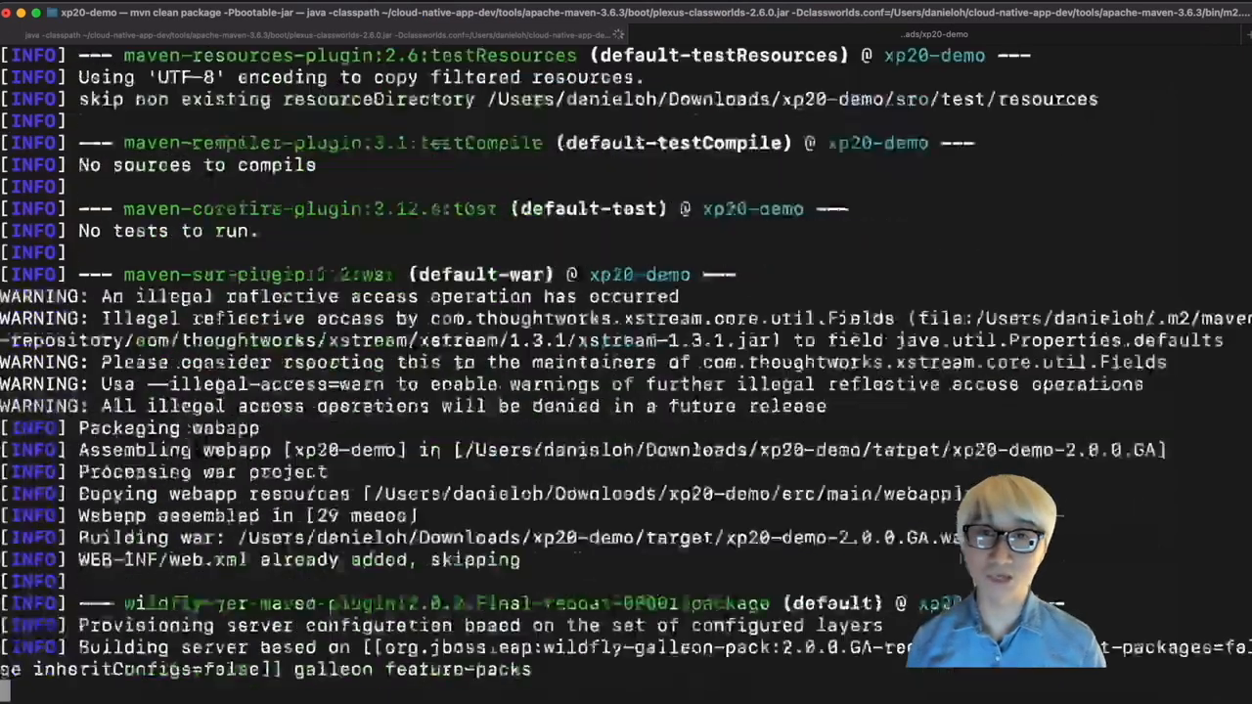
scroll("down", 3)
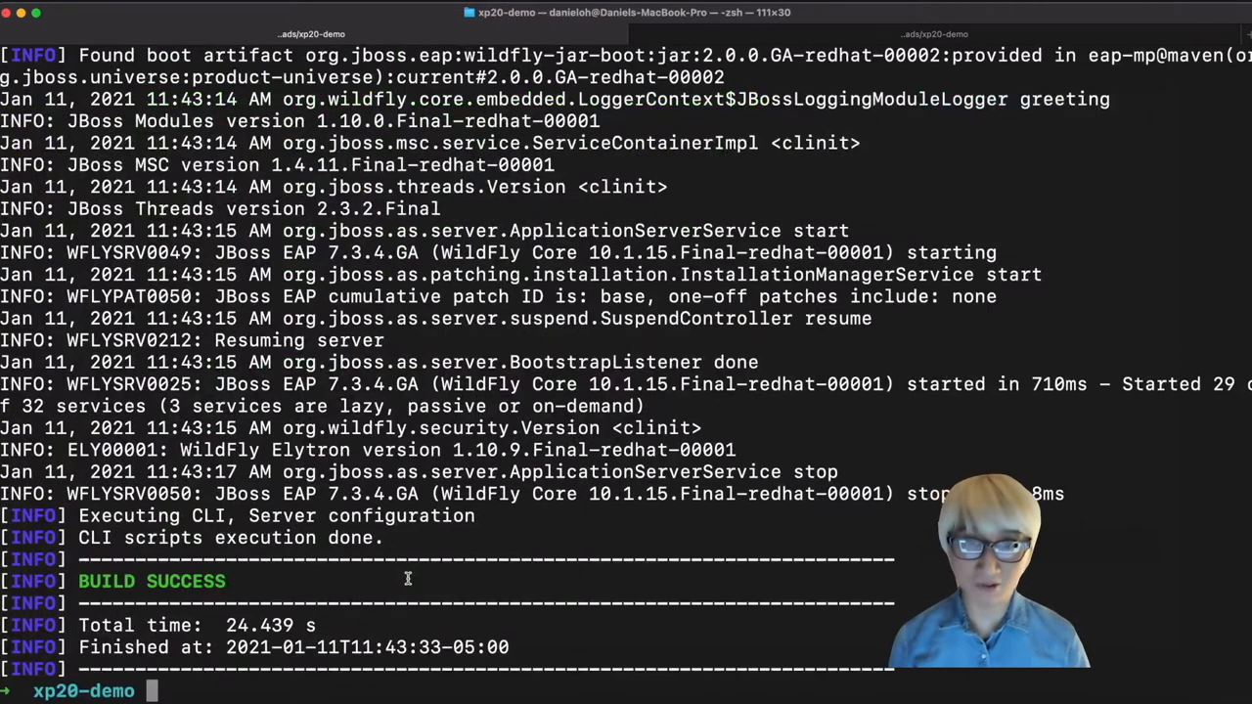
Step: List target/ to find xp20-demo-2.0.0.GA-bootable.jar and start typing a java -jar command
type("ll target/")
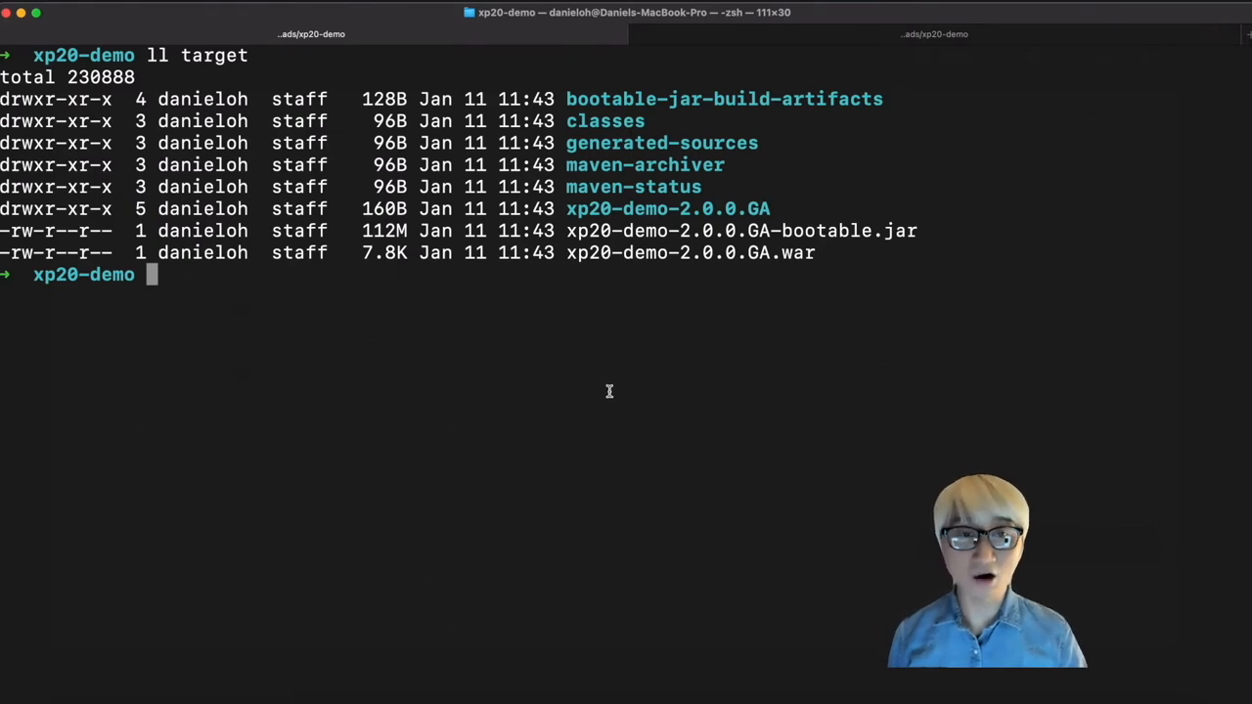
double_click(741, 231)
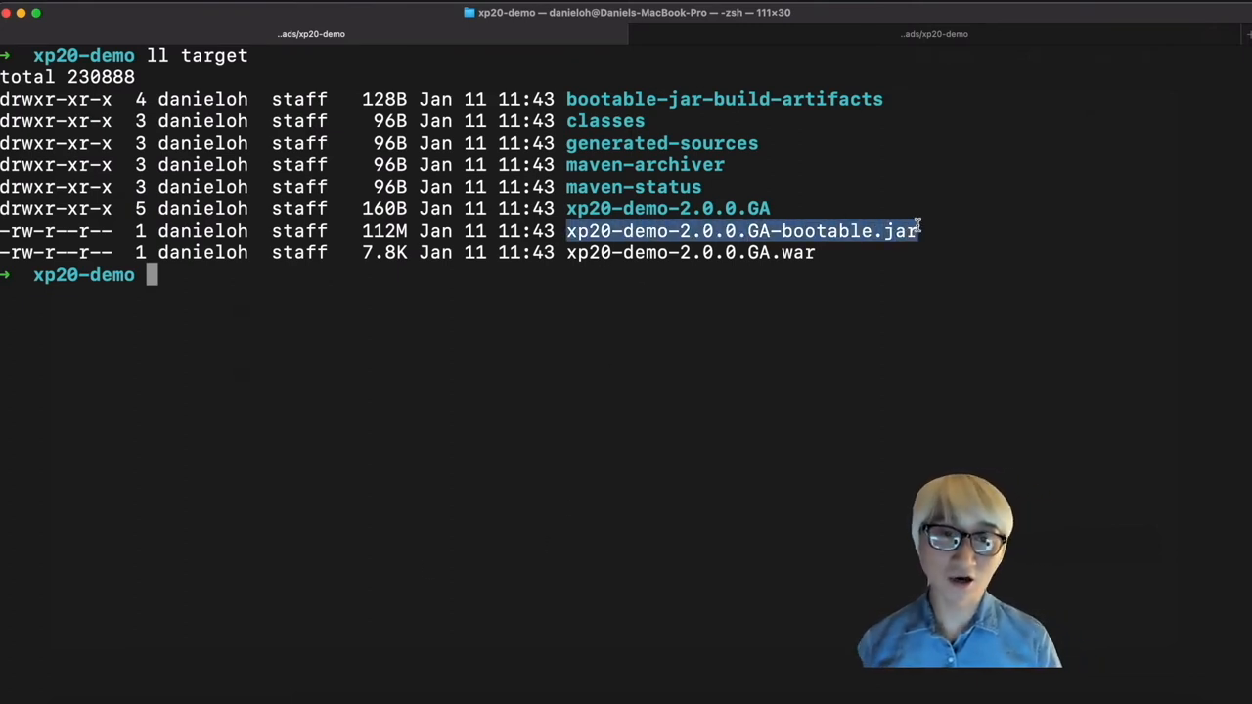
left_click(745, 323)
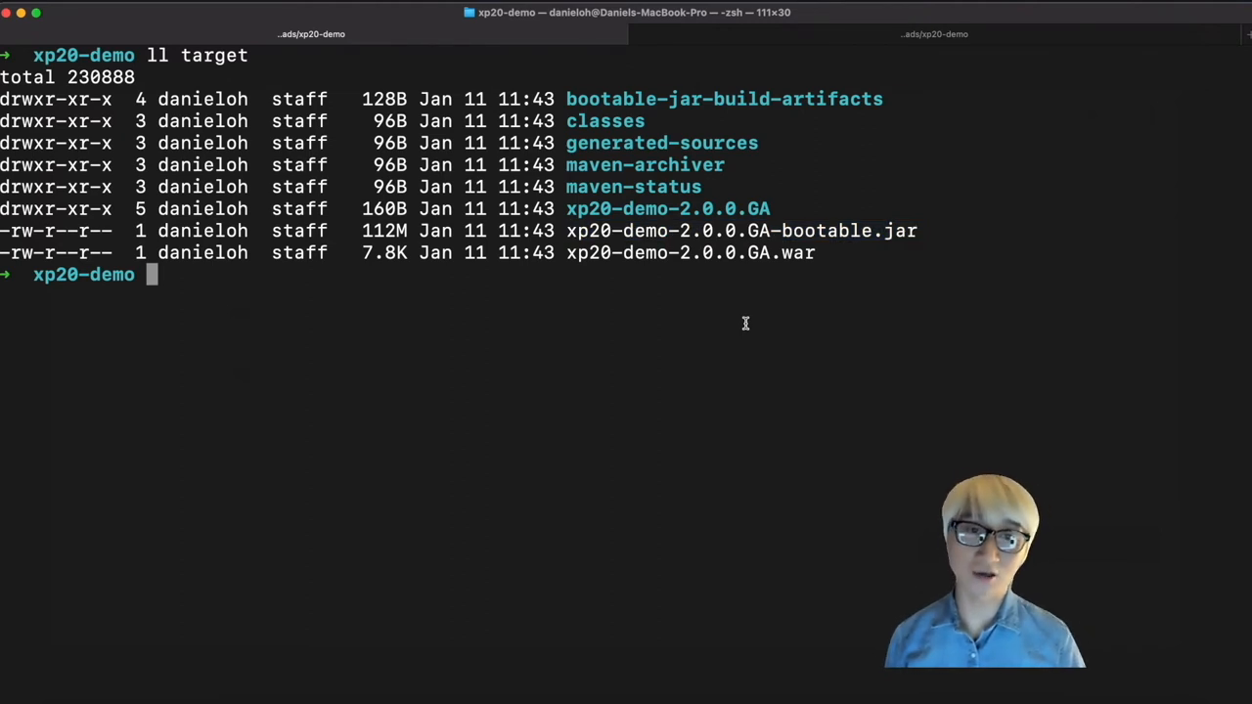
type("java -jar t")
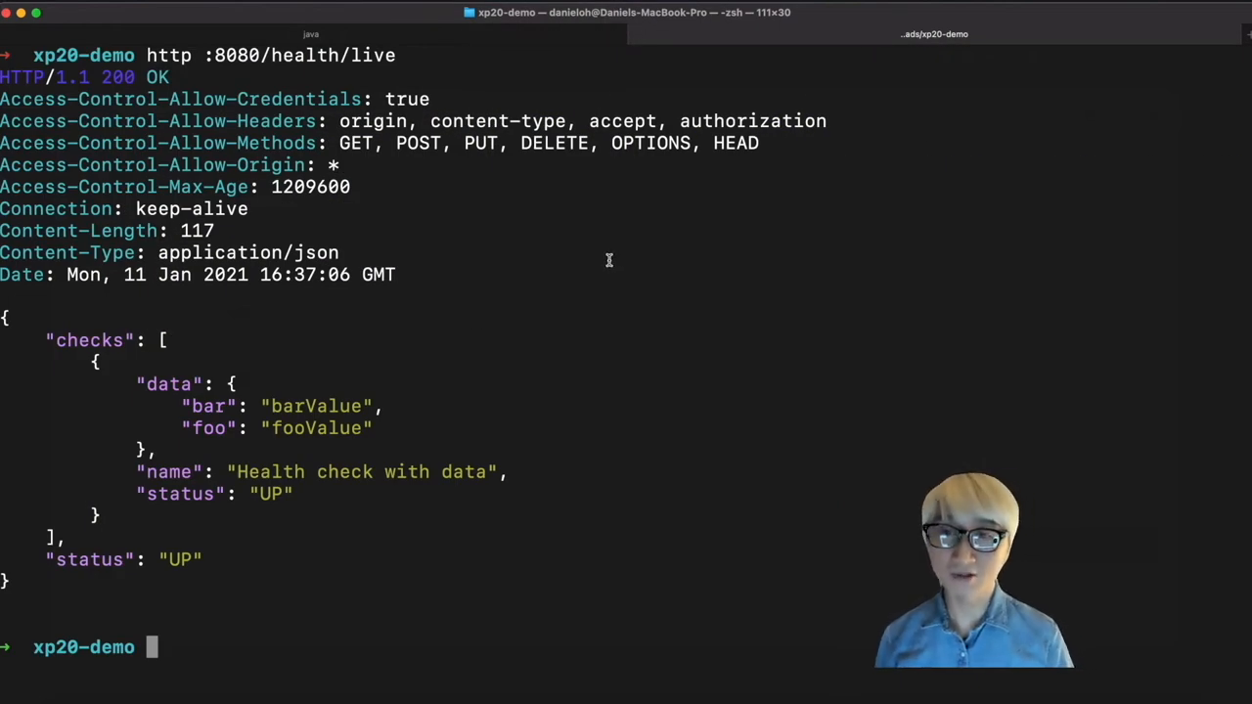
Step: Request :8080/api/greeting, then type a request with name=Bootable Jar with XP 2.0
type("http :8080/api/greeting")
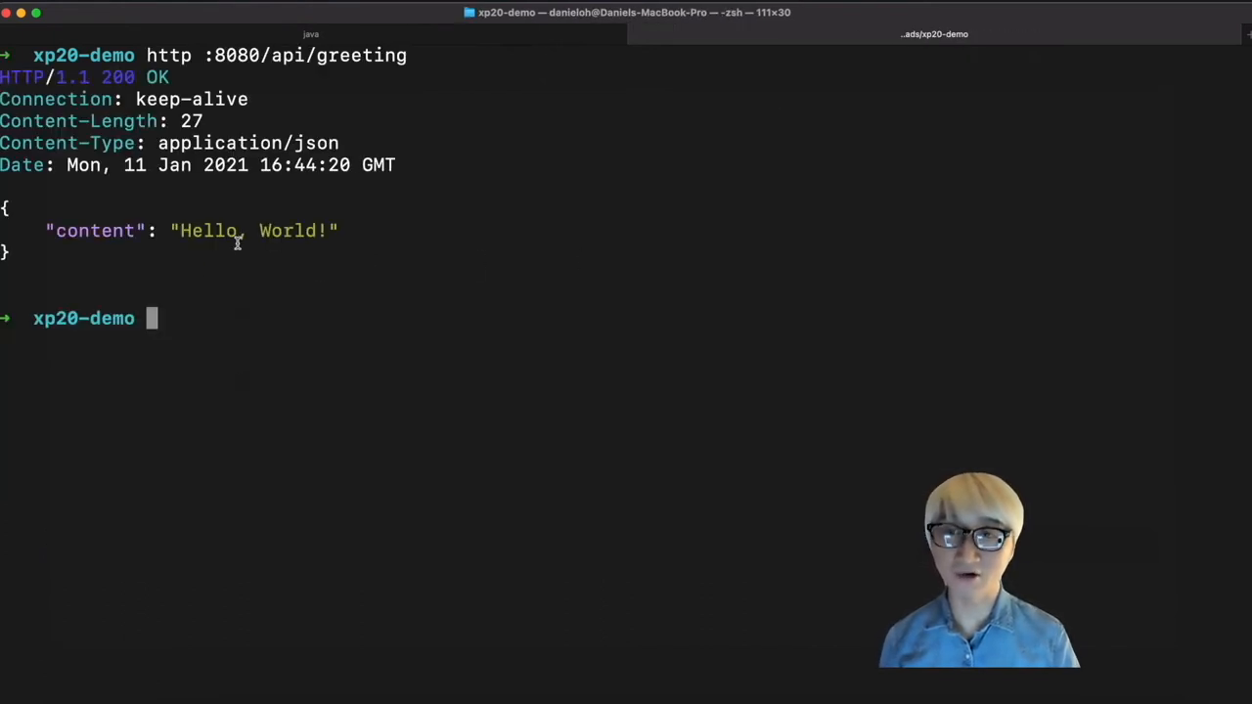
type("http :8080/api/greeting?")
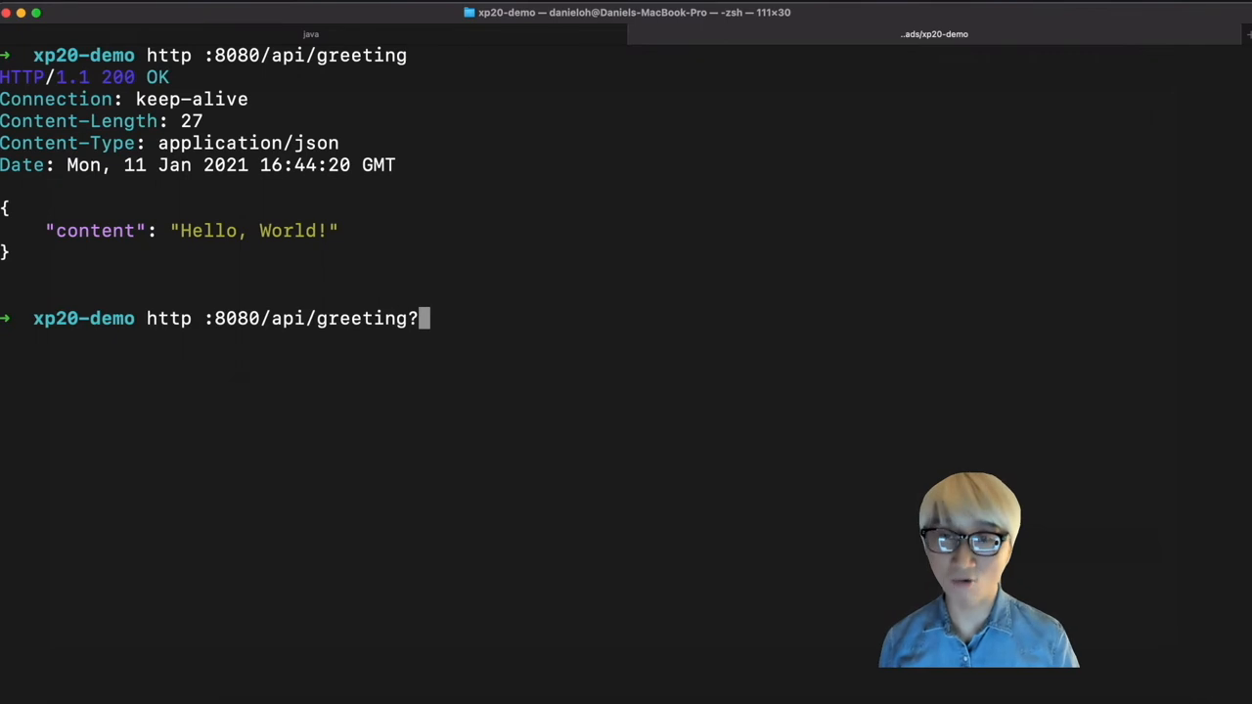
type("name=")
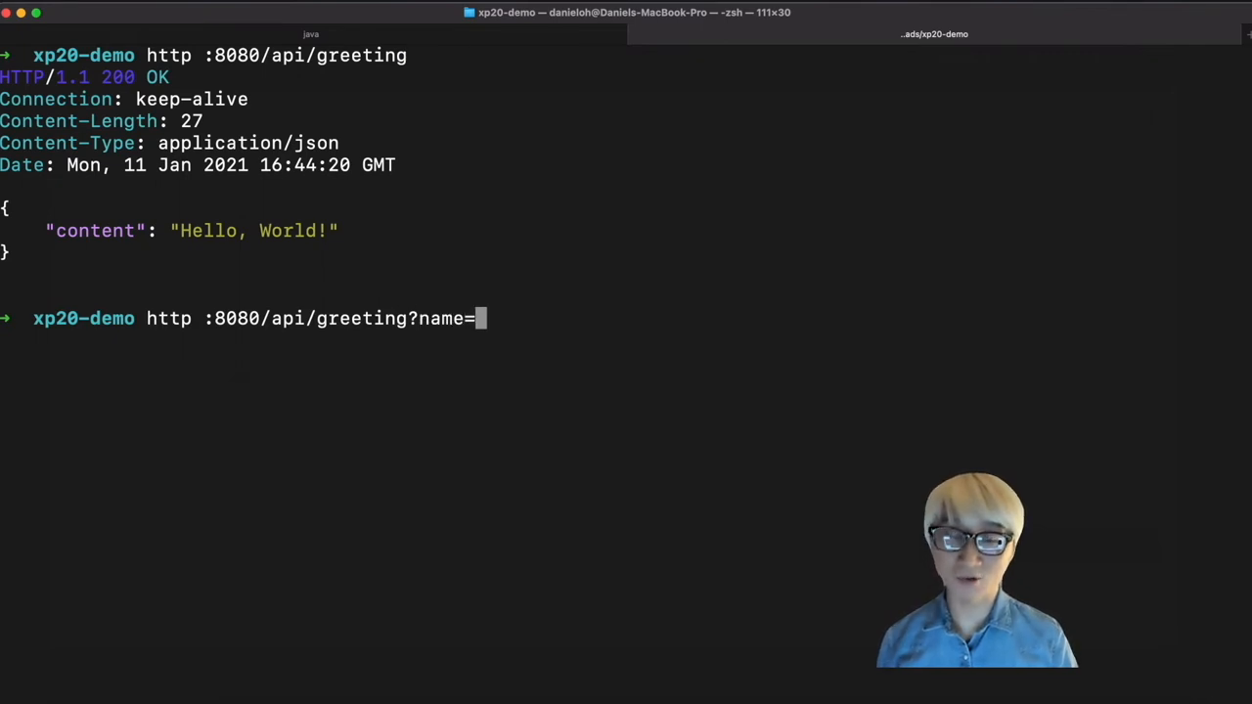
type("Bootable Jar with")
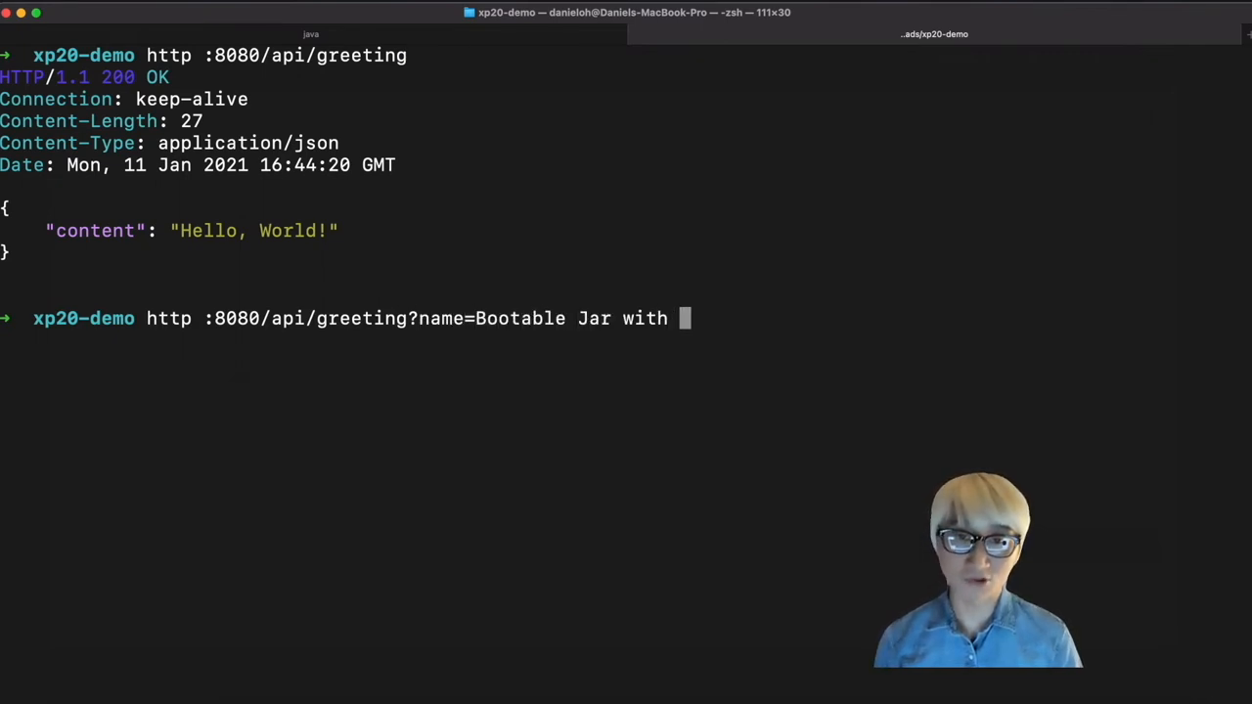
type("XP 2.0\"")
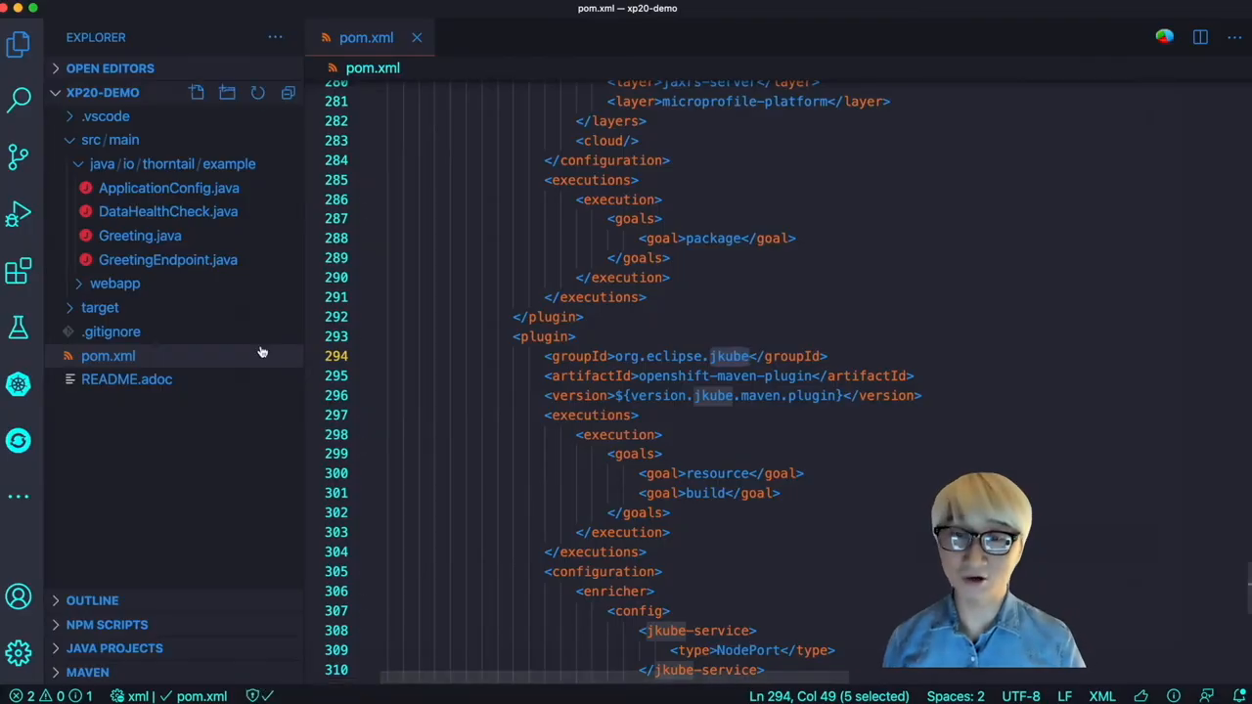
Step: Create DatabaseConnectionHealthCheck.java in the example package, with DataHealthCheck.java as reference
left_click(168, 211)
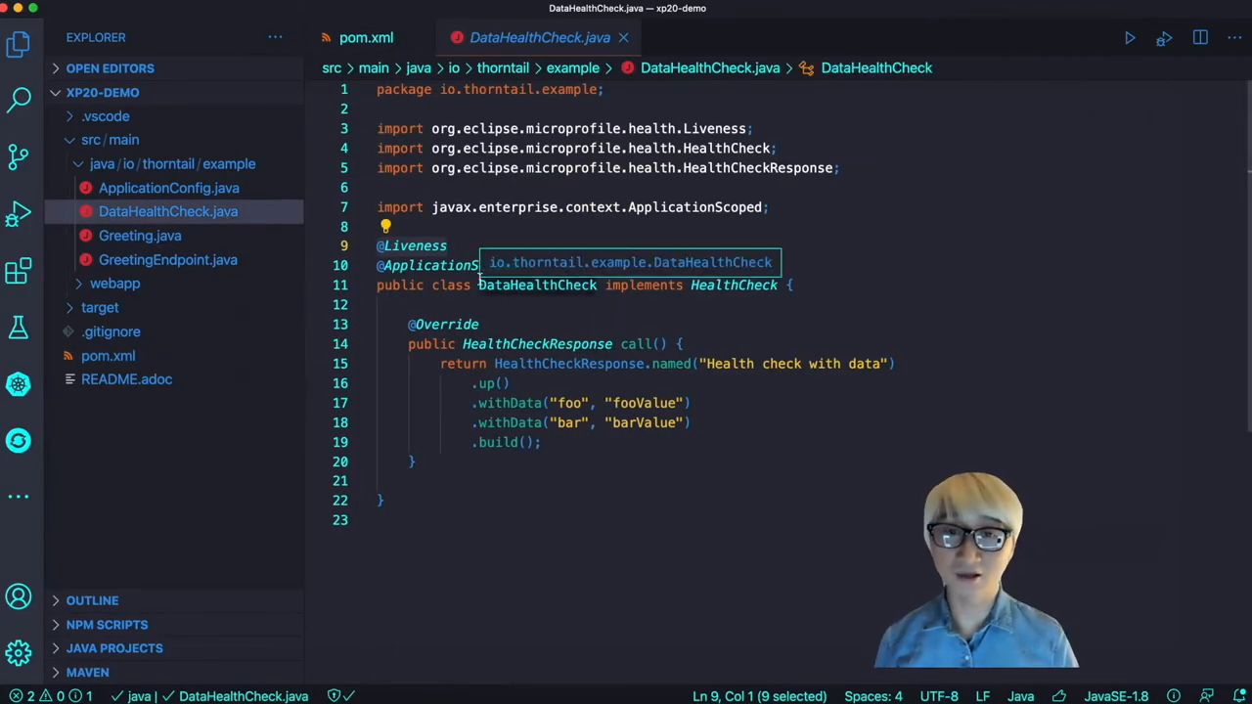
left_click(197, 92)
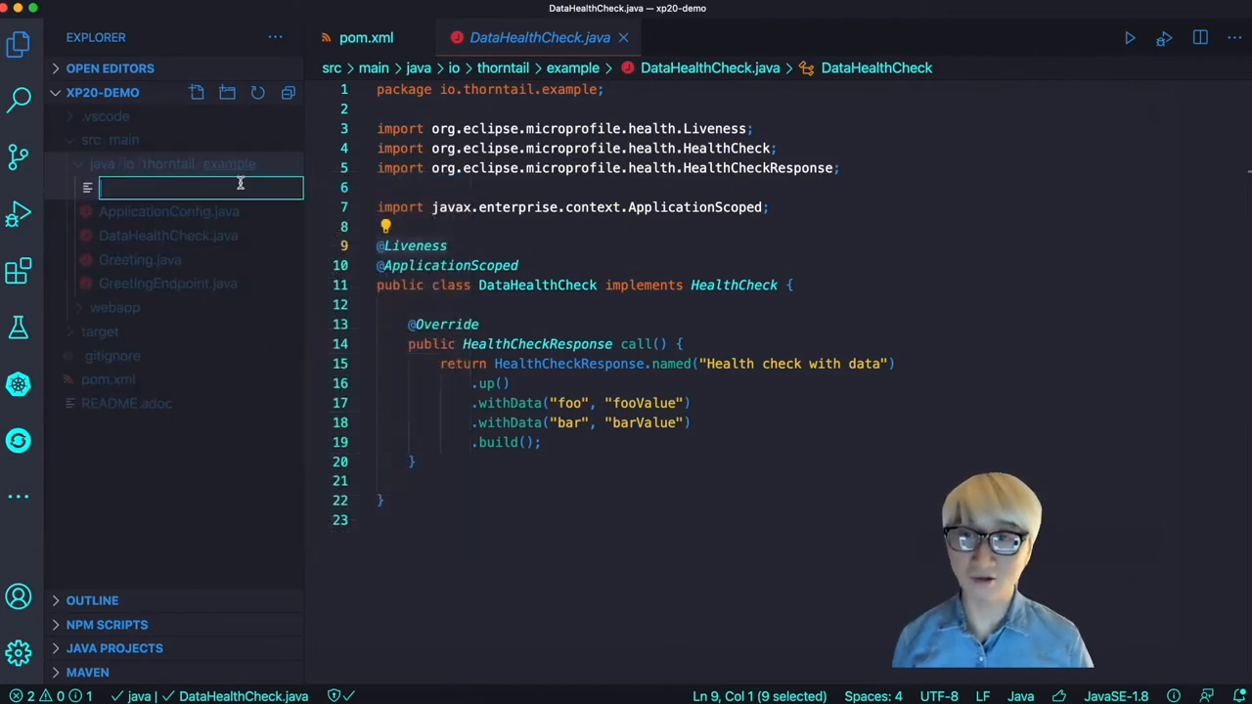
type("DatabaseConnectionHealthCheck.java")
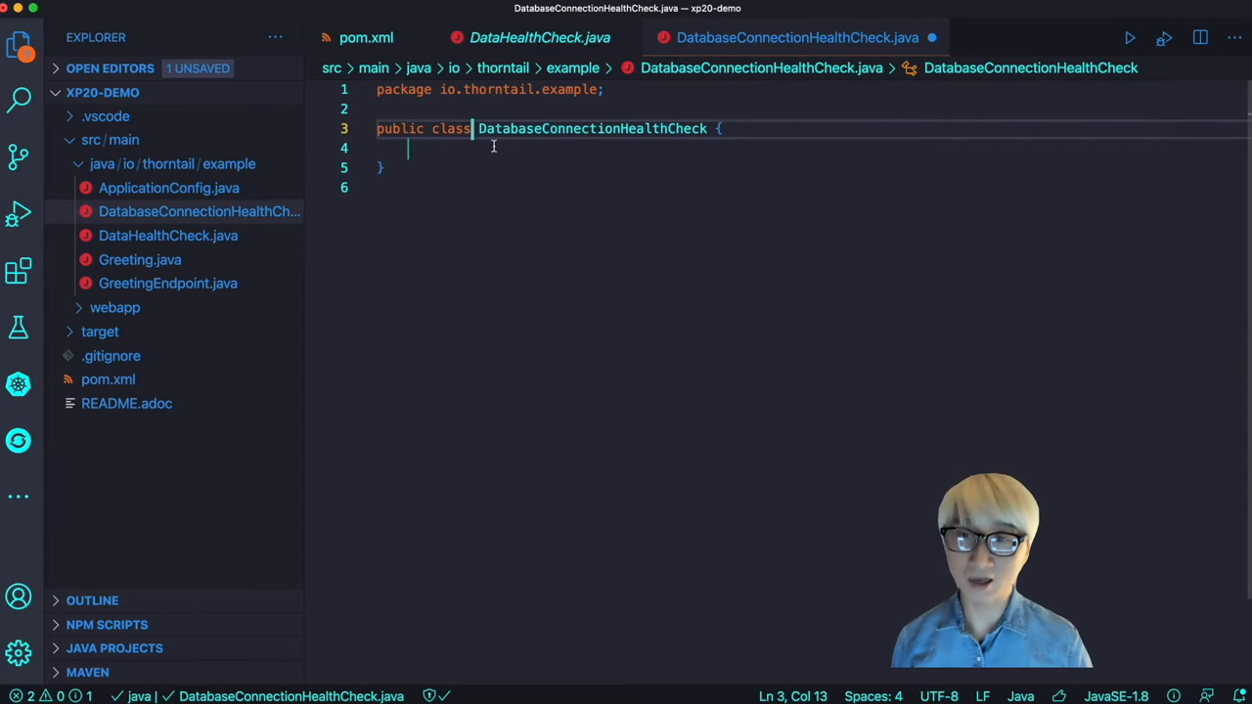
type("implements HealthCheck")
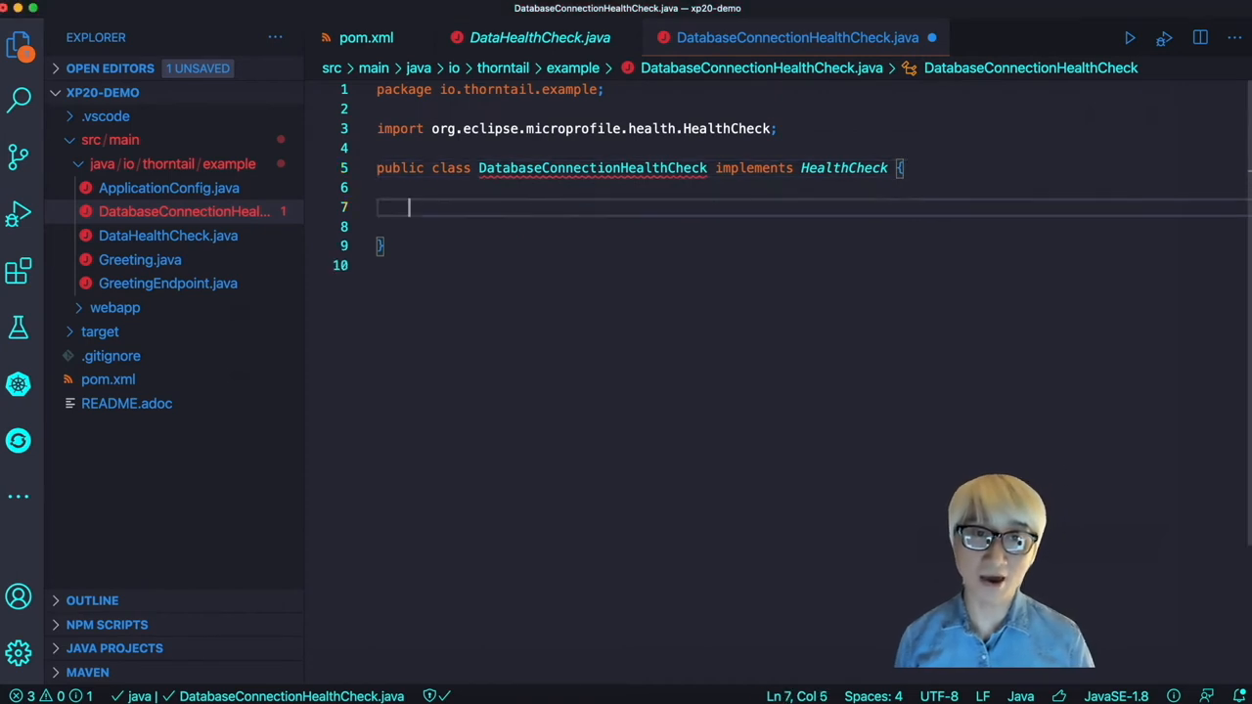
type("@Inject")
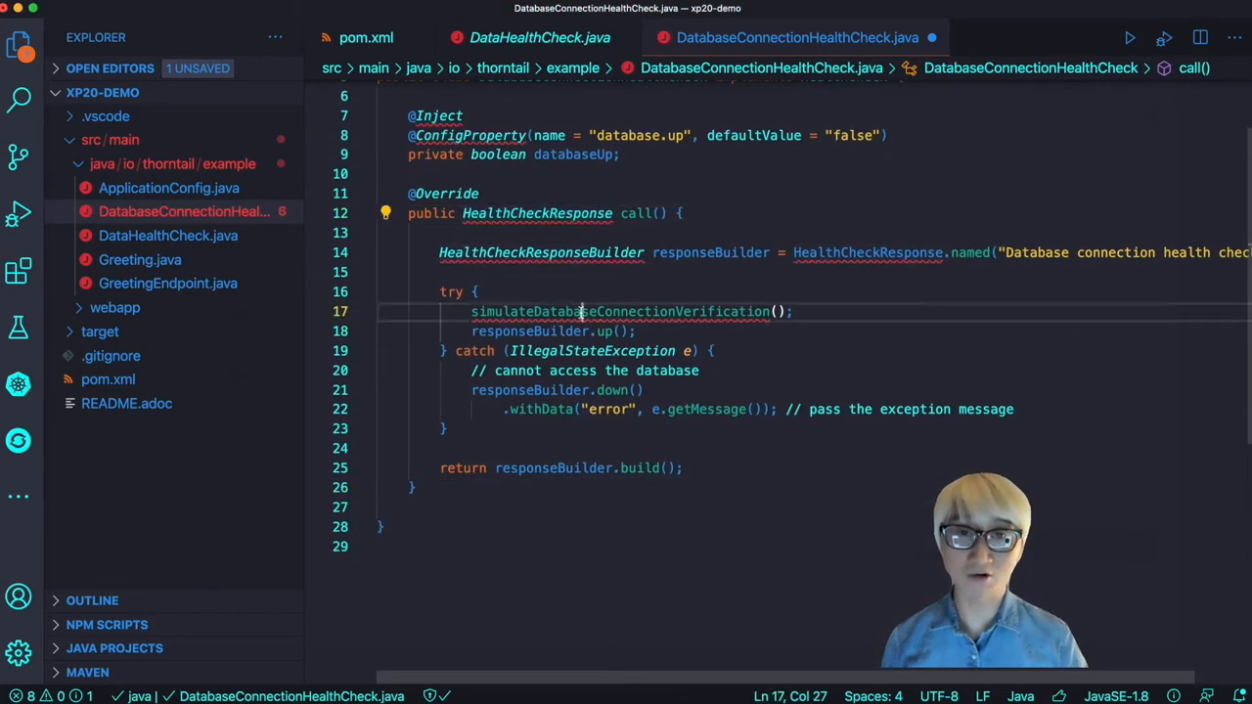
double_click(618, 311)
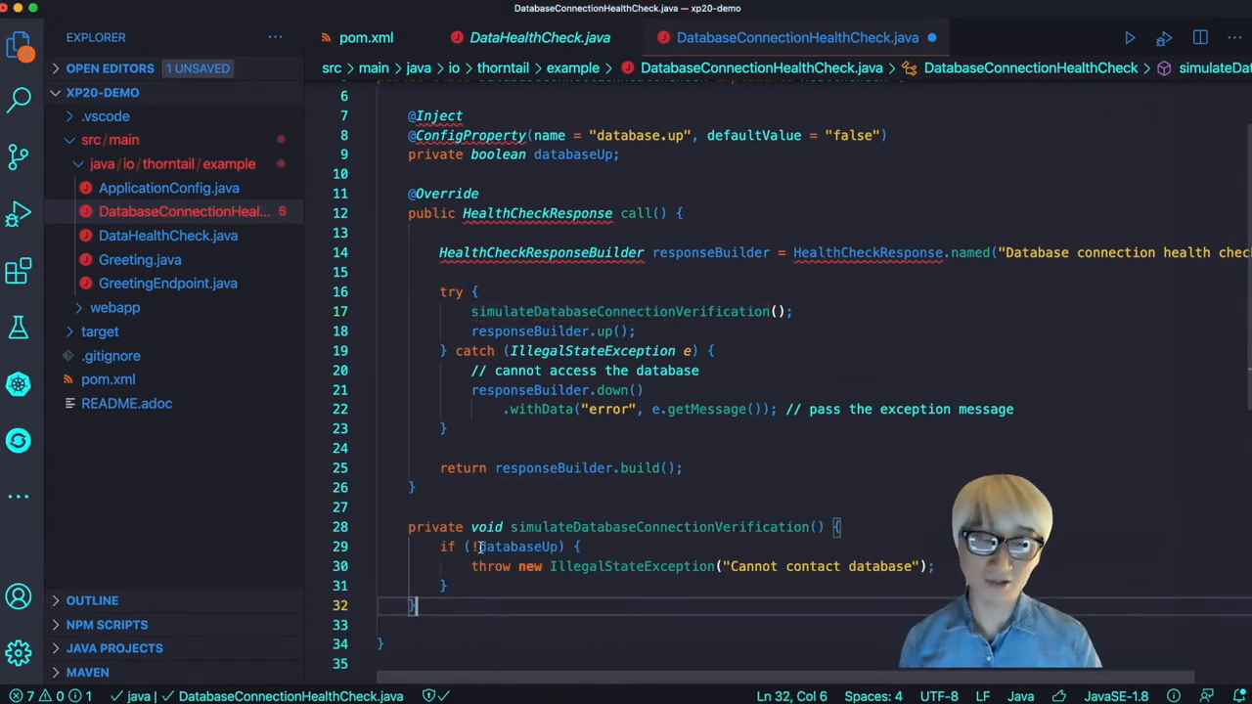
double_click(518, 546)
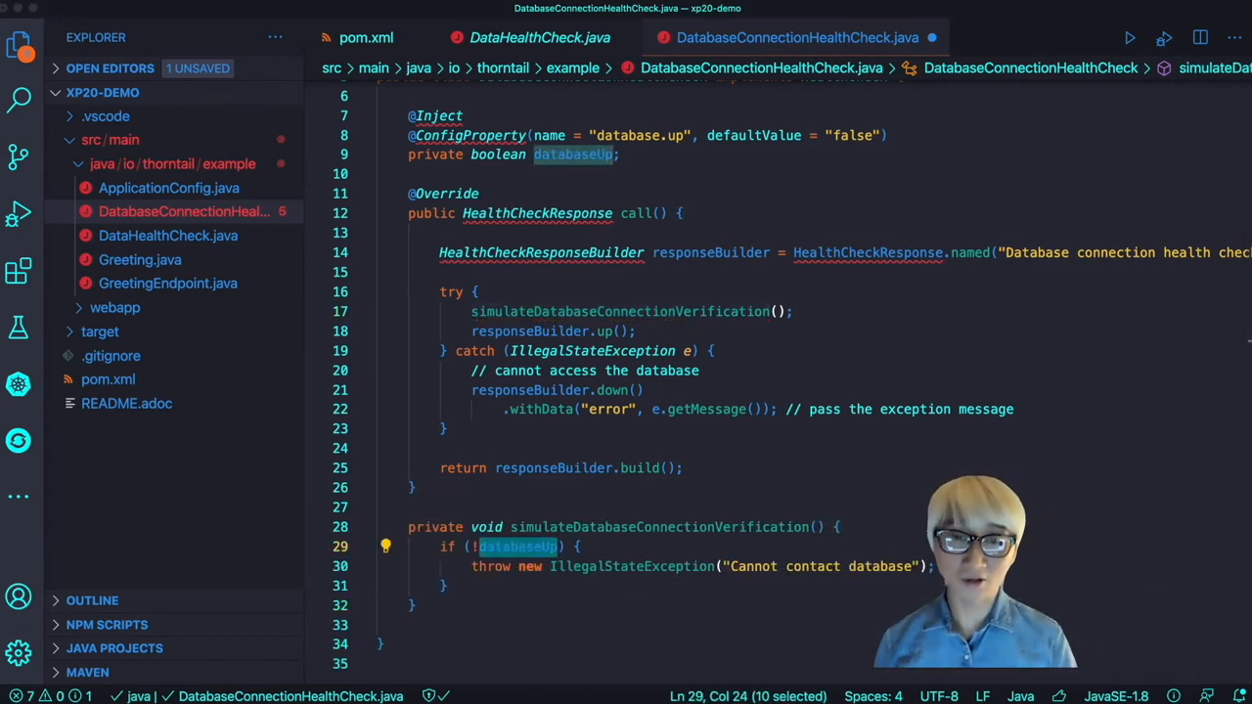
scroll("up", 3)
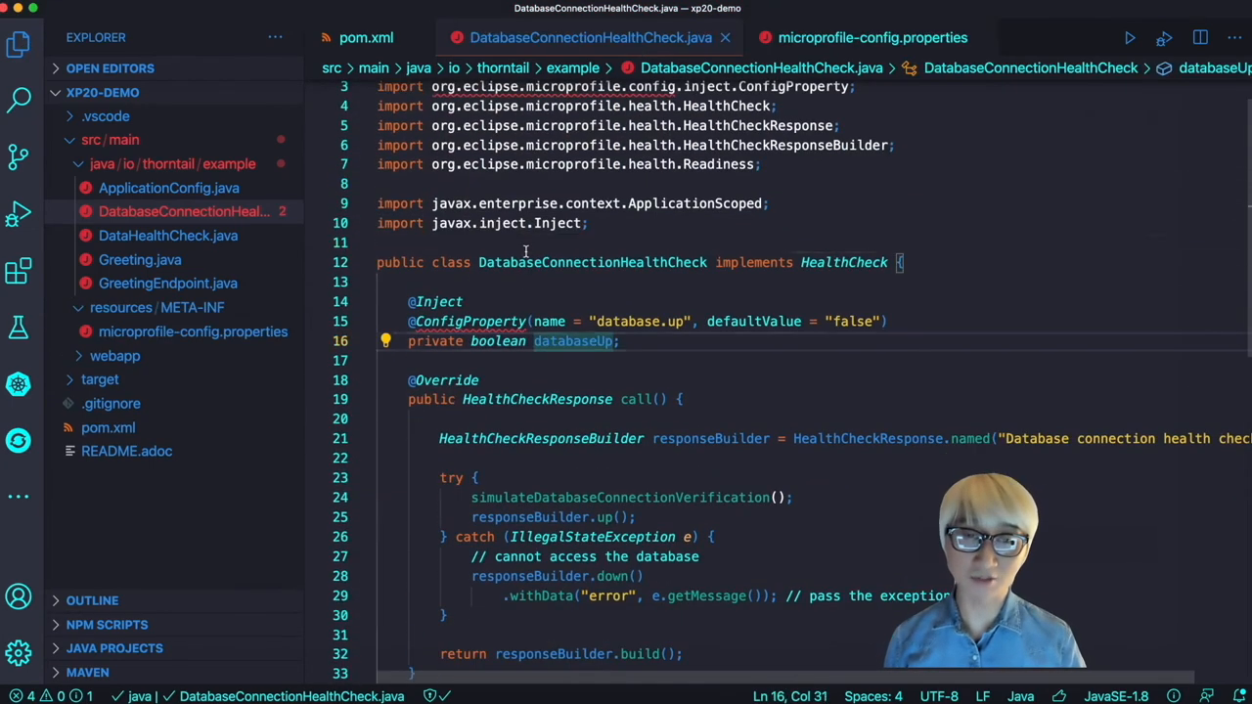
type("@ApplicationScoped")
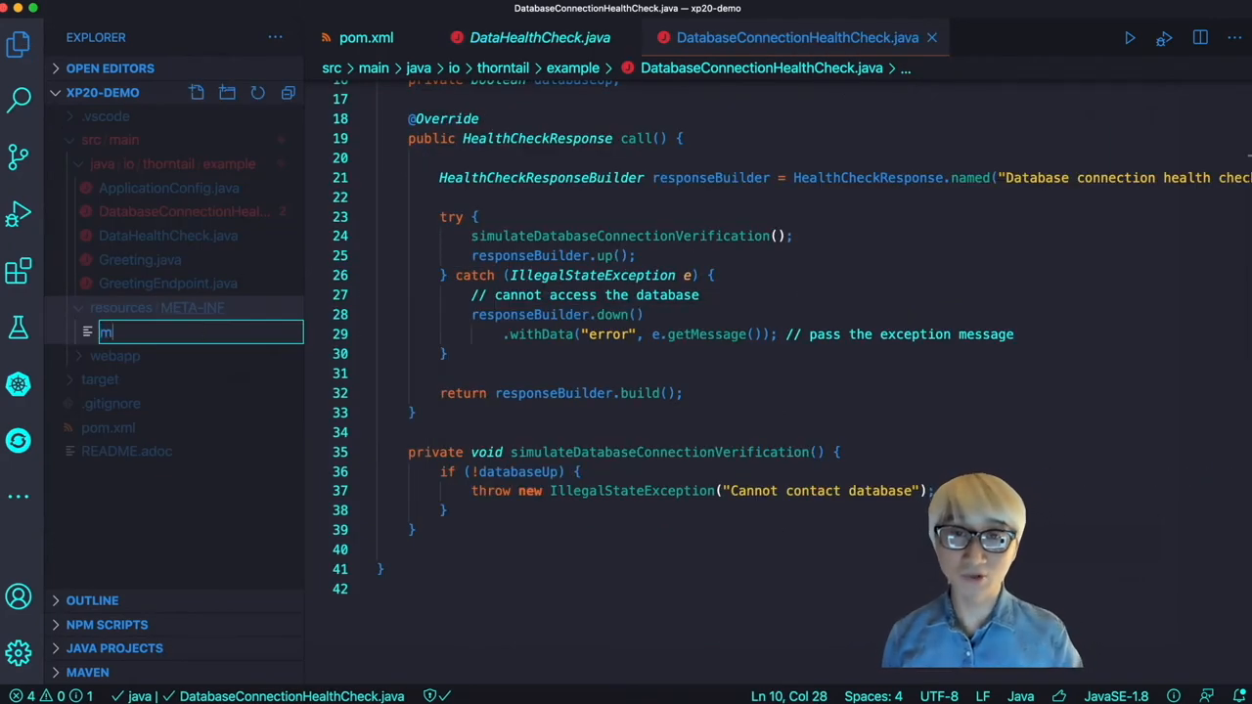
Step: Name the META-INF file microprofile-config.properties and set database.up=true in it
type("icroprofile")
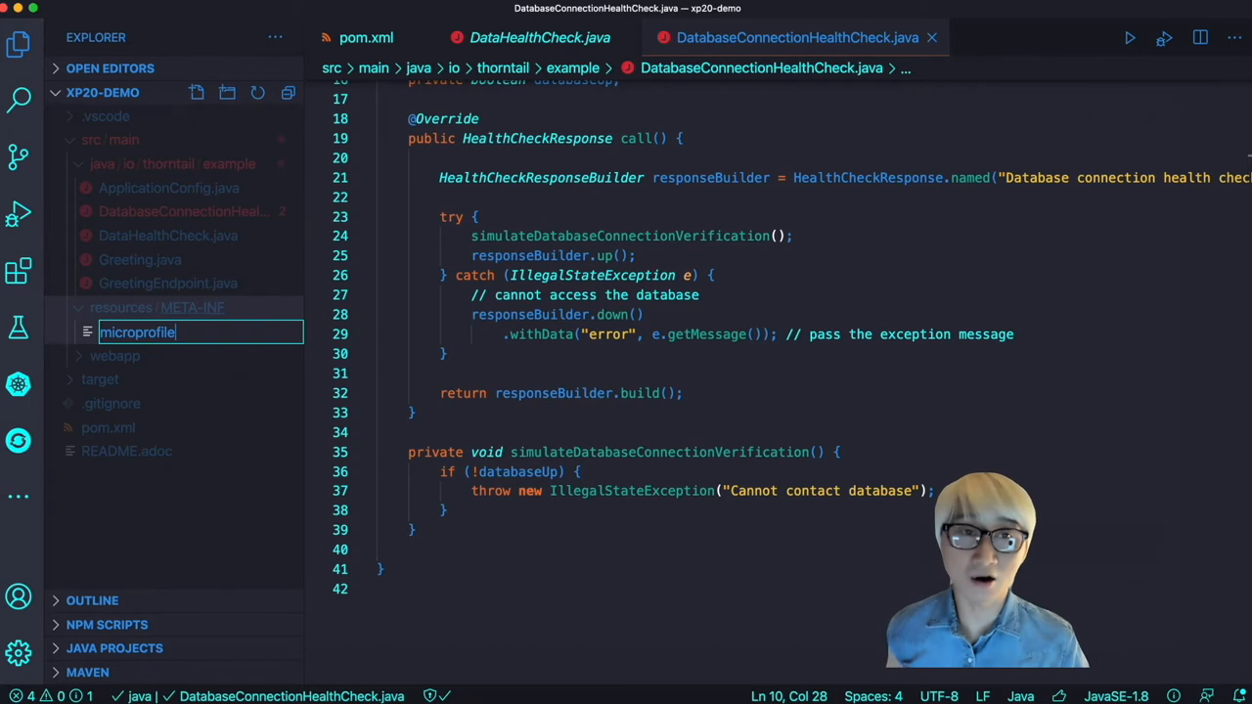
type("-confi")
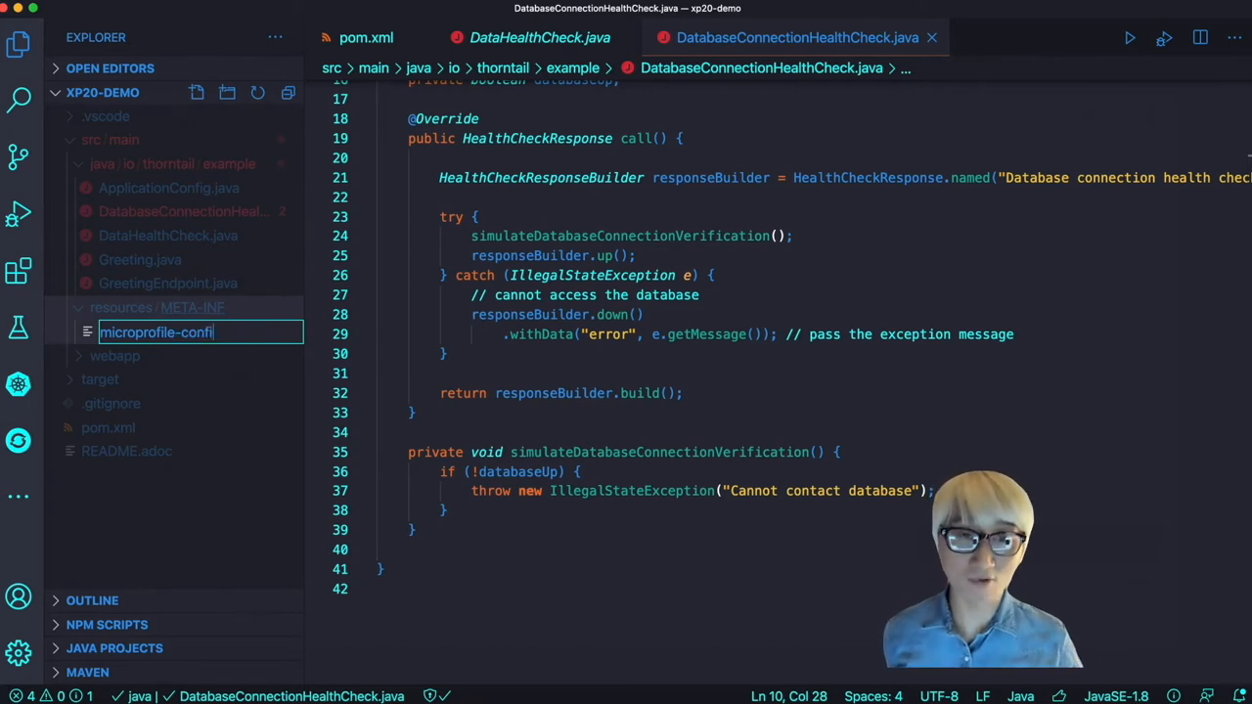
type("g.properties")
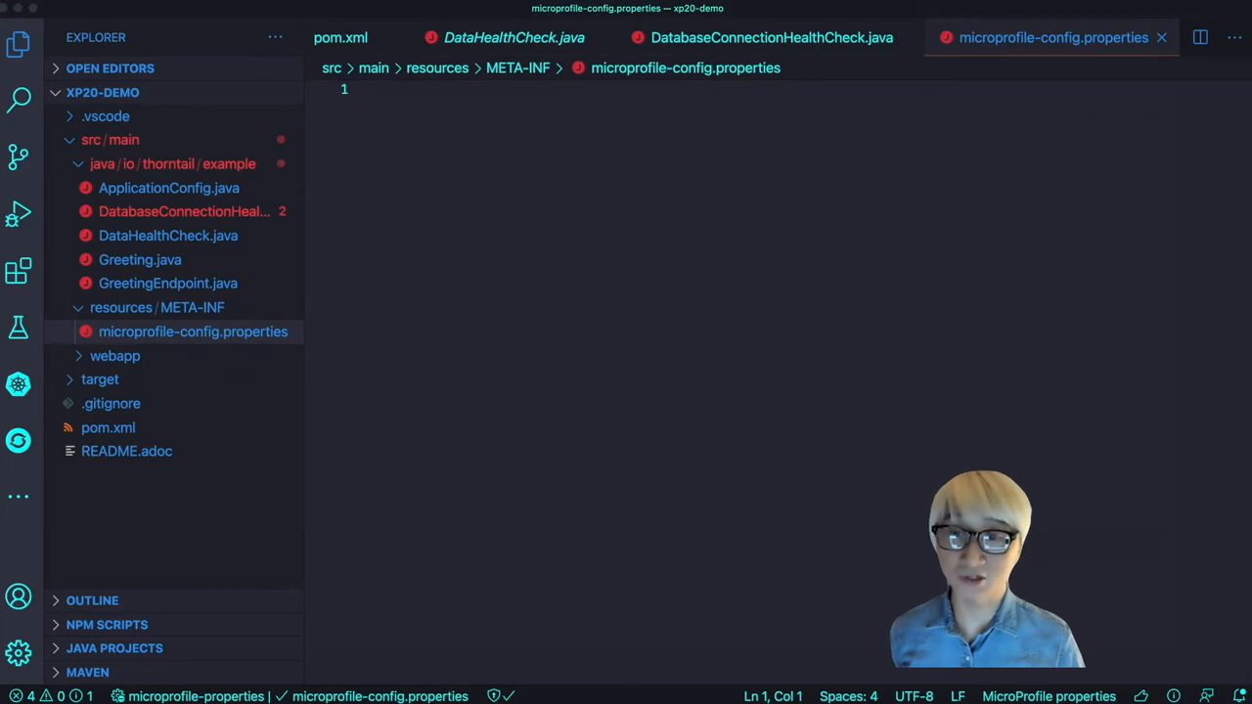
type("database.up=true")
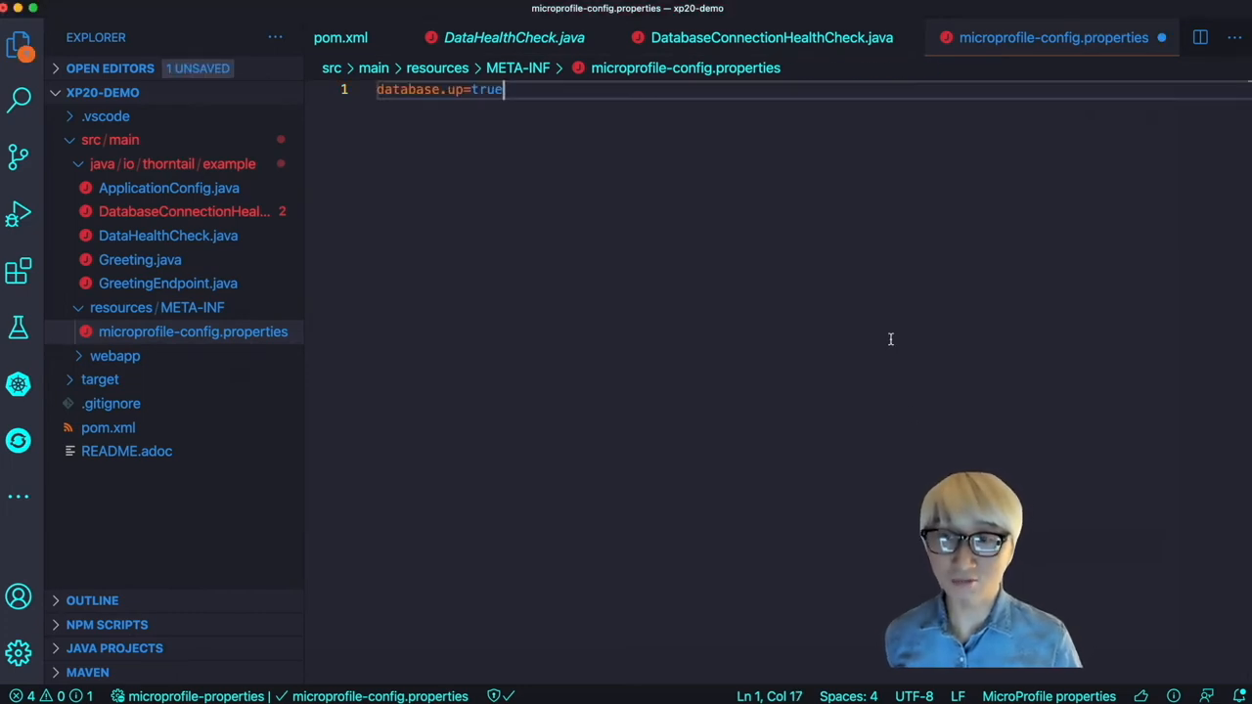
left_click(339, 37)
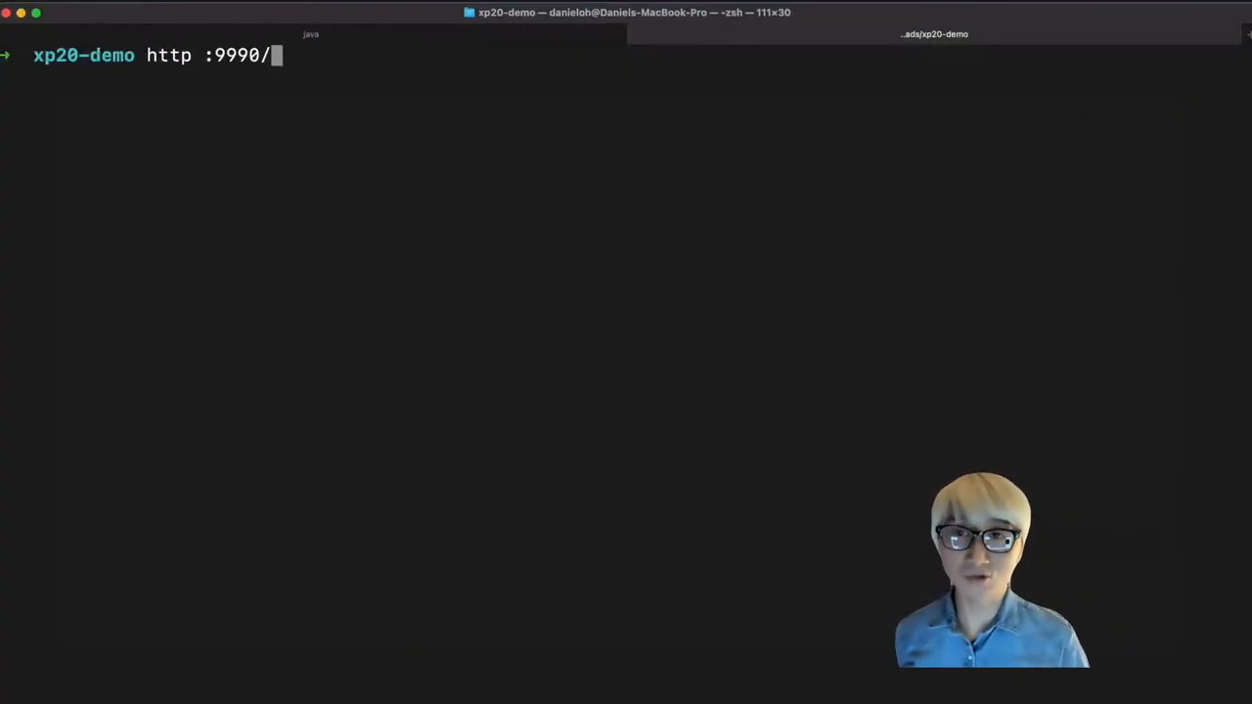
Step: Send the readiness request http :9990/health/ready
type("health/ready")
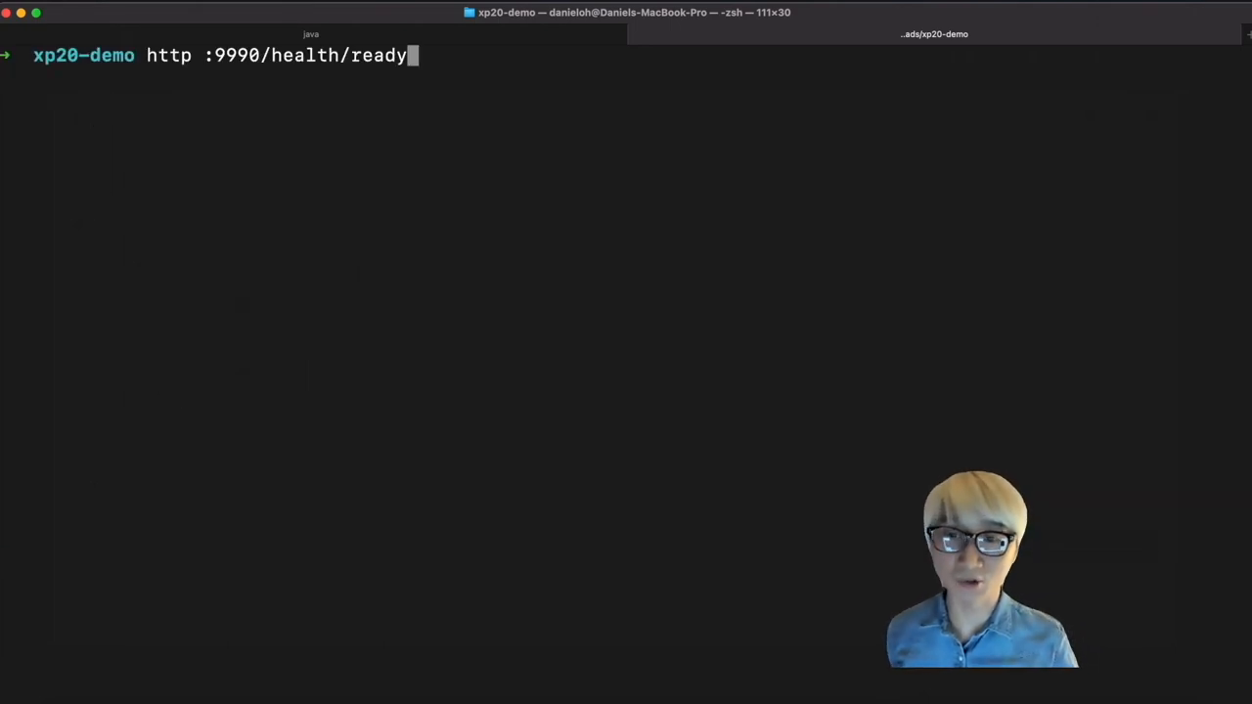
key("enter")
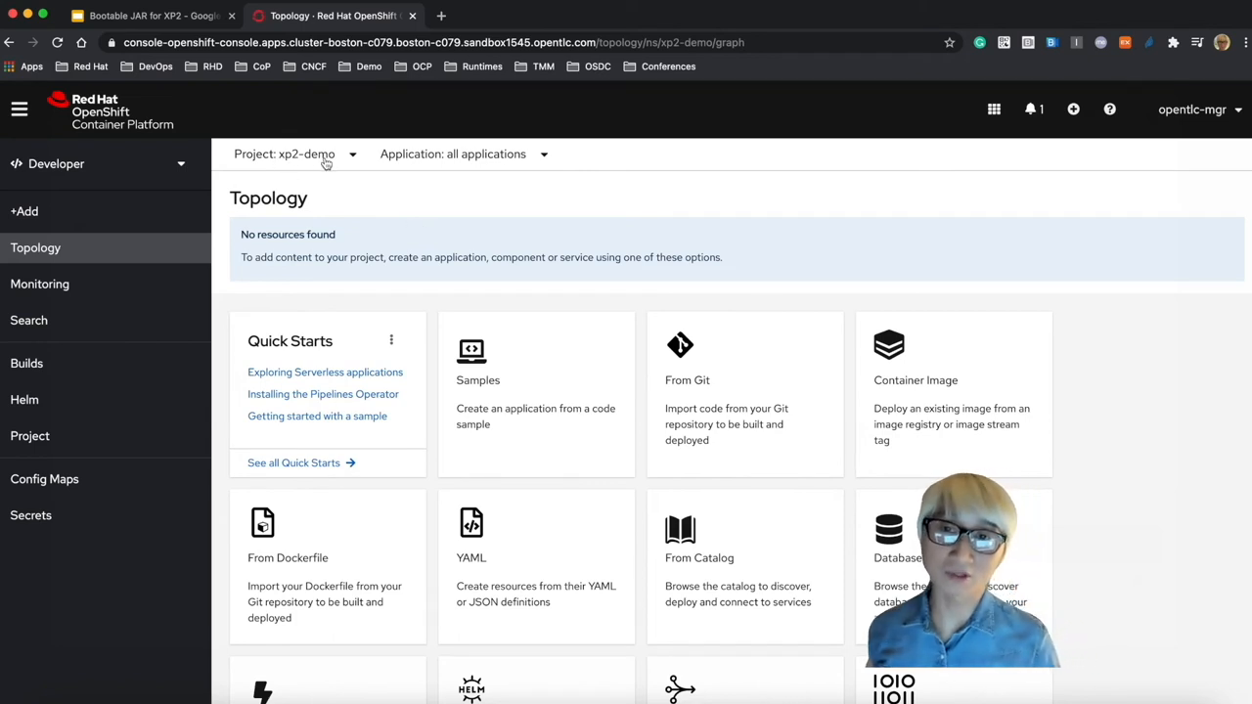
Step: Confirm the xp2-demo project with oc project and run mvn clean oc:deploy -Pbootable-jar-openshift
left_click_drag(242, 234, 470, 257)
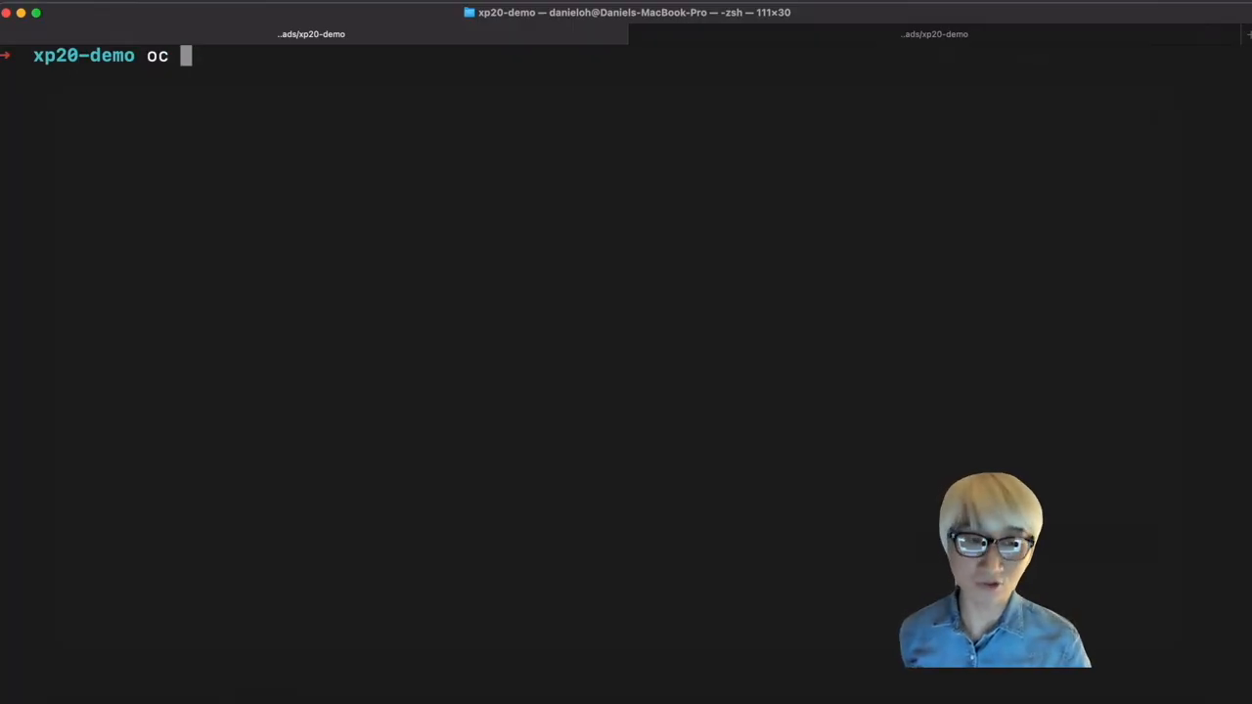
type("project")
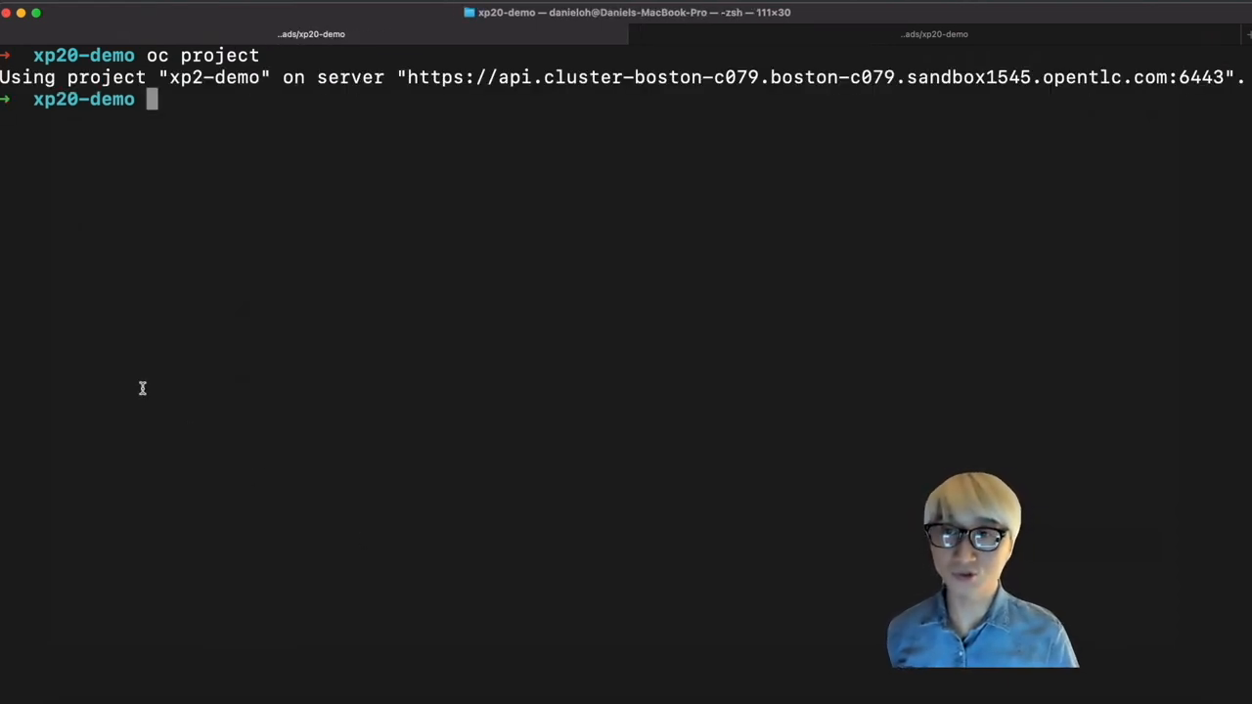
type("mvn clean oc:deploy -Pbootable-jar-openshift")
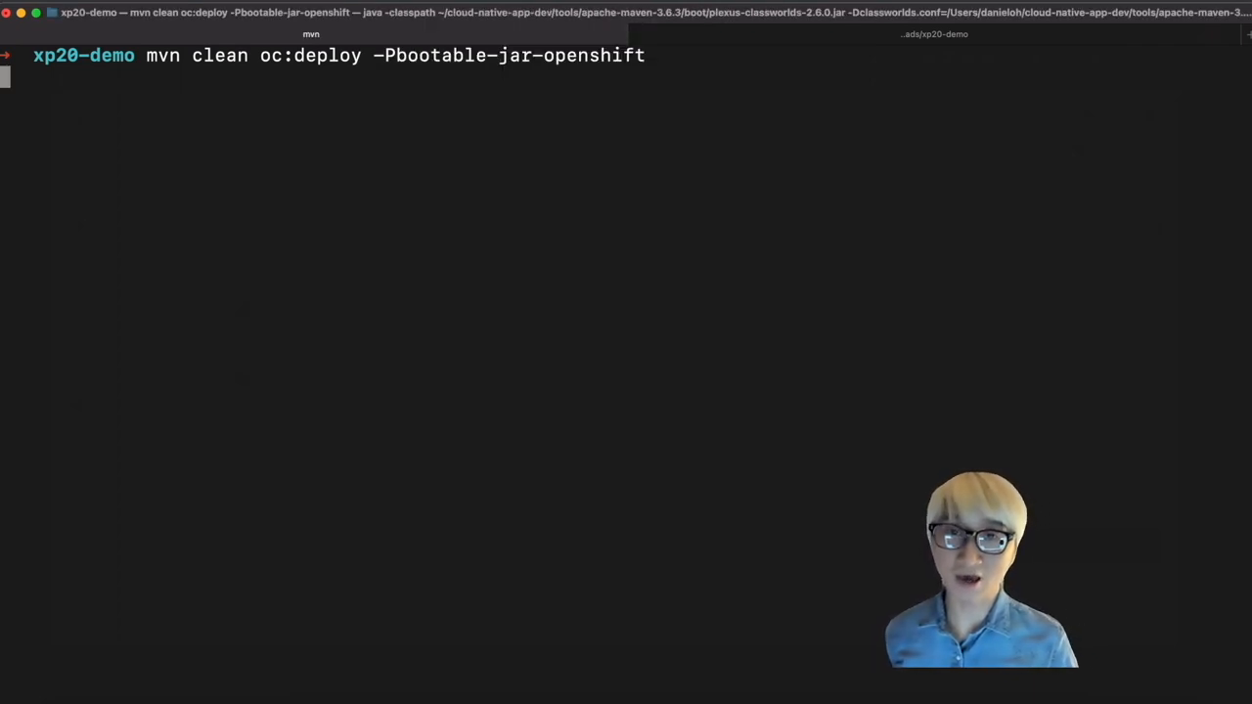
key("enter")
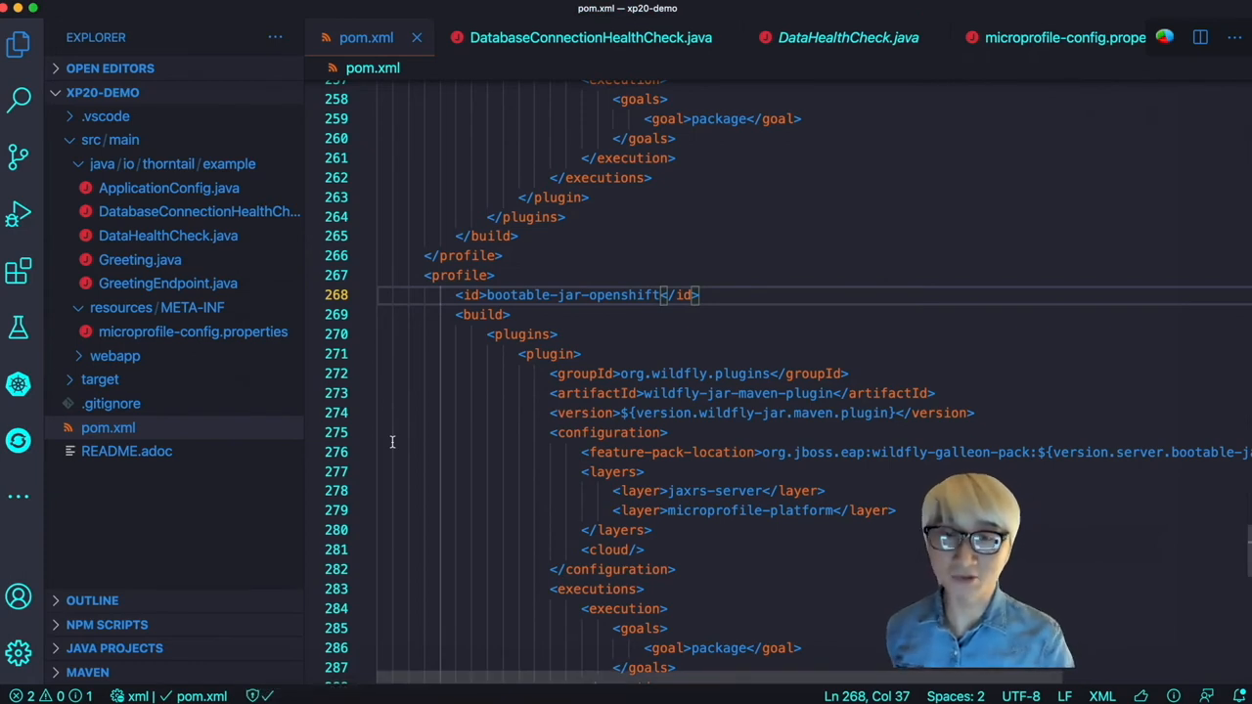
Step: Check the pom.xml profile, then expand classes > META-INF > jkube > openshift
left_click(99, 380)
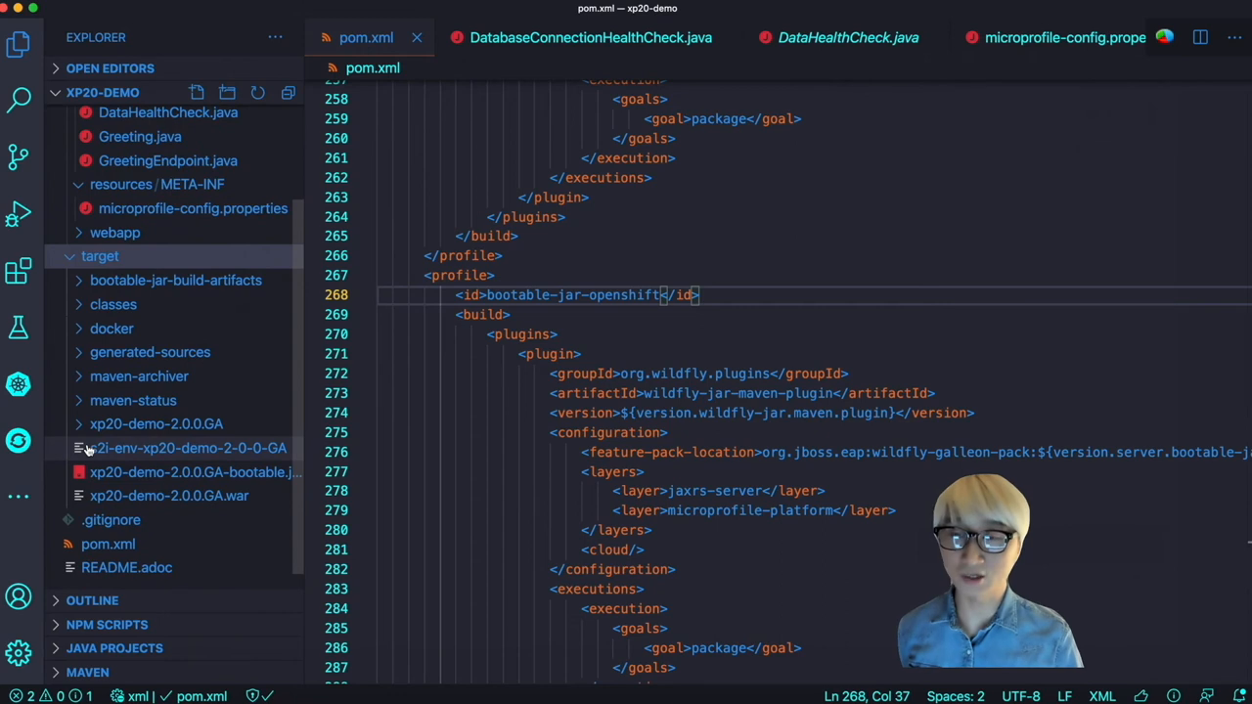
left_click(114, 304)
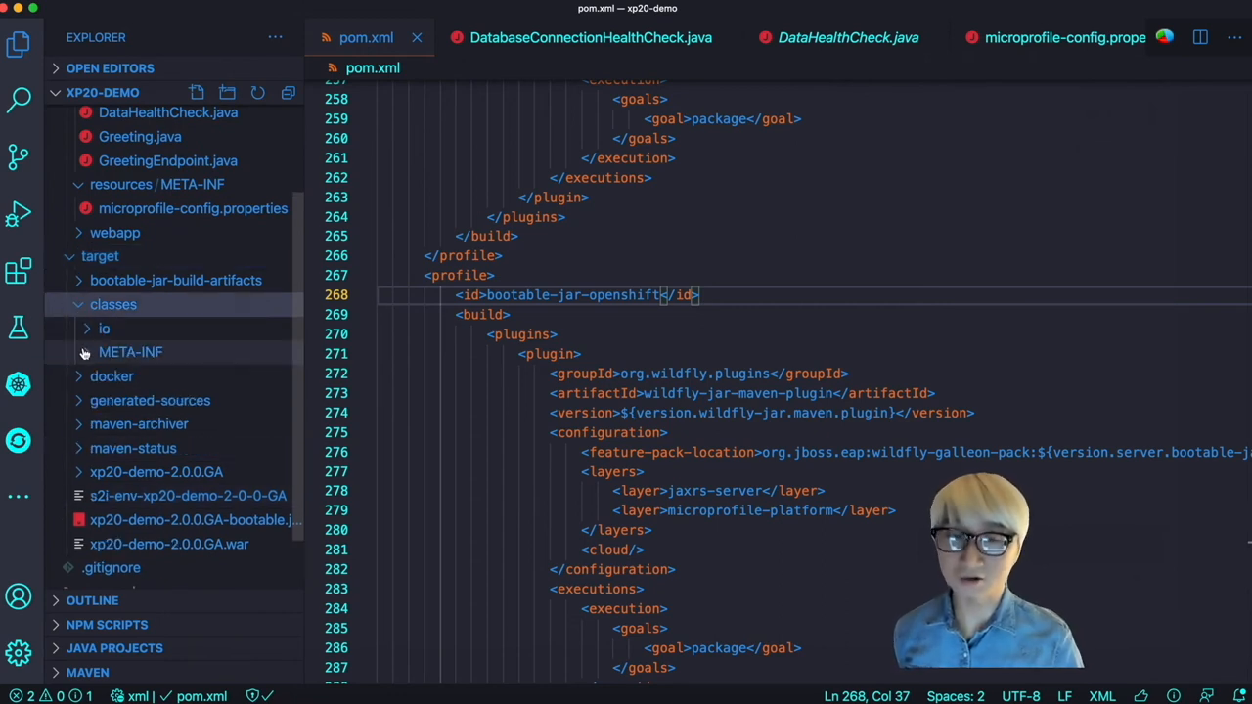
left_click(130, 352)
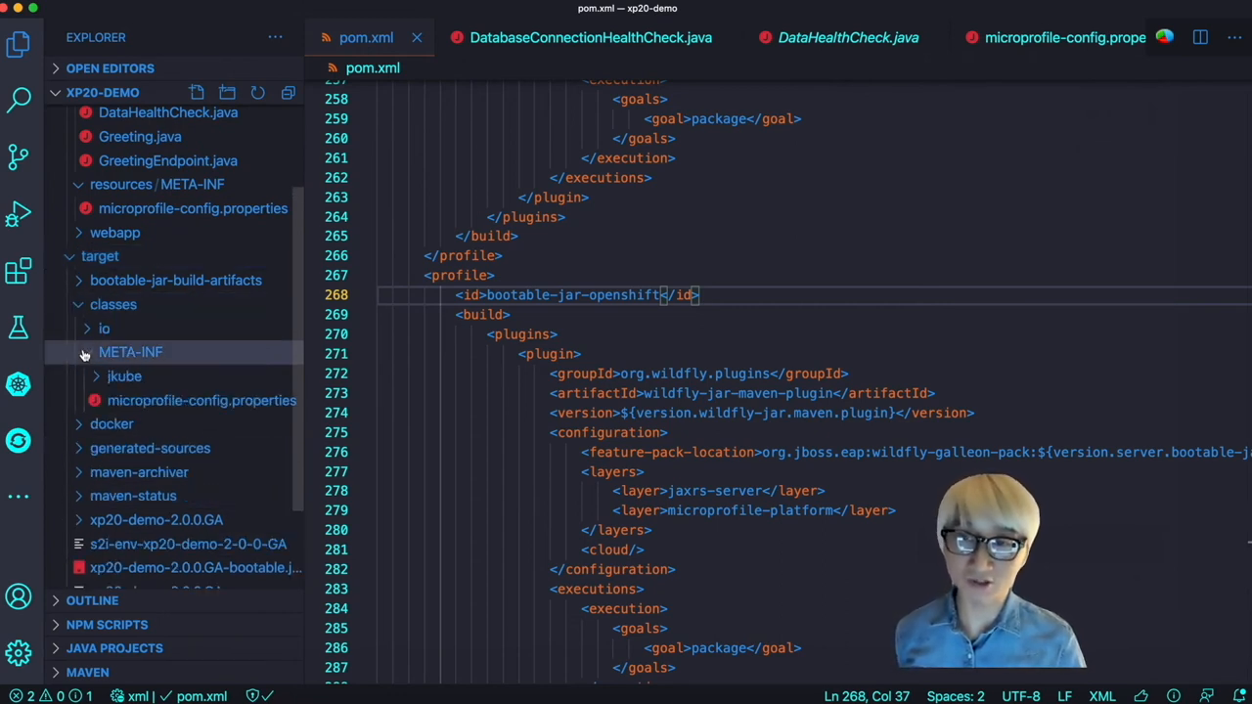
left_click(124, 375)
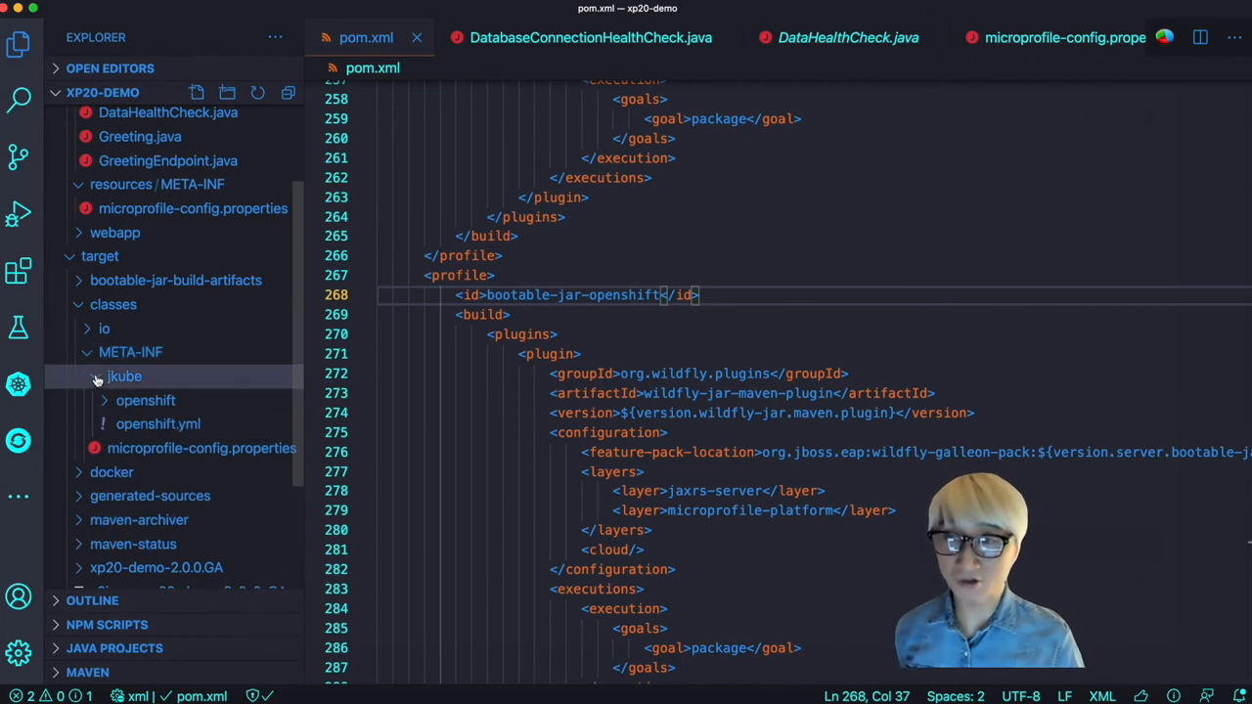
left_click(124, 376)
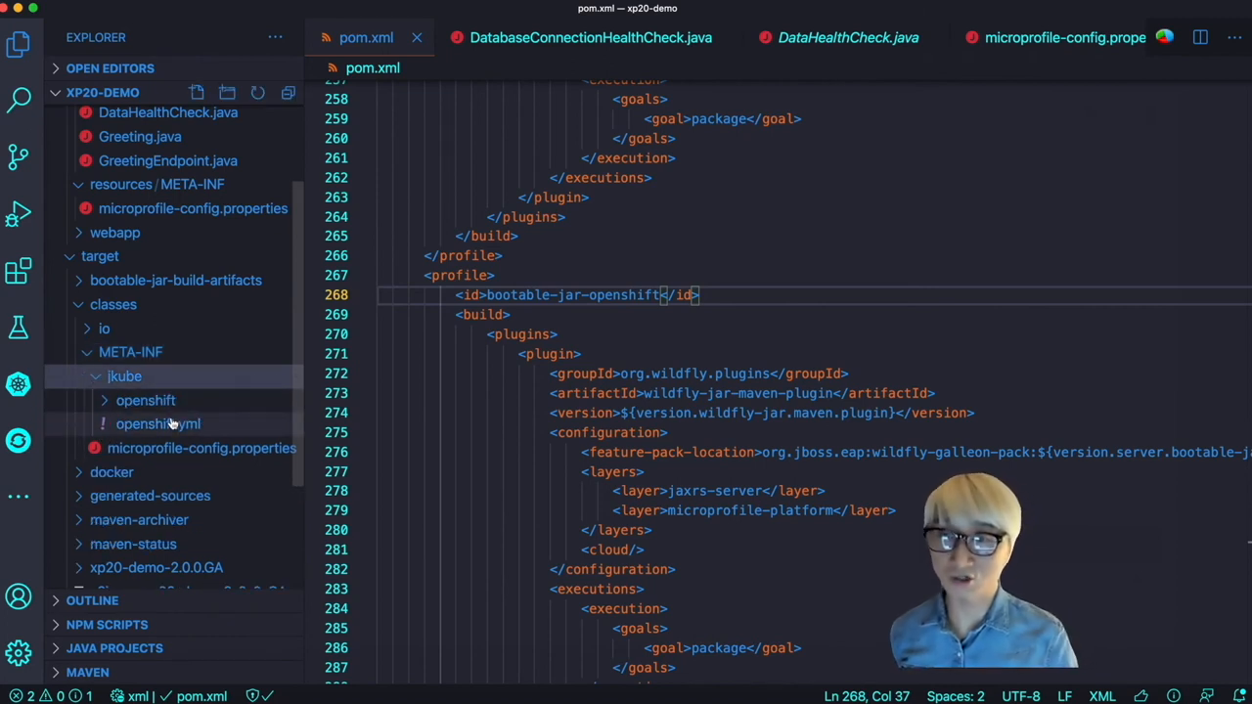
left_click(145, 400)
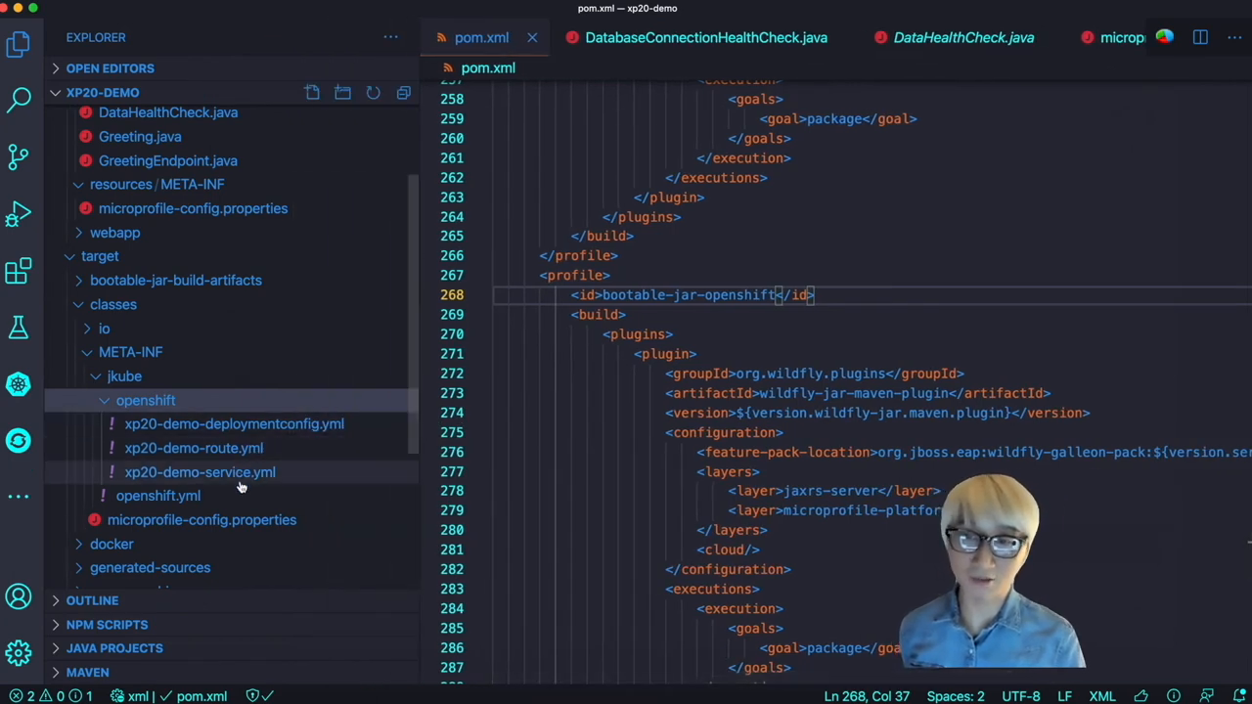
Step: Review openshift.yml's List kind, Service, DeploymentConfig, health probes and Route
left_click(157, 495)
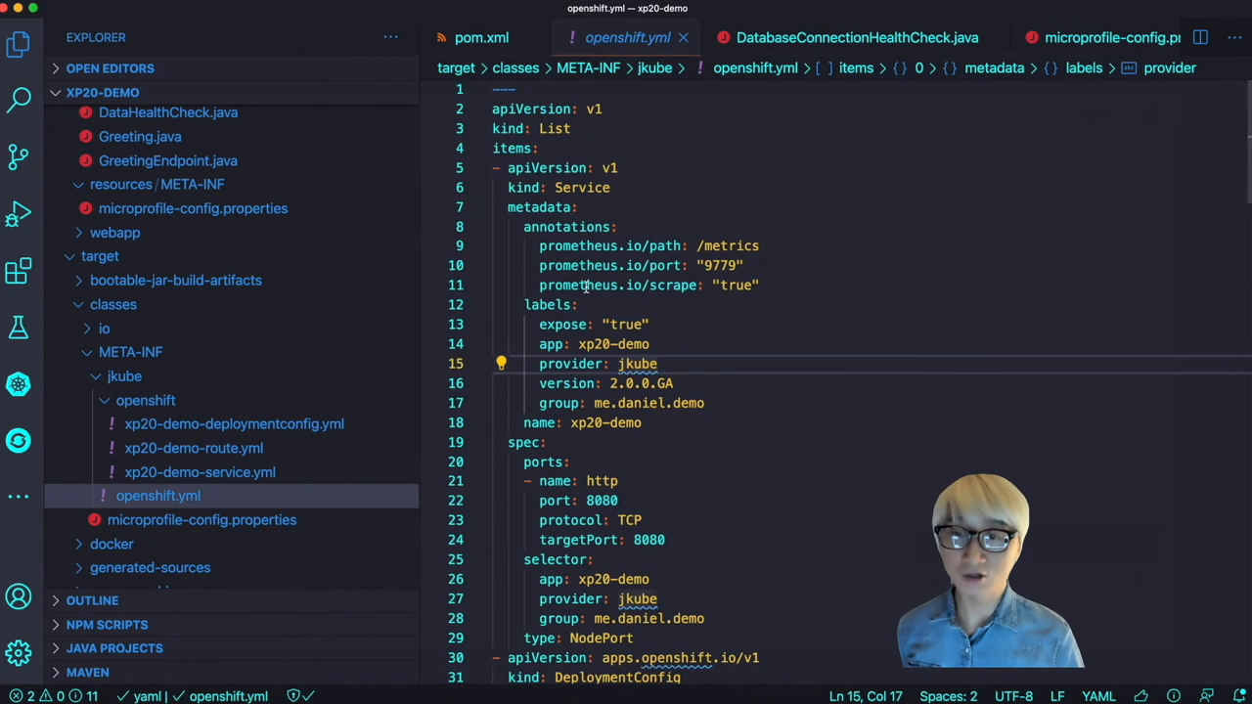
double_click(554, 128)
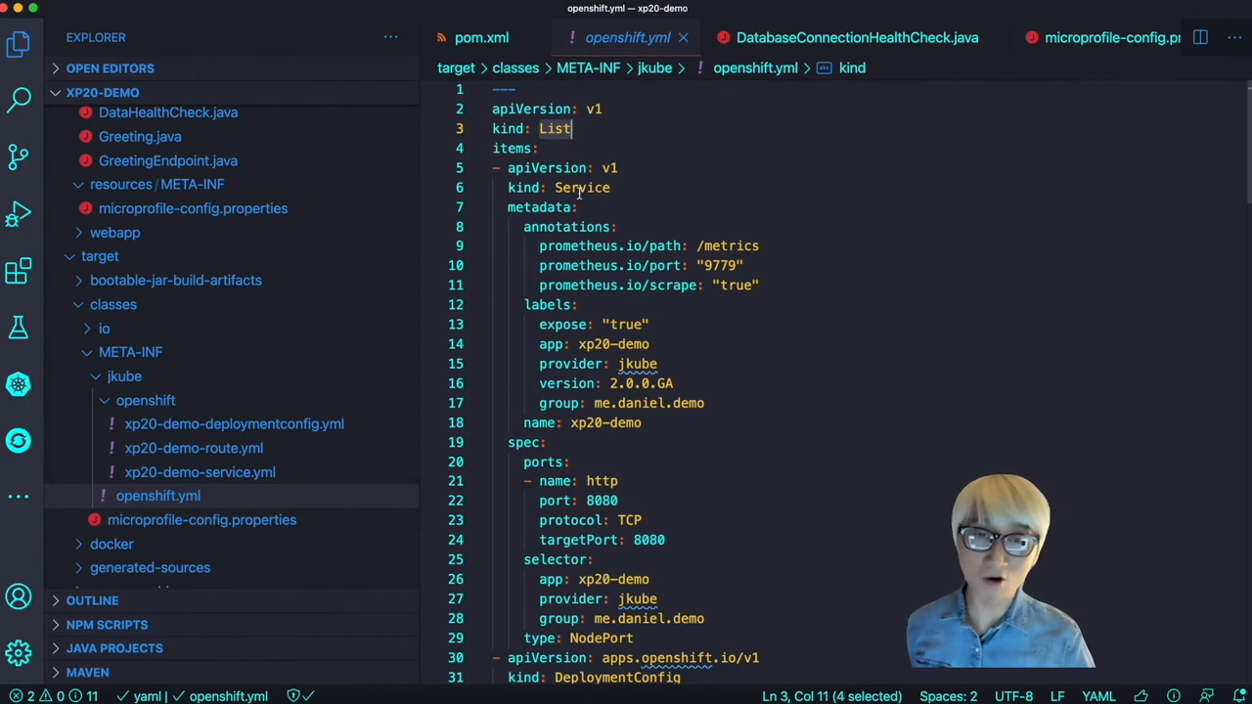
scroll("down", 3)
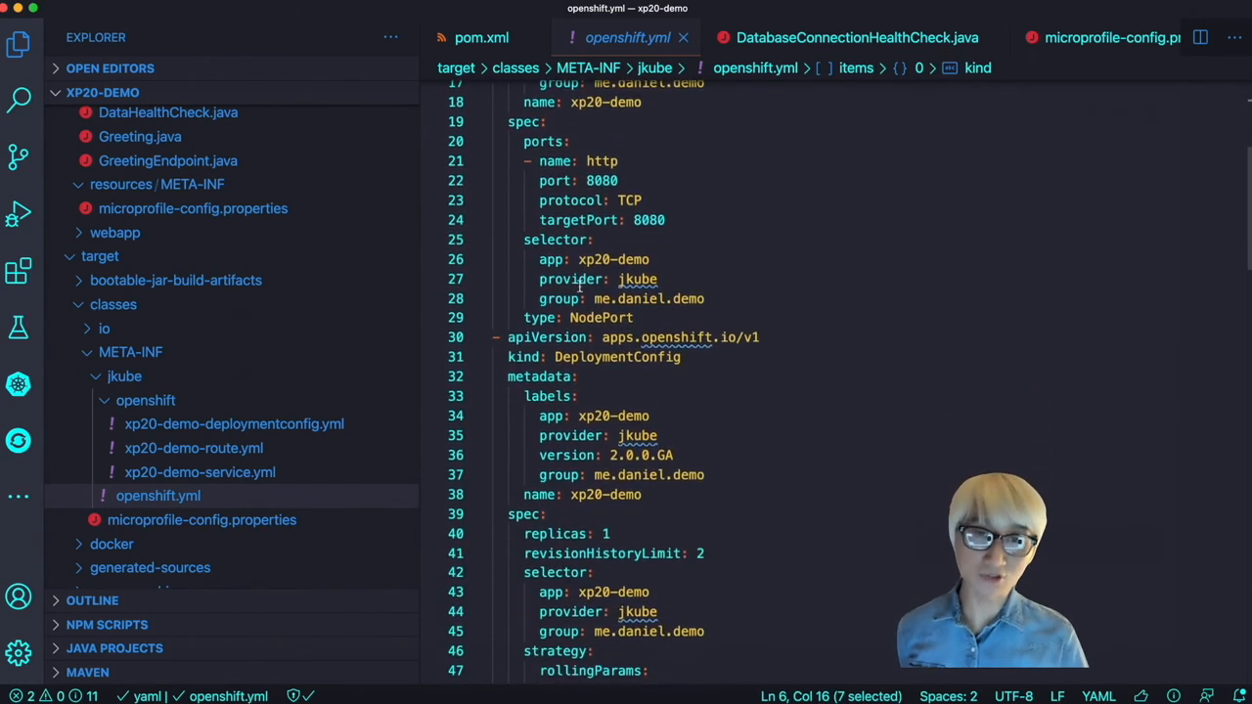
scroll("down", 3)
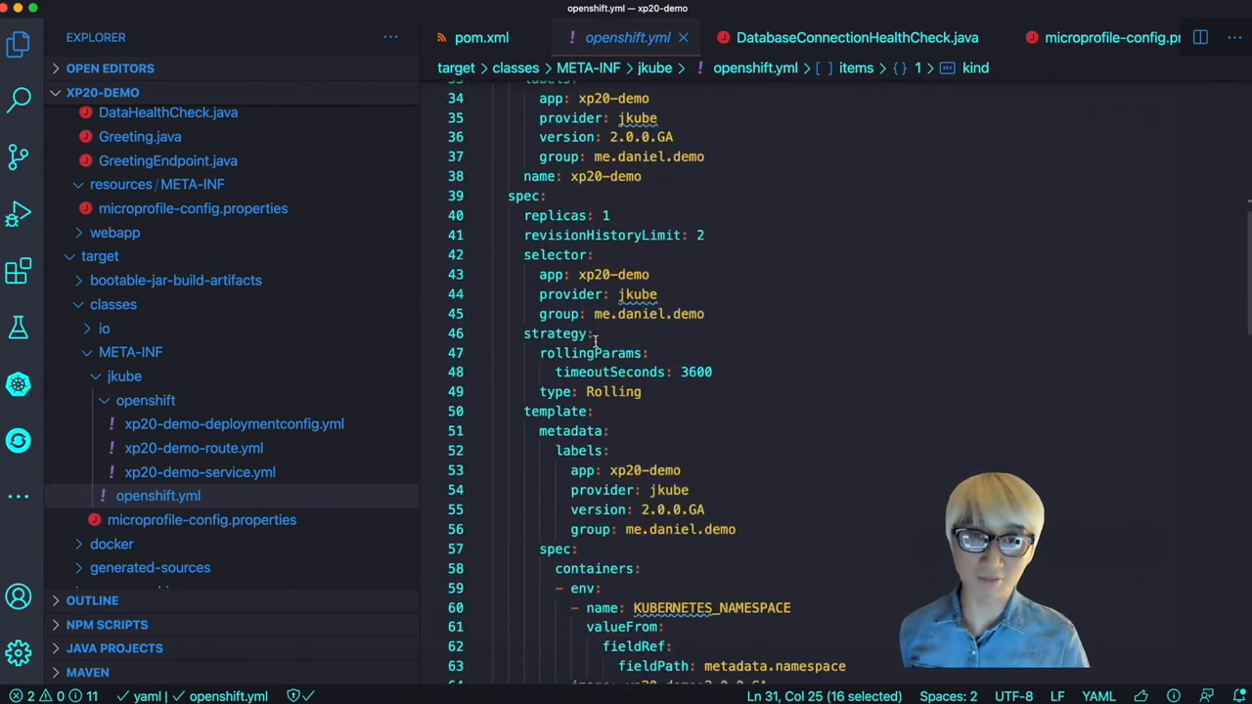
scroll("down", 3)
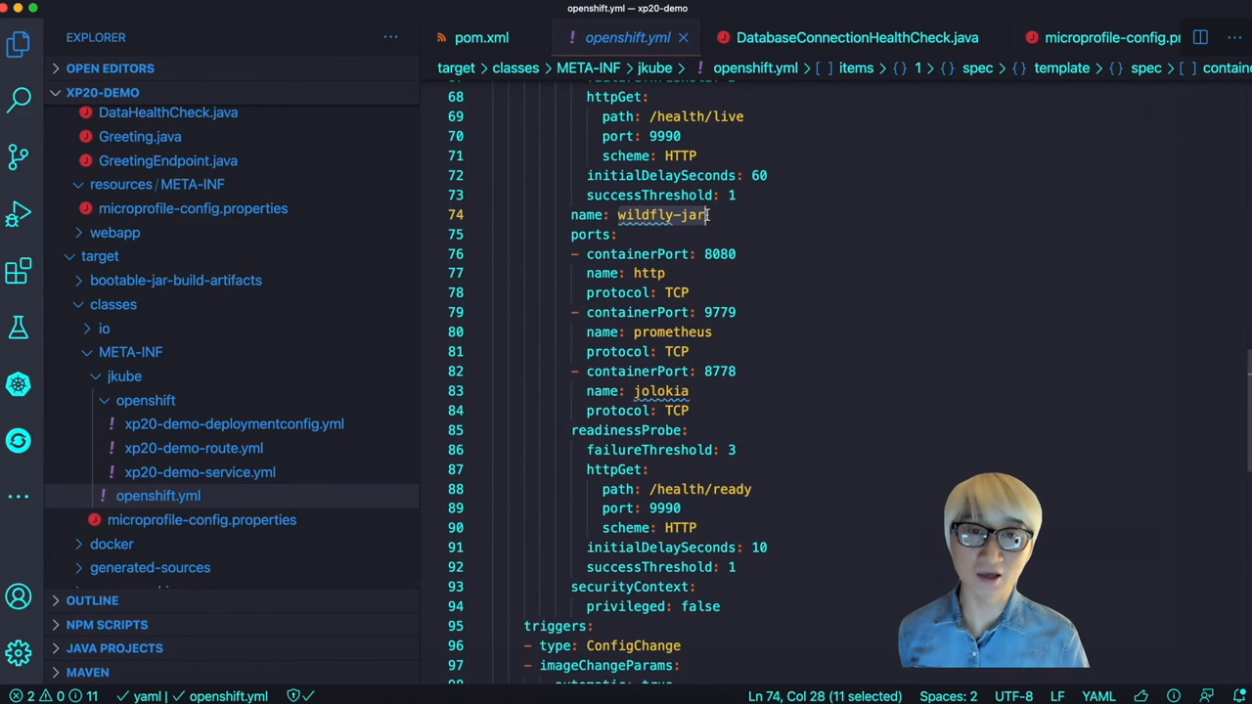
scroll("down", 3)
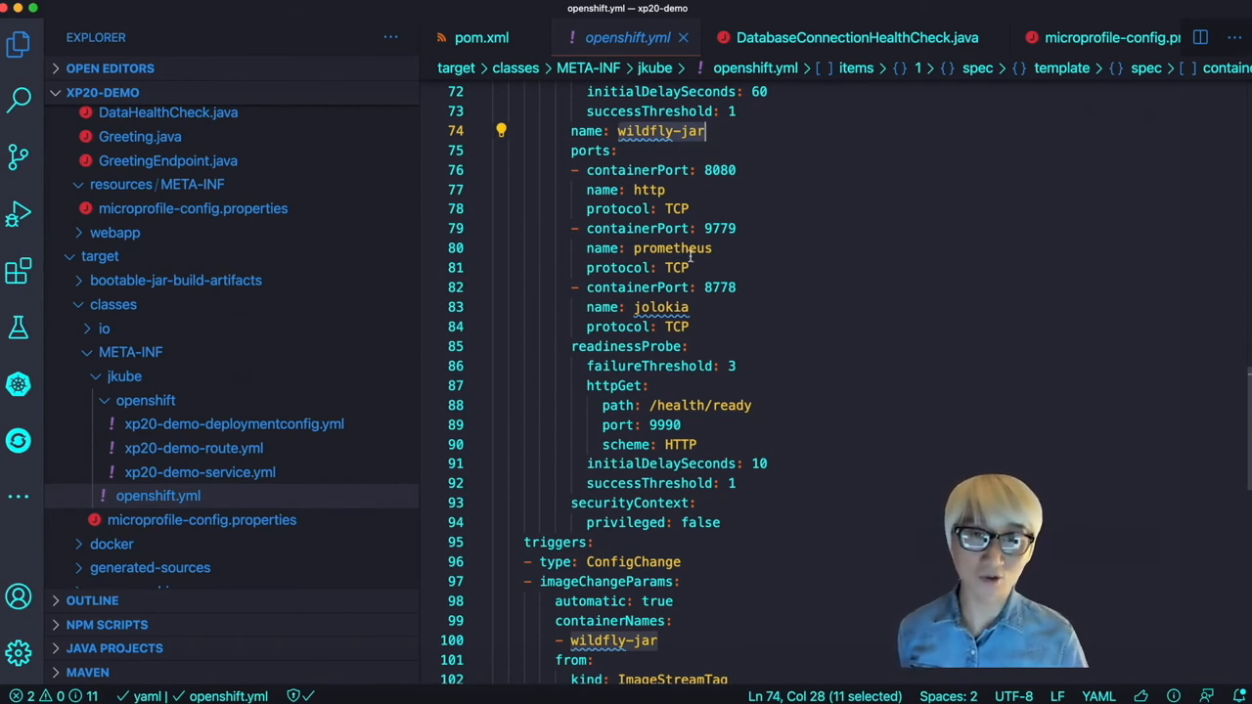
scroll("down", 3)
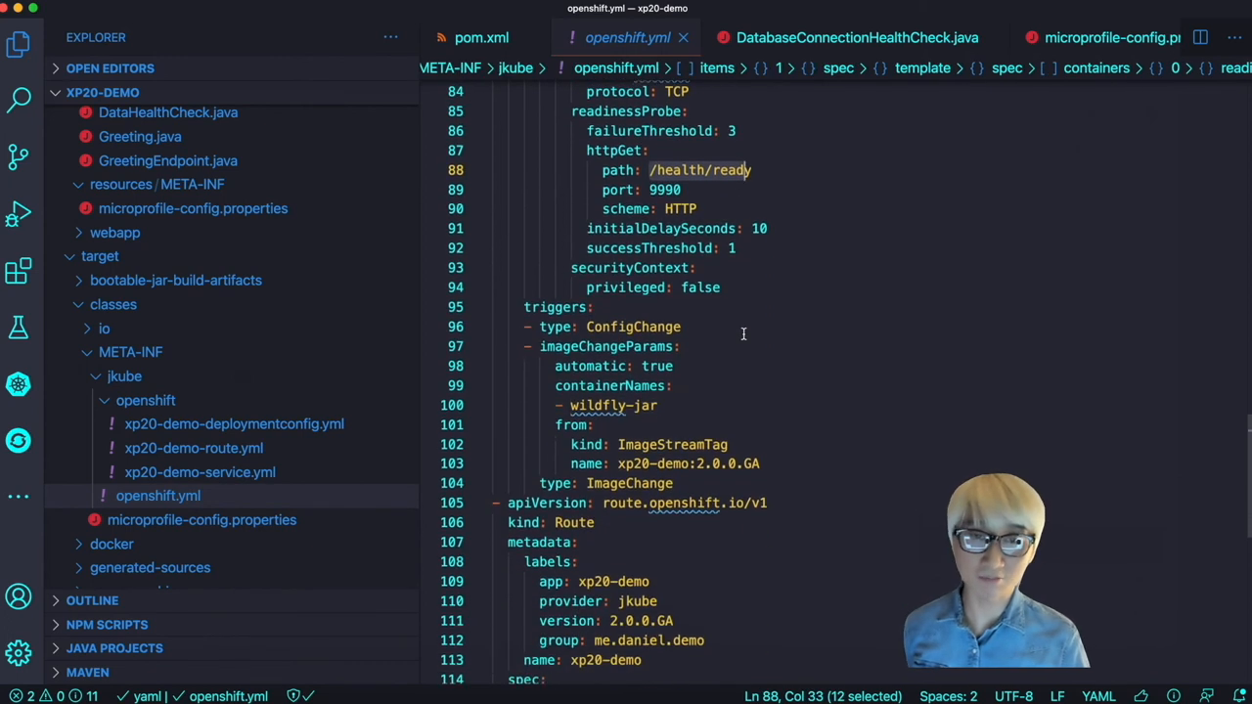
scroll("down", 3)
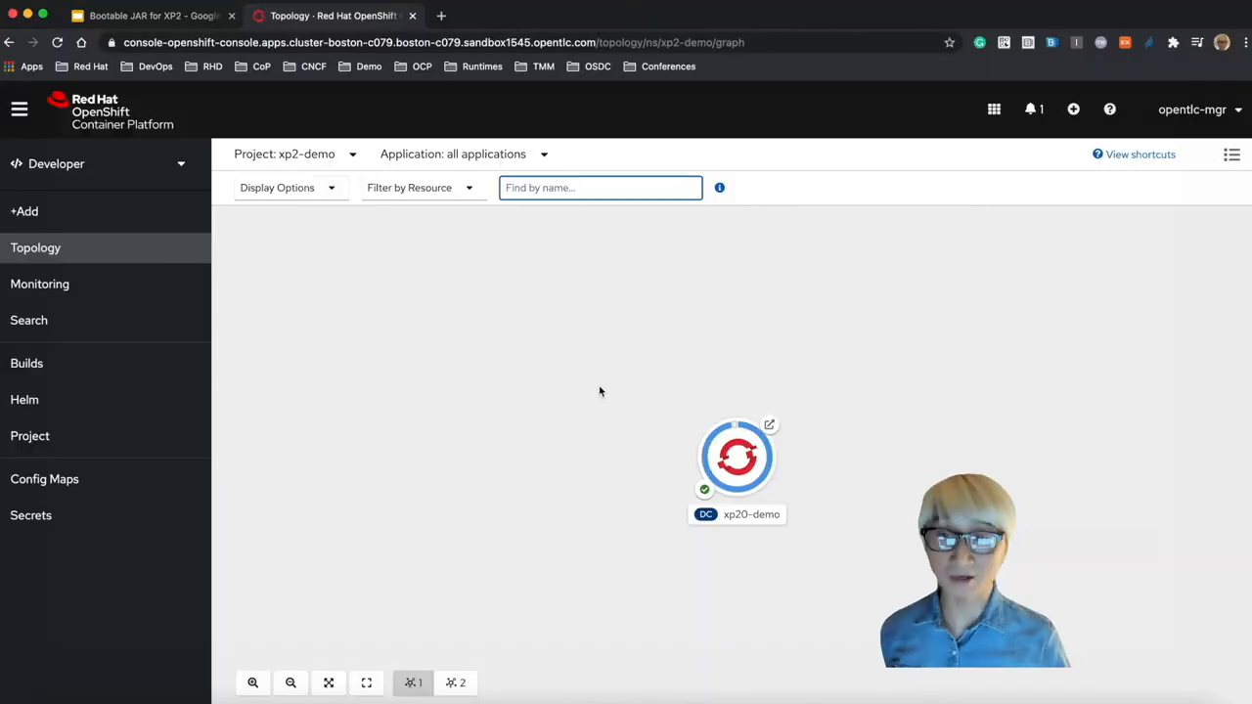
Step: Add the app.openshift.io/runtime label to the xp20-demo deployment, then return to Topology
left_click(737, 456)
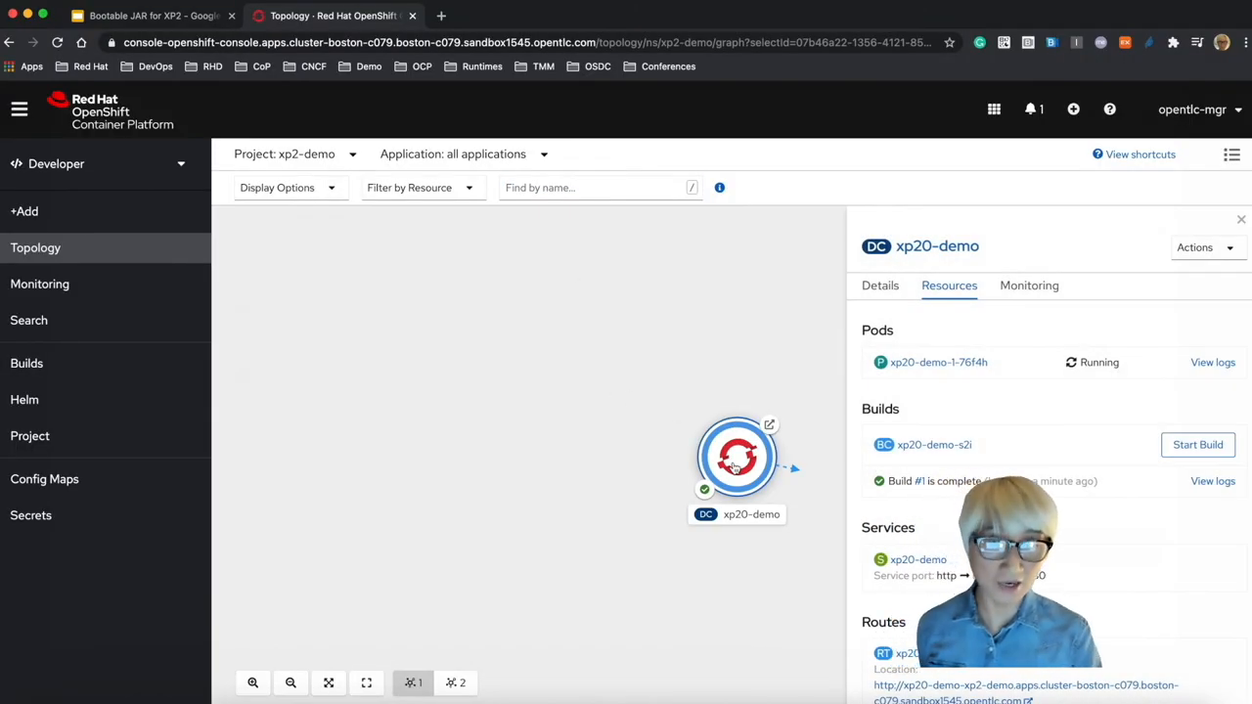
left_click(1201, 247)
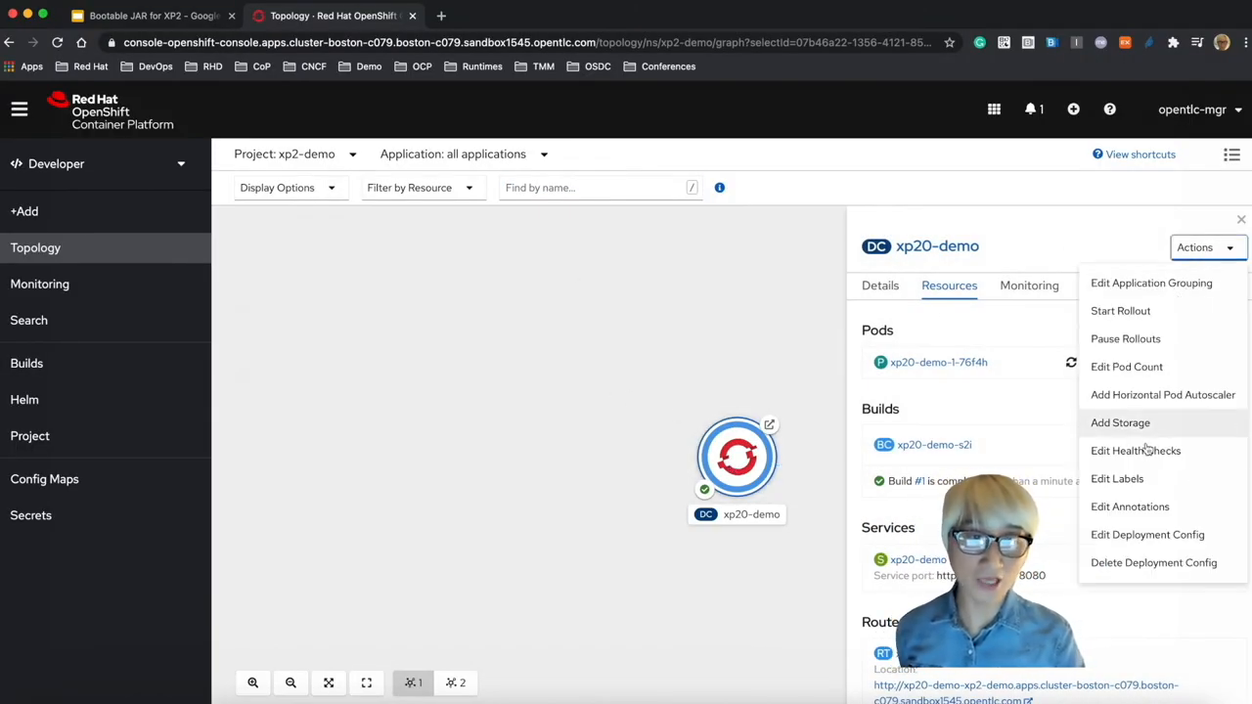
left_click(1117, 479)
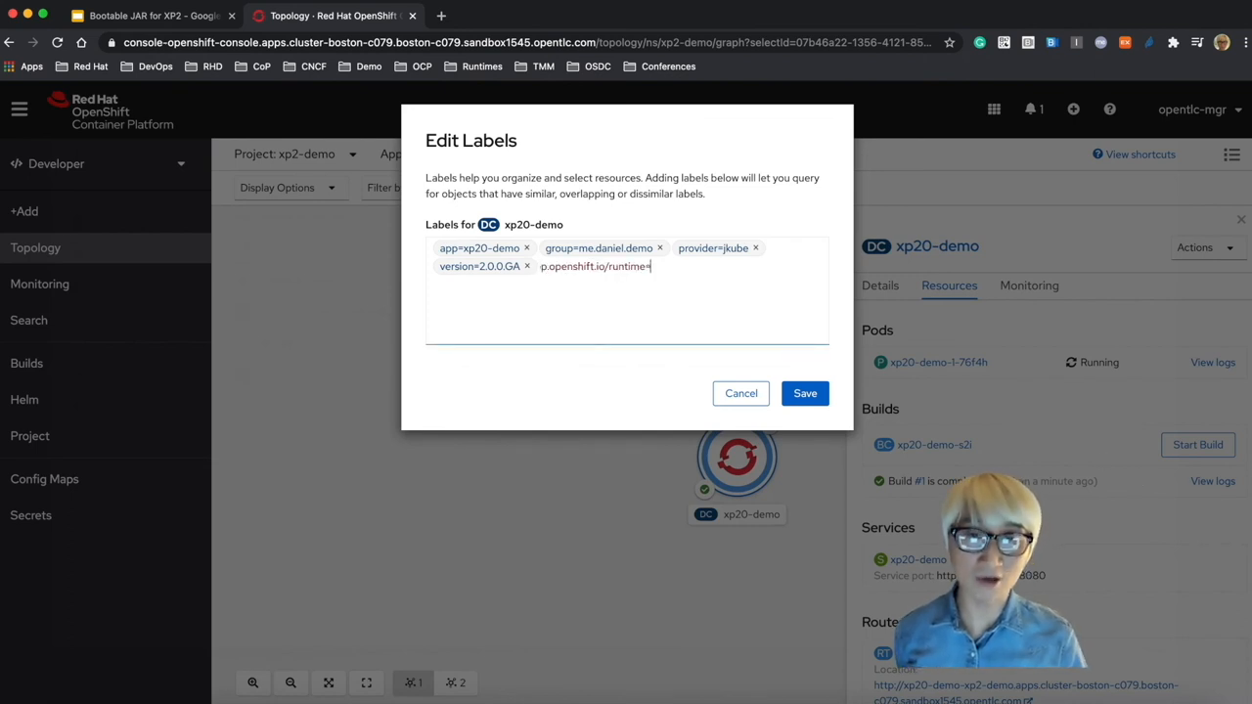
left_click(741, 393)
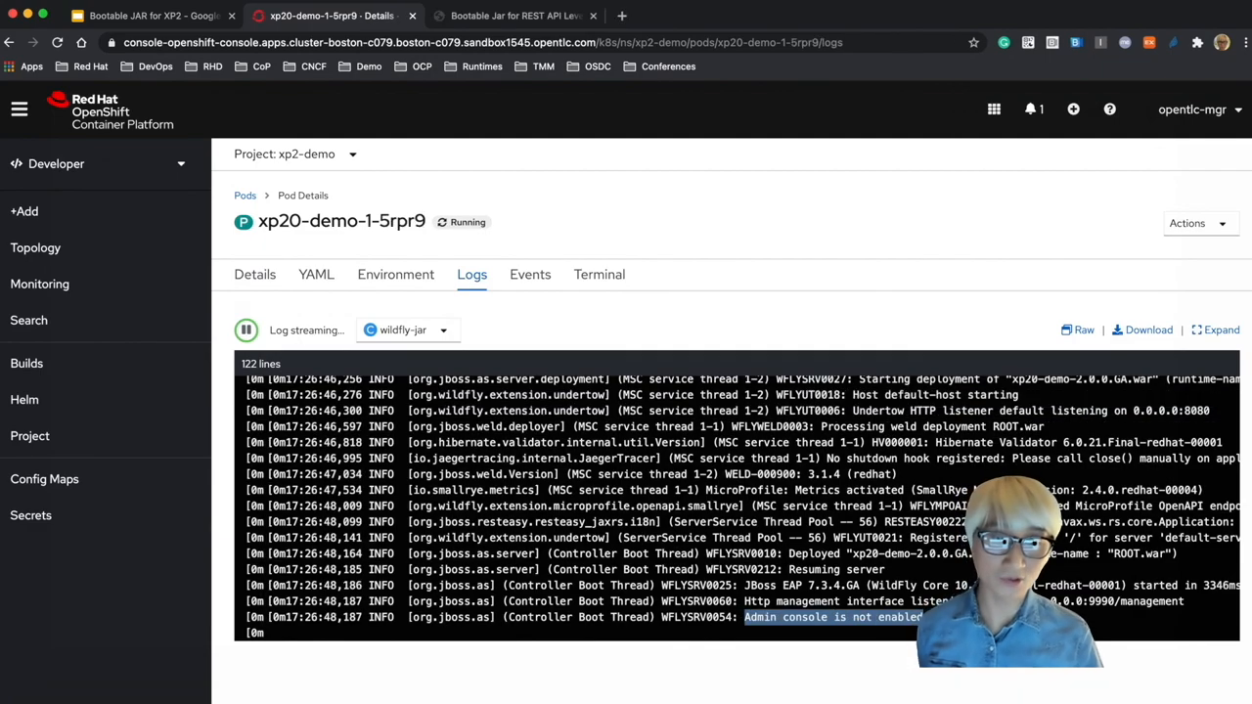
left_click(246, 330)
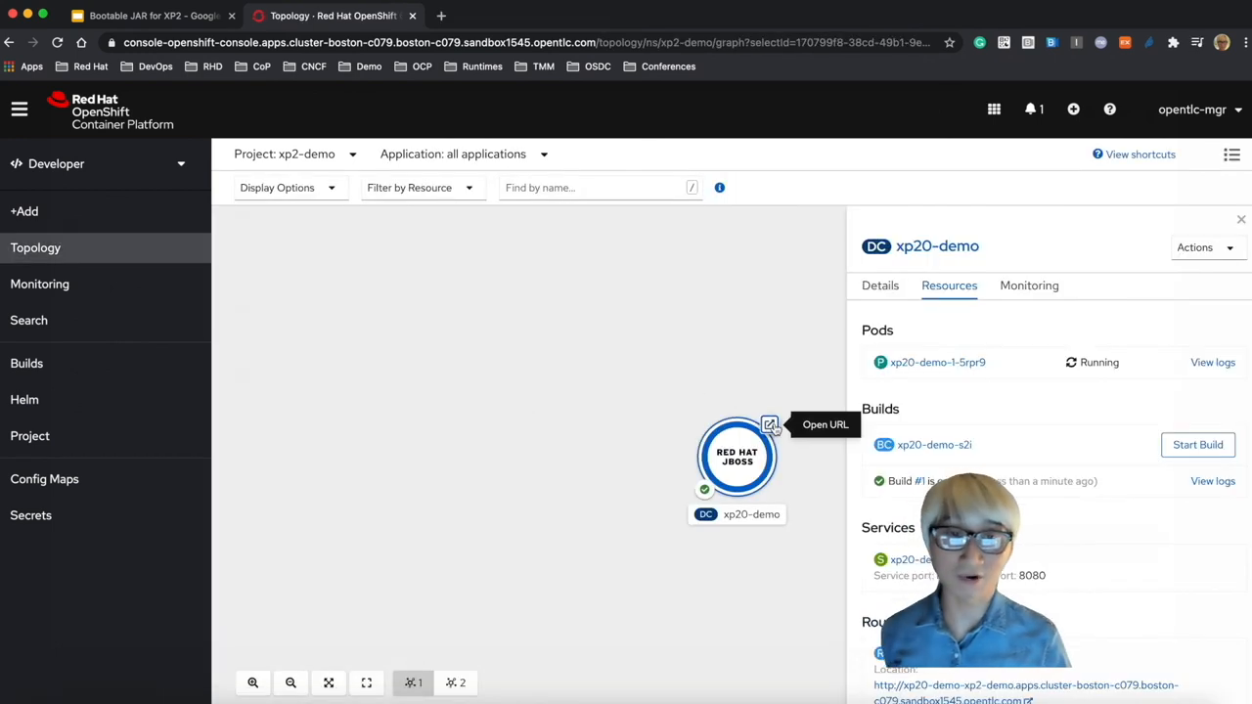
Step: Open the xp20-demo route and invoke the greeting with the default name
left_click(771, 424)
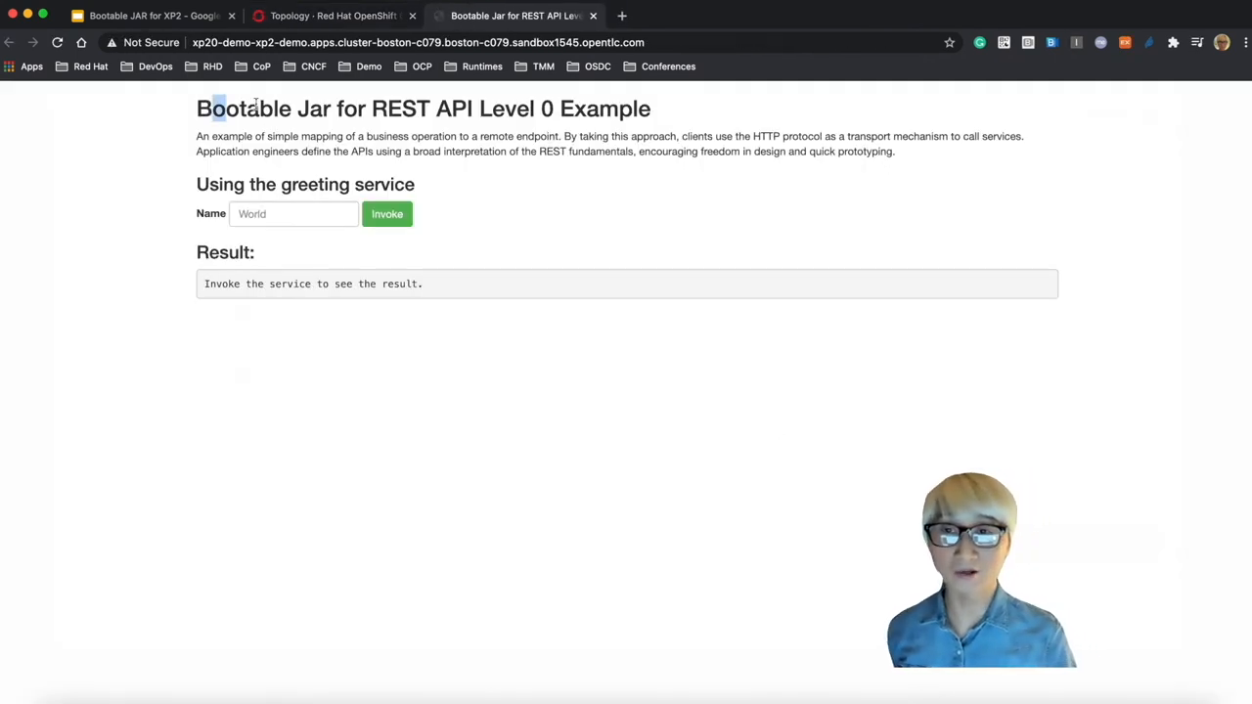
left_click(293, 213)
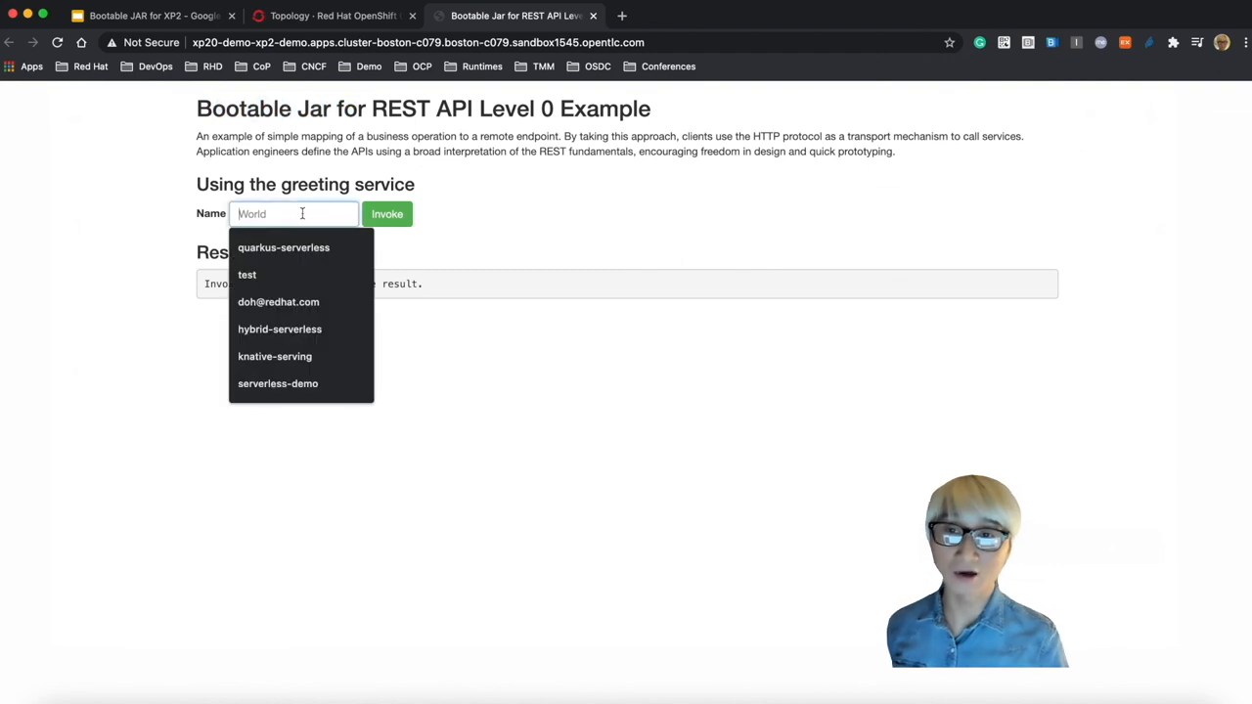
left_click(387, 214)
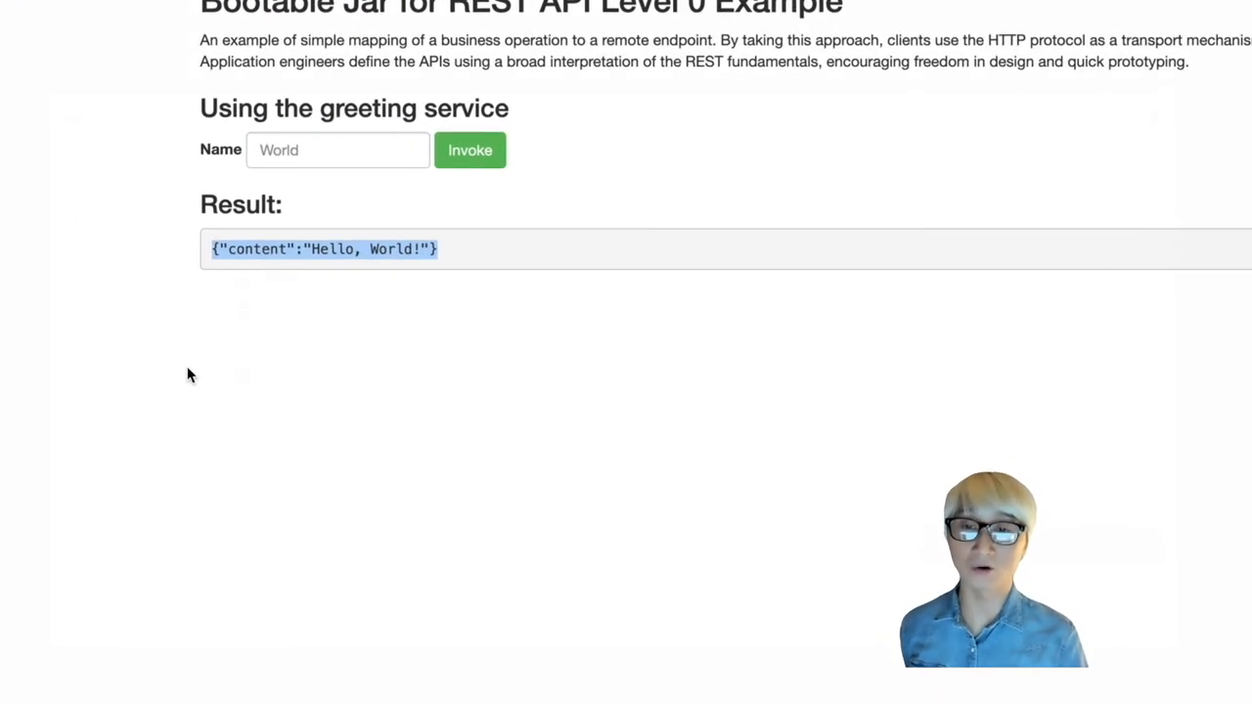
Step: Request a greeting for the name 'MicroProfile 2.0'
left_click(337, 150)
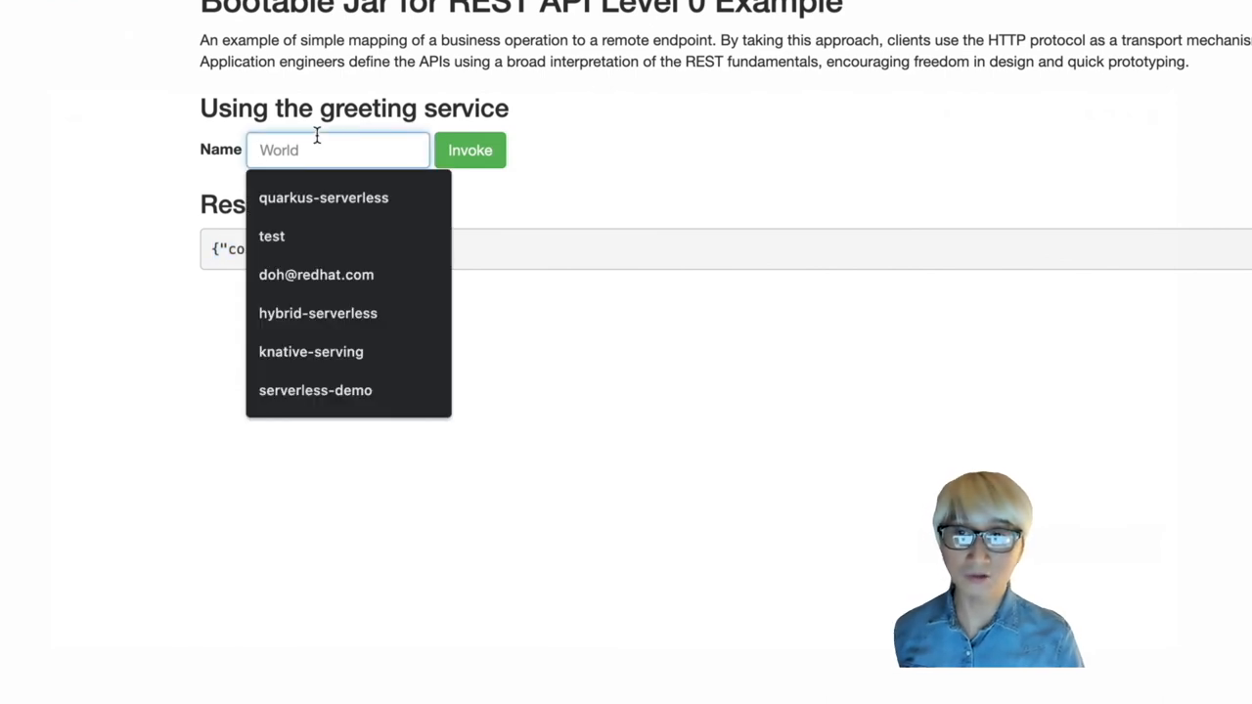
type("Micro")
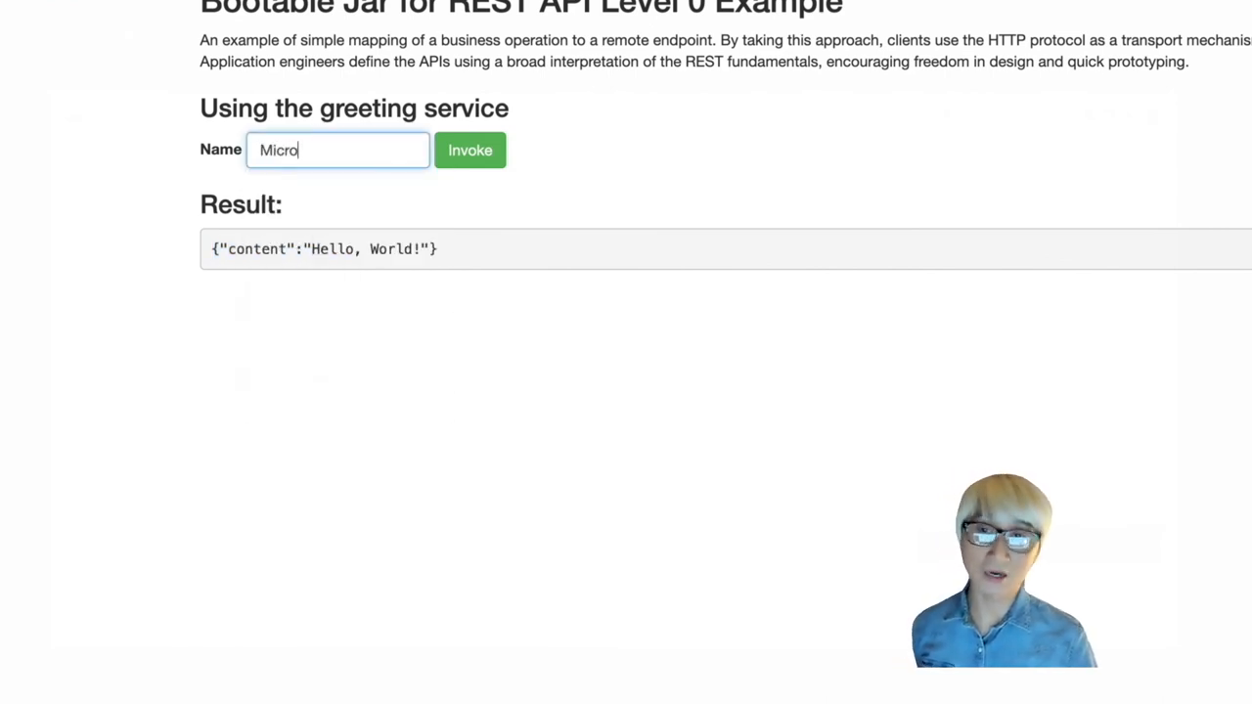
type("Profile")
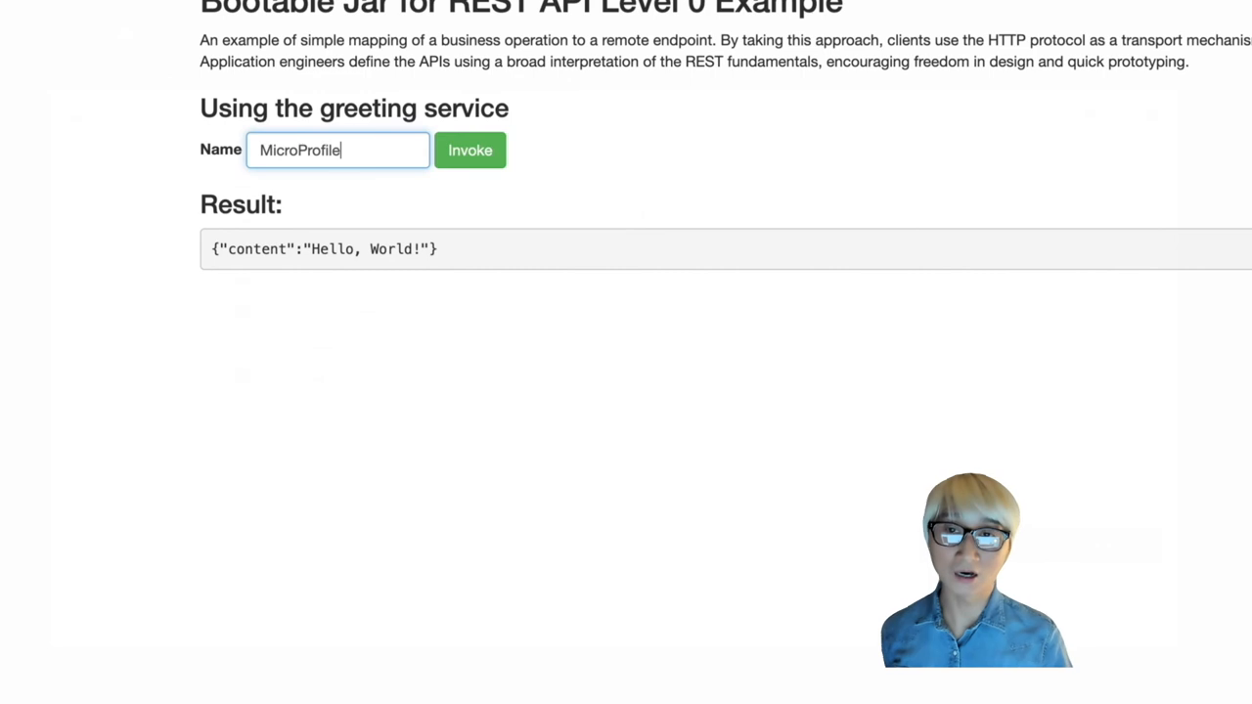
left_click(469, 150)
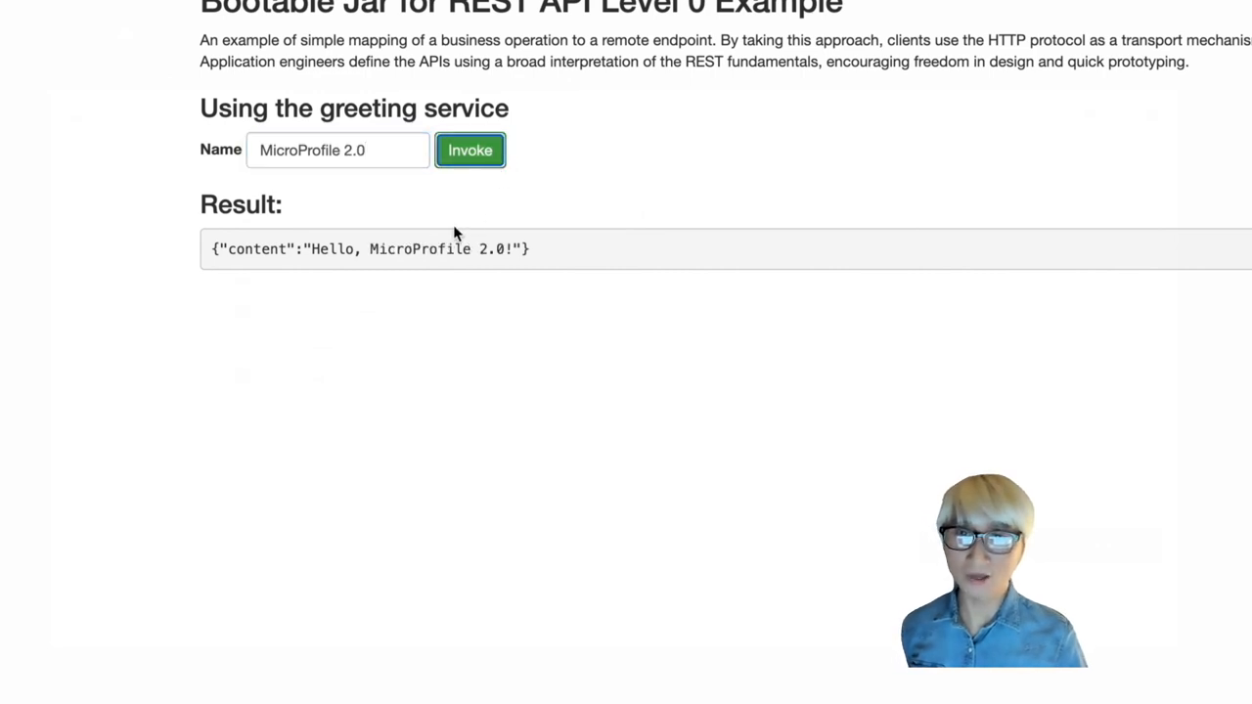